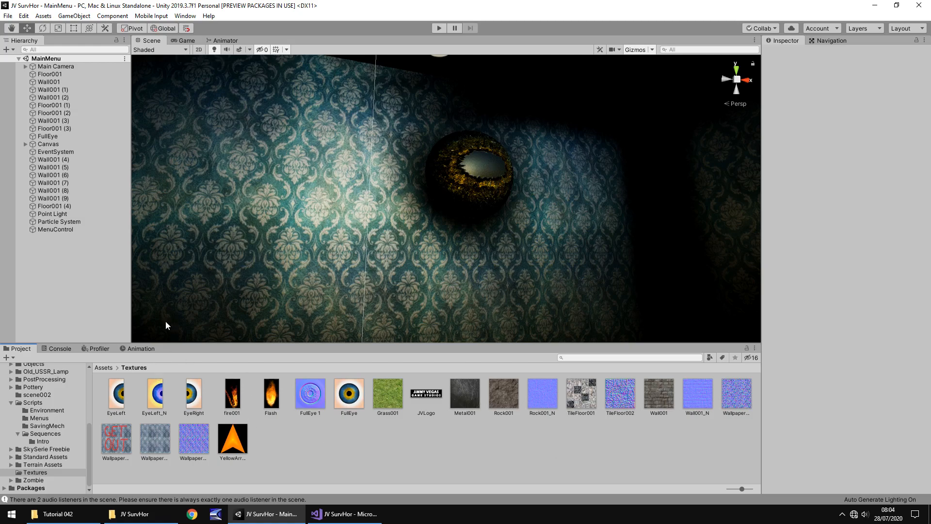
mouse_move(391, 446)
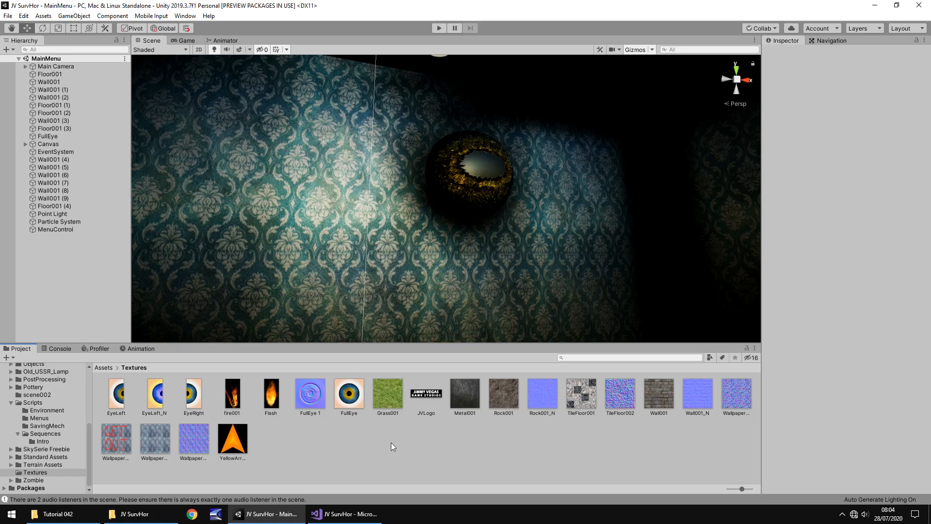
mouse_move(365, 444)
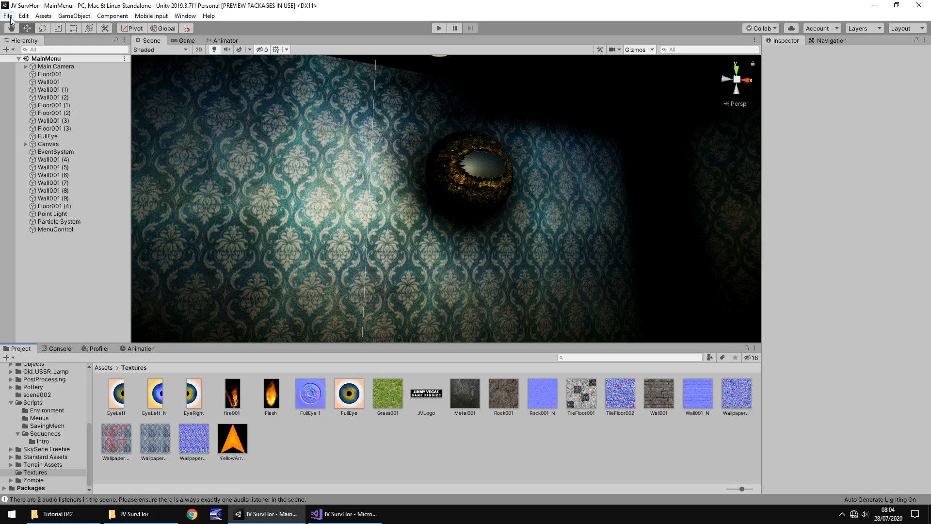
Create a new scene with a canvas holding a stretched, black Raw Image
click(8, 16)
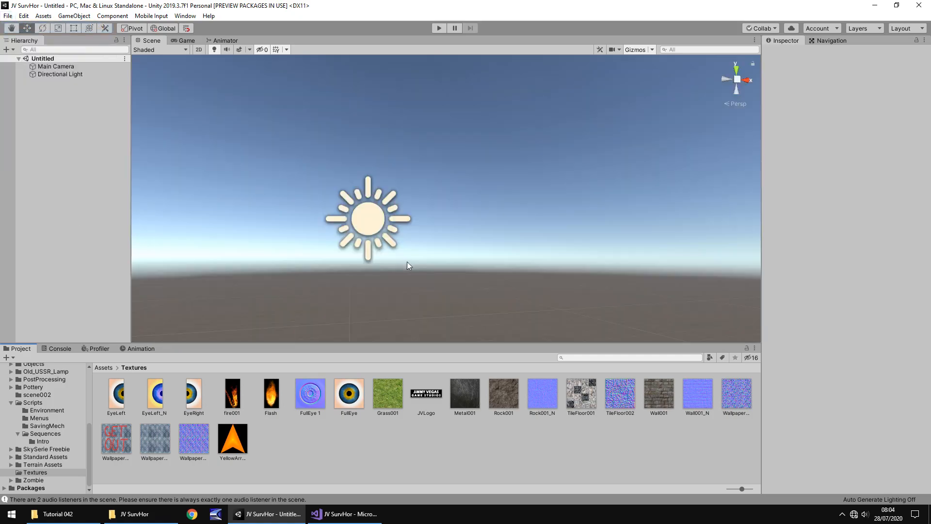
mouse_move(423, 243)
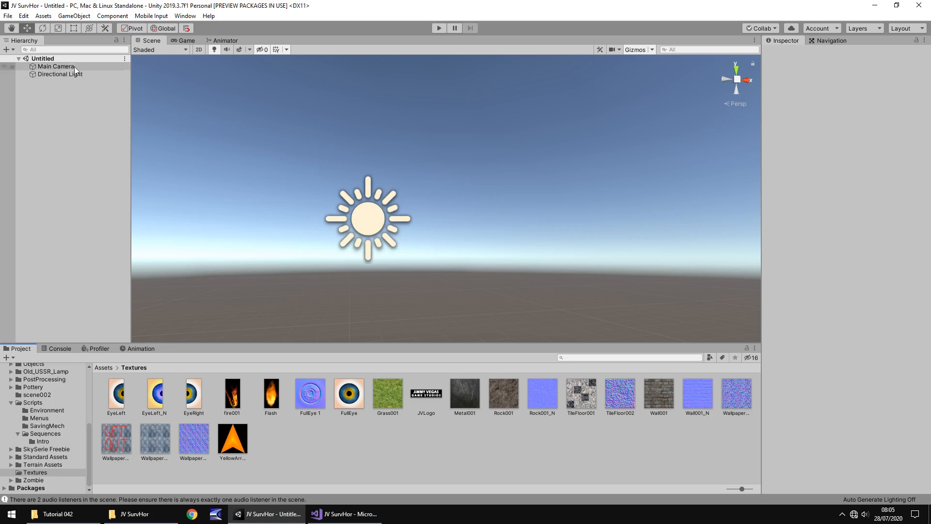
click(74, 16)
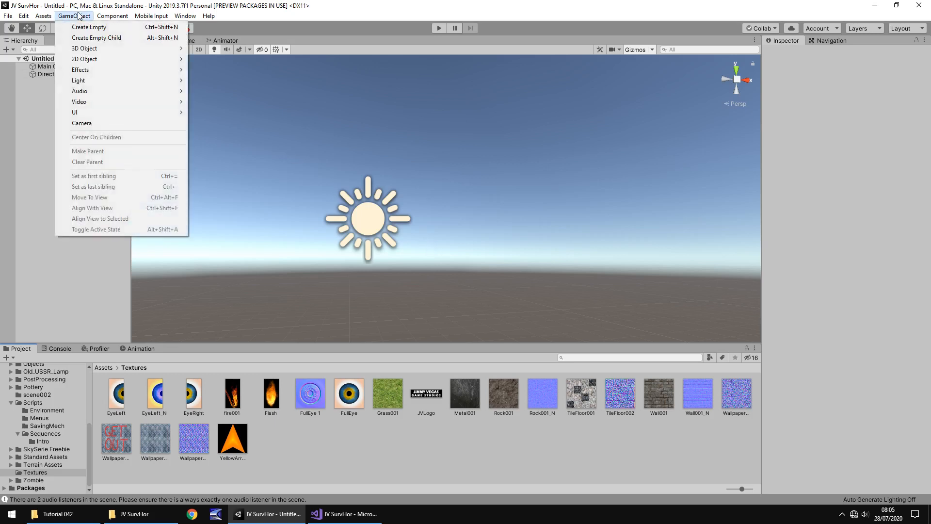
mouse_move(75, 112)
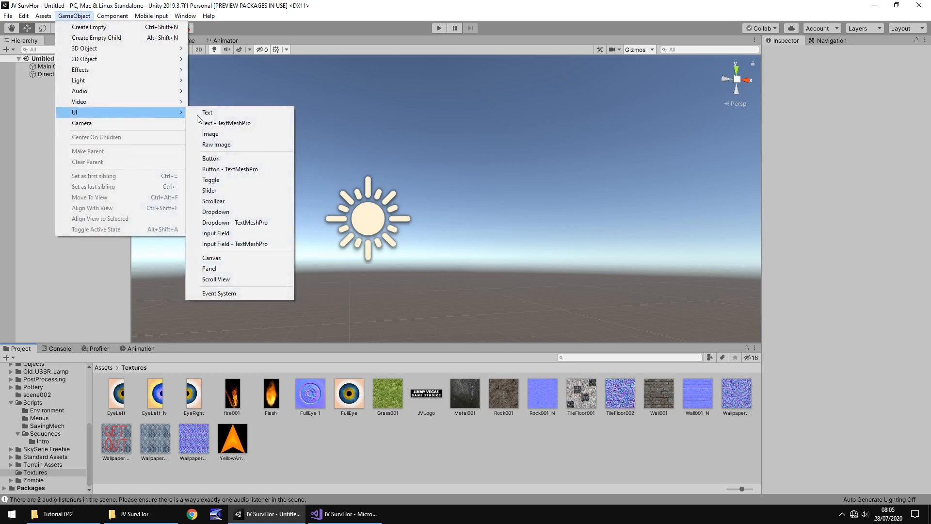
click(215, 144)
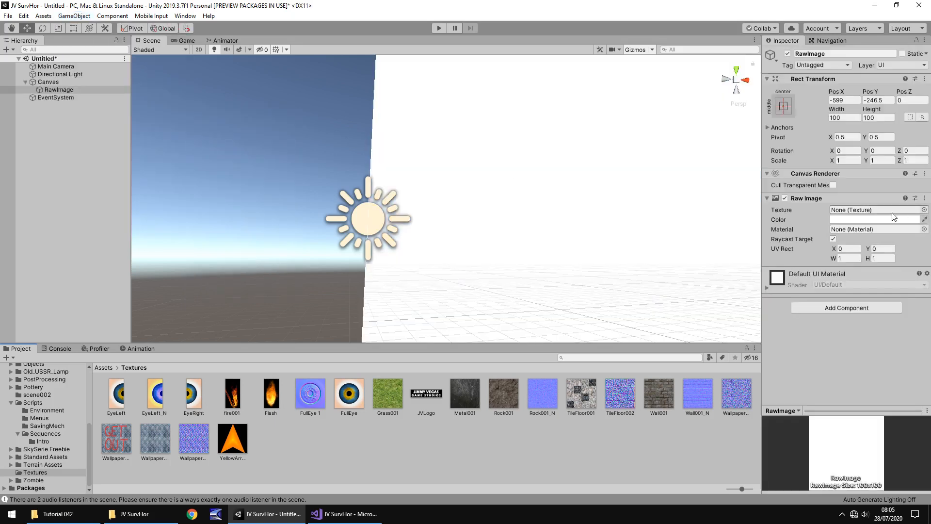
click(877, 219)
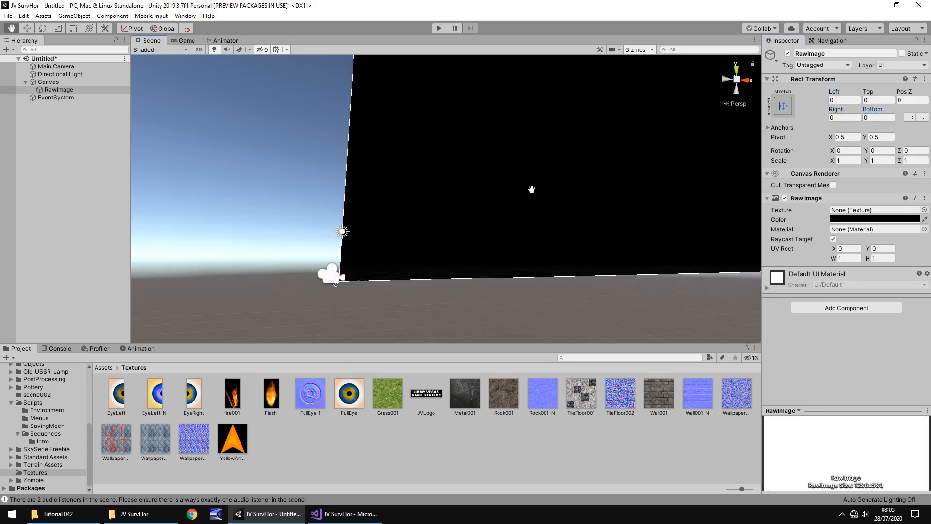
click(74, 16)
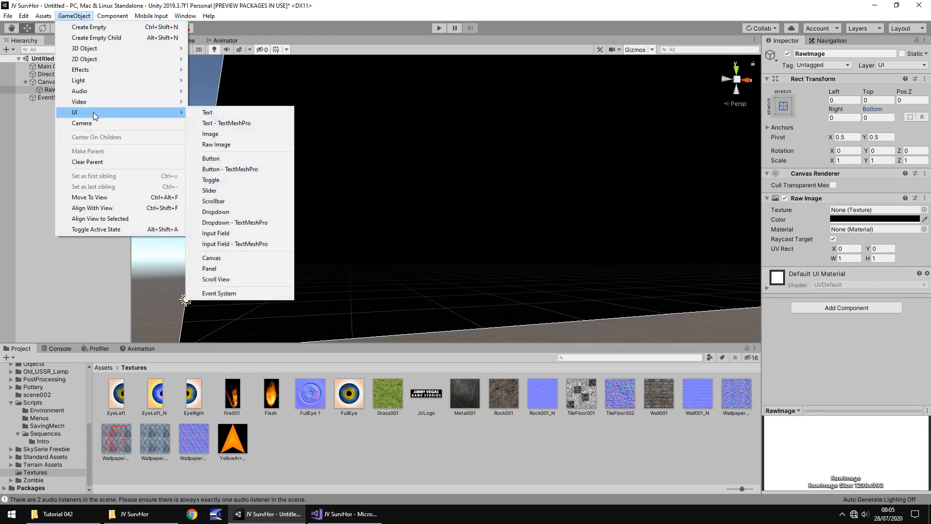
mouse_move(208, 112)
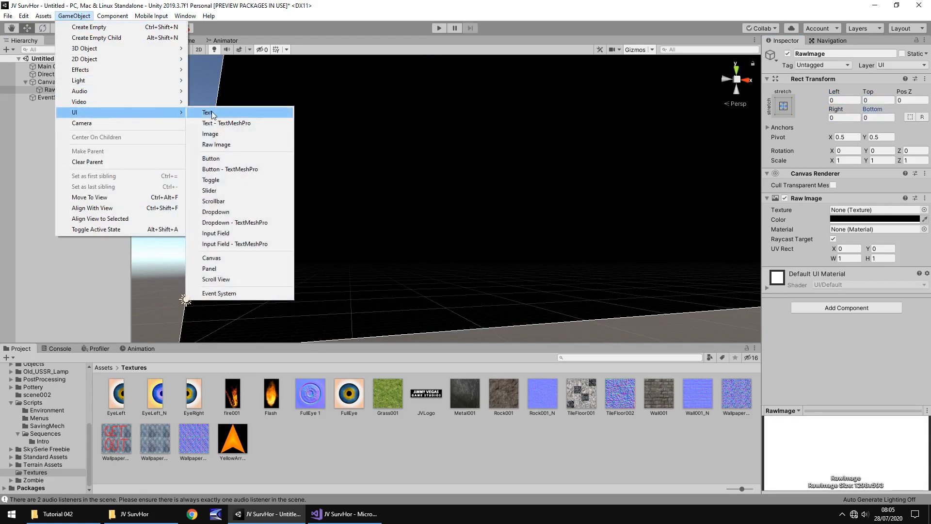
Add a UI Text element, colour it white, enlarge its box and centre-align it
click(207, 113)
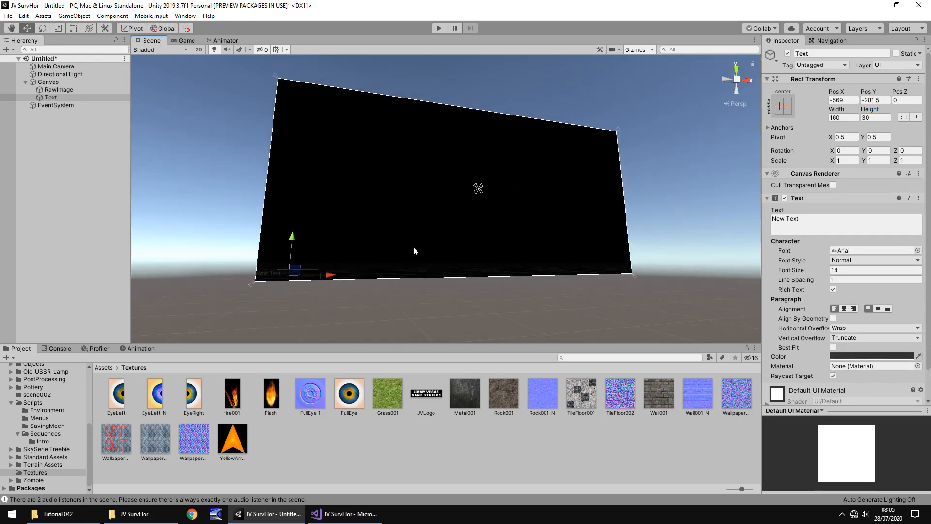
click(51, 97)
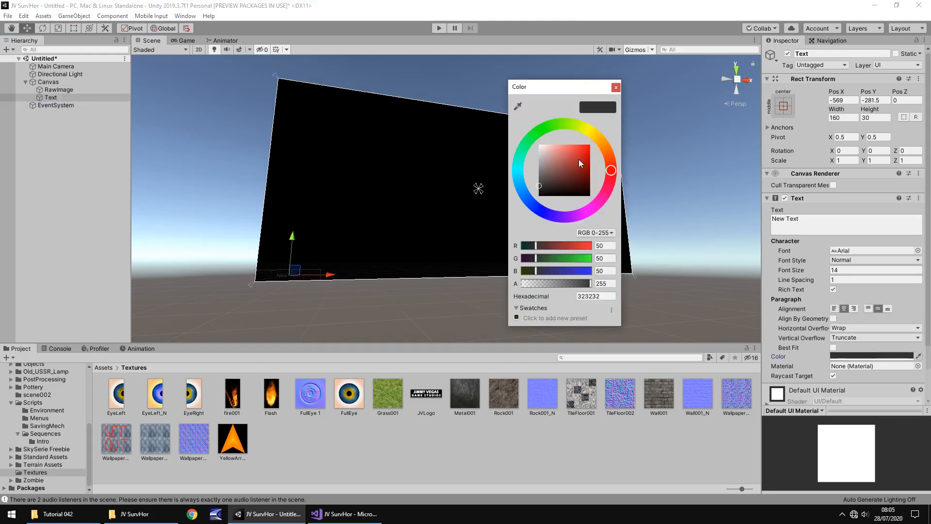
click(616, 87)
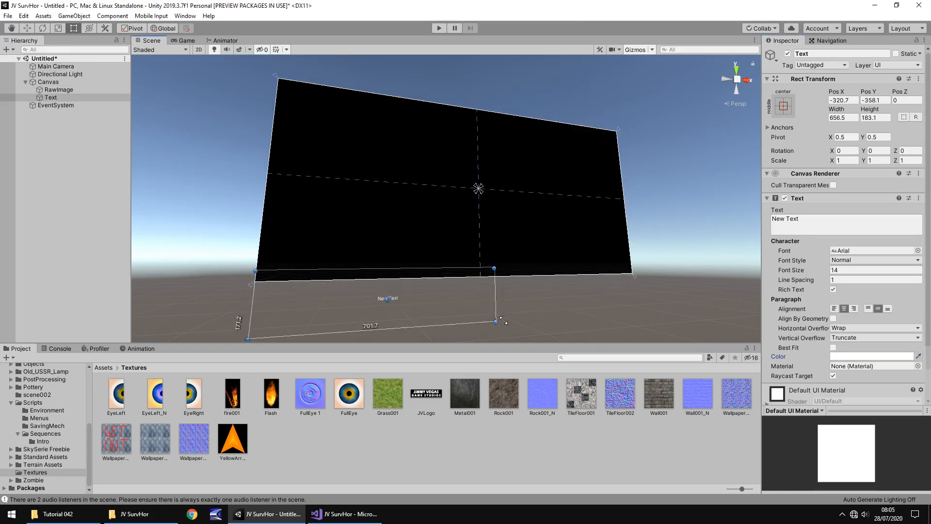
drag(495, 321, 487, 279)
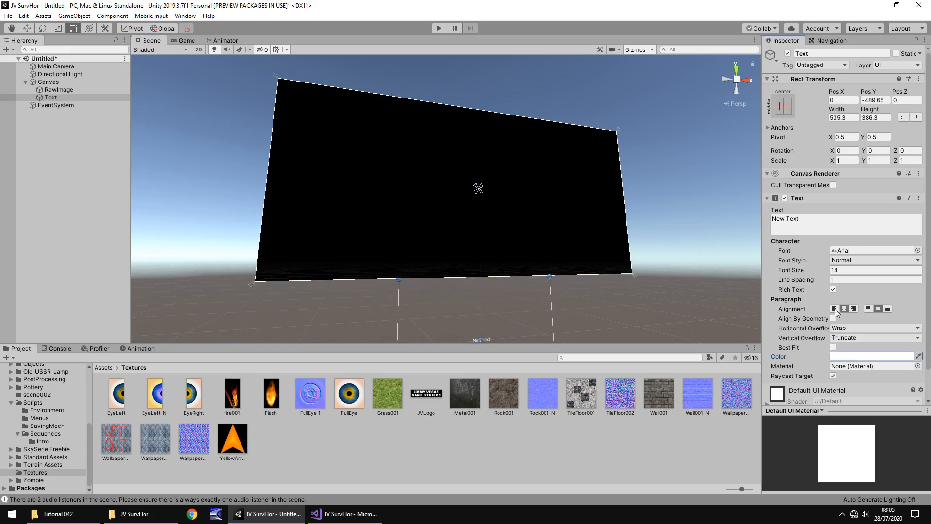
click(844, 308)
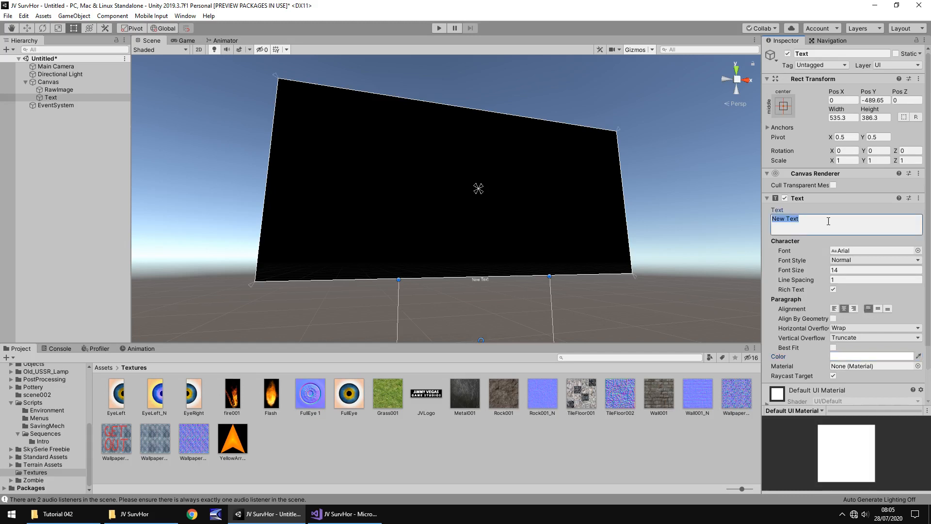
Type the credits: Designer: Jimmy Vegas, Graphics: Todd Howard, Story: Randy Pitchford
text(Designer: Jimmy Vegas)
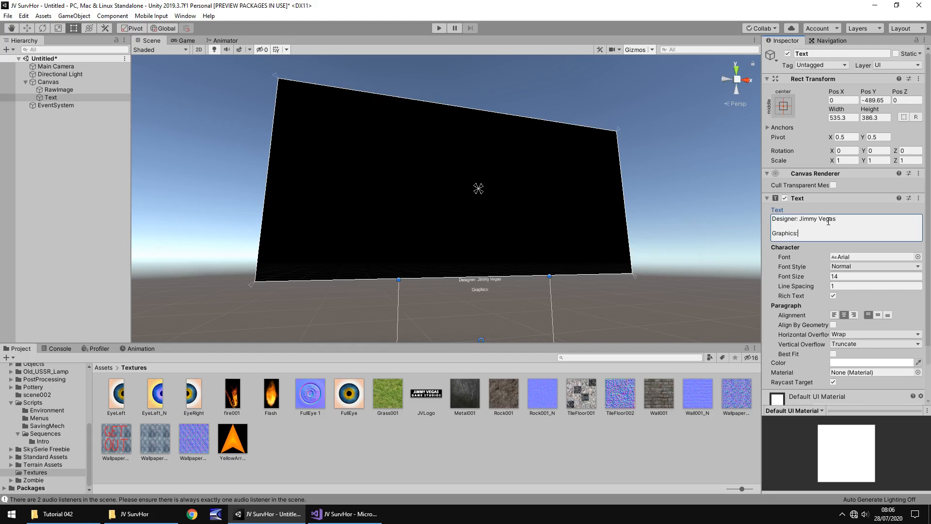
text(T)
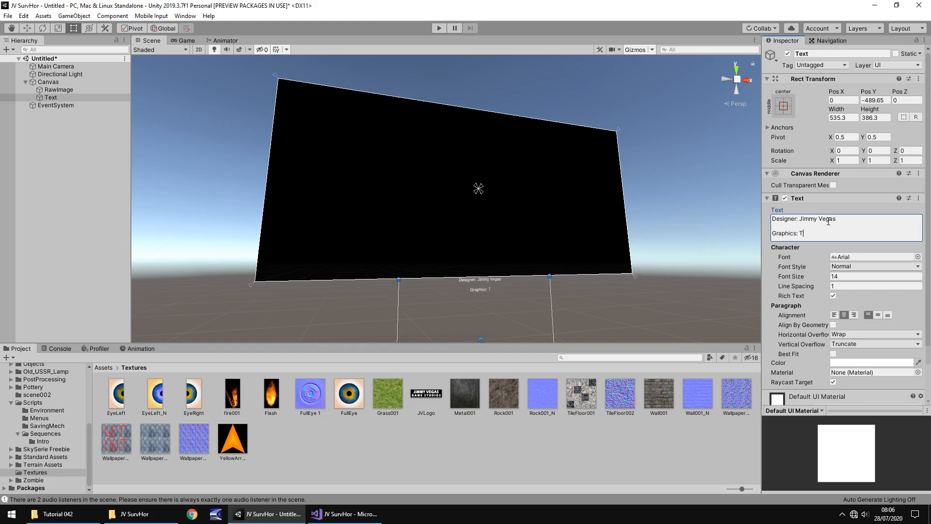
text(odd Howard)
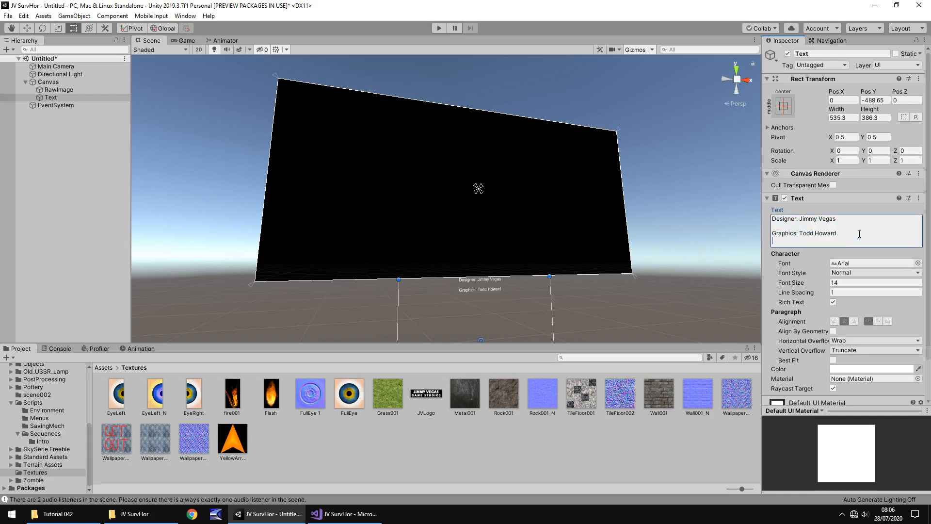
text(Story: R)
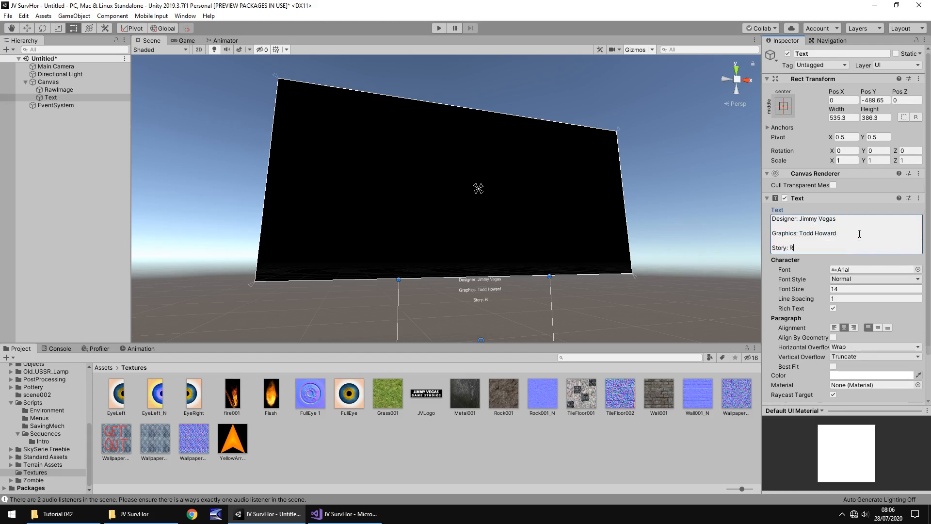
text(andy itch)
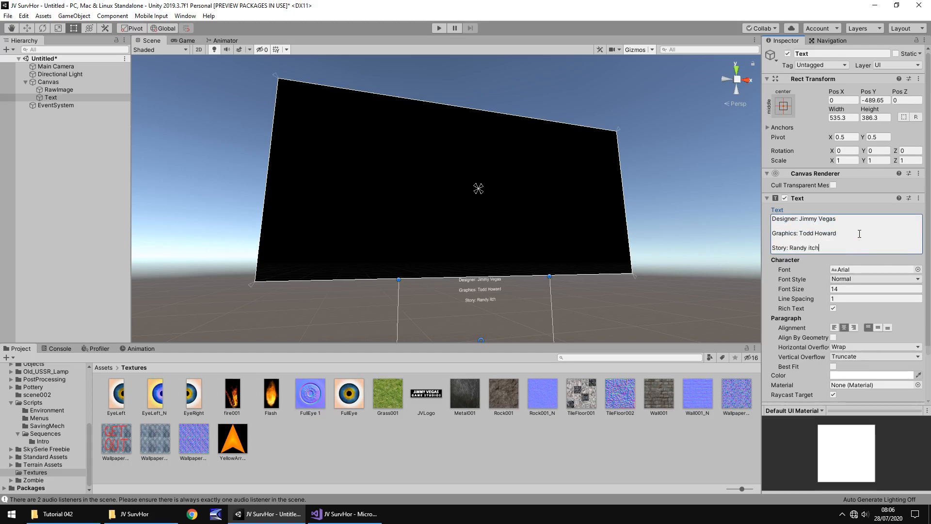
text(ford)
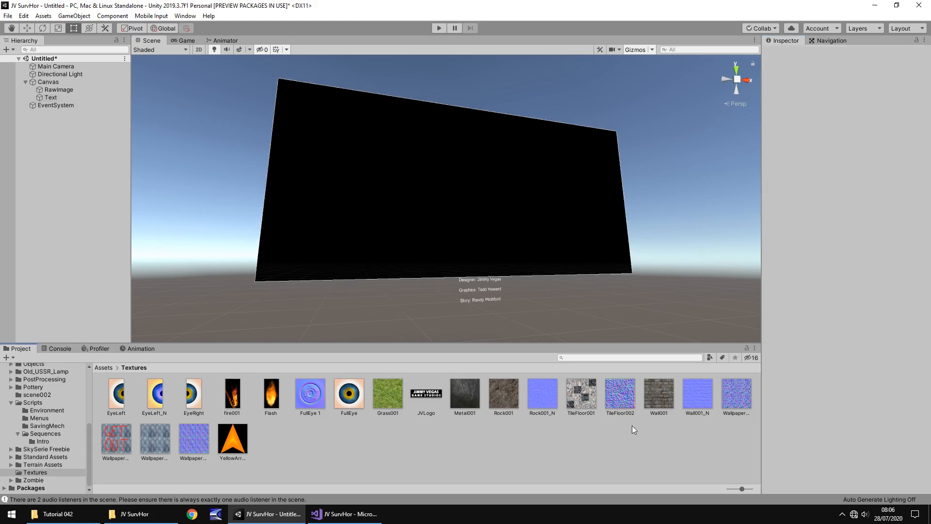
Set the Canvas Scaler to Scale With Screen Size with a 1920×1080 reference resolution
click(48, 81)
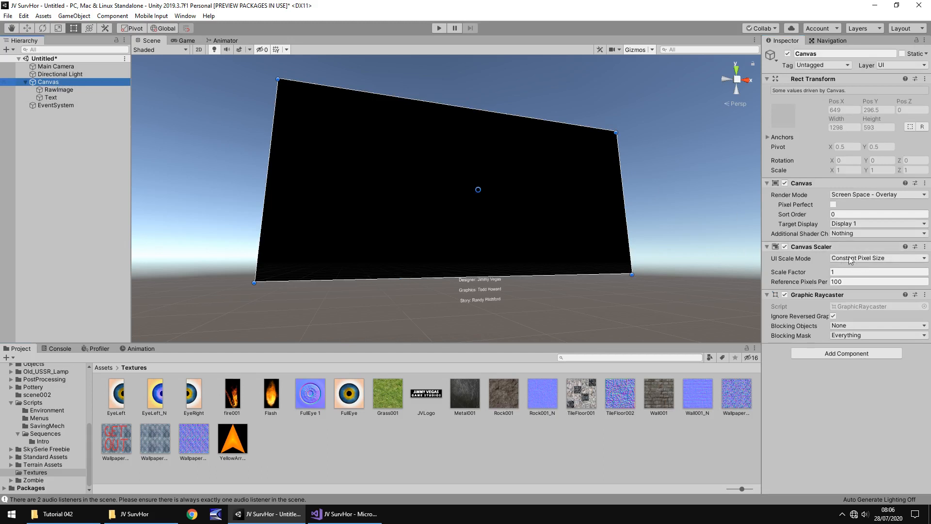
click(876, 257)
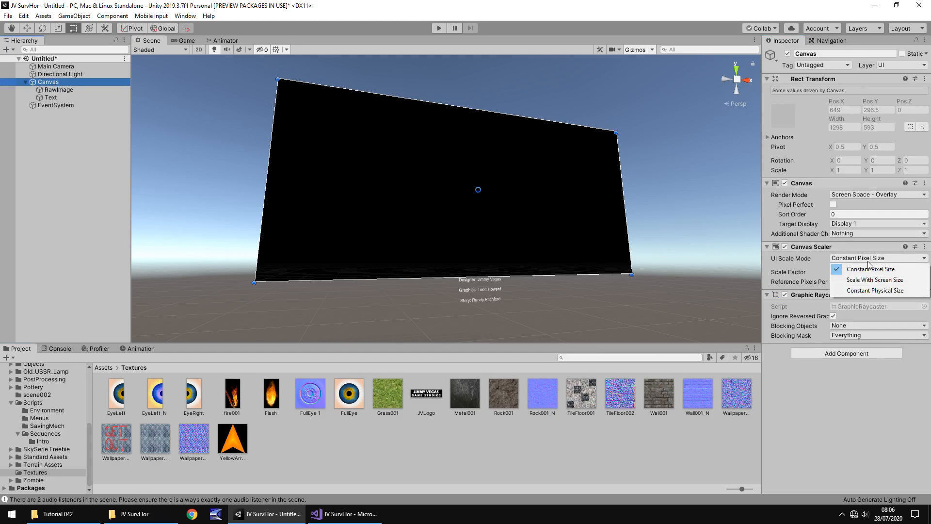
click(873, 280)
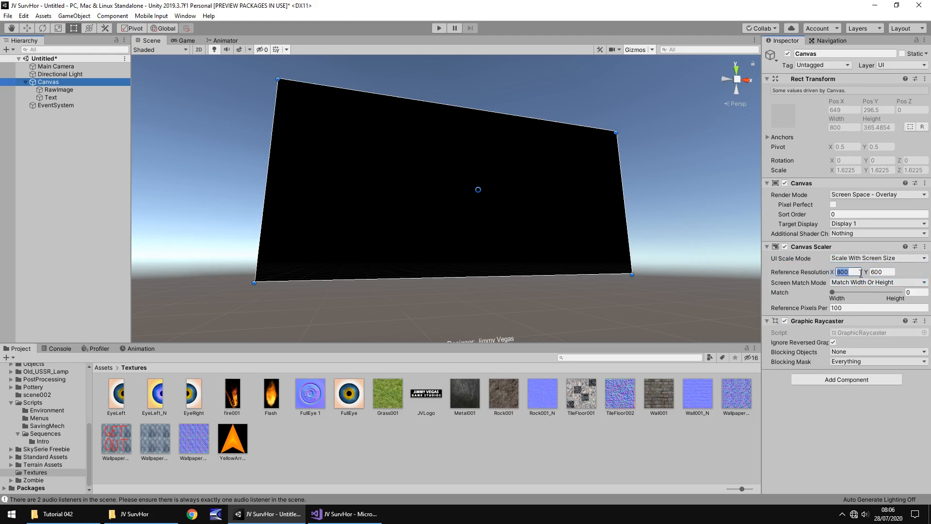
text(1920)
click(882, 272)
text(1080)
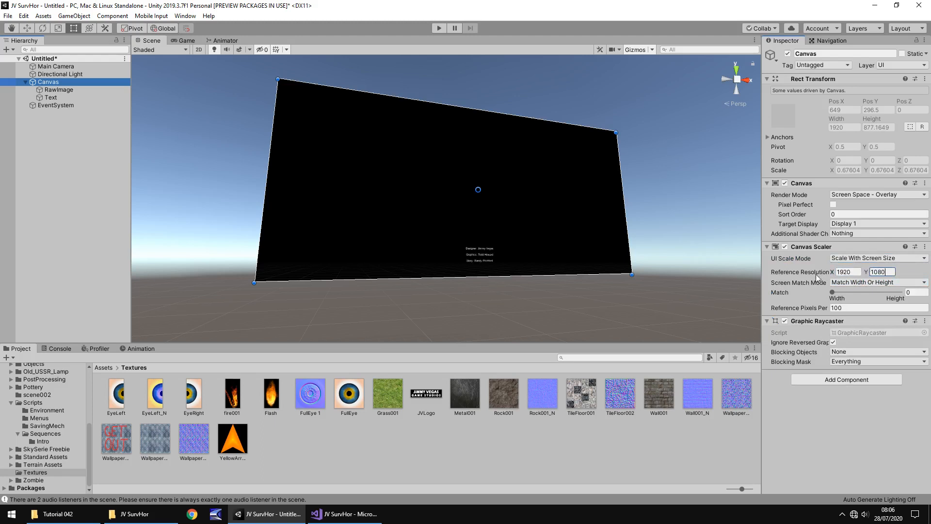
mouse_move(484, 258)
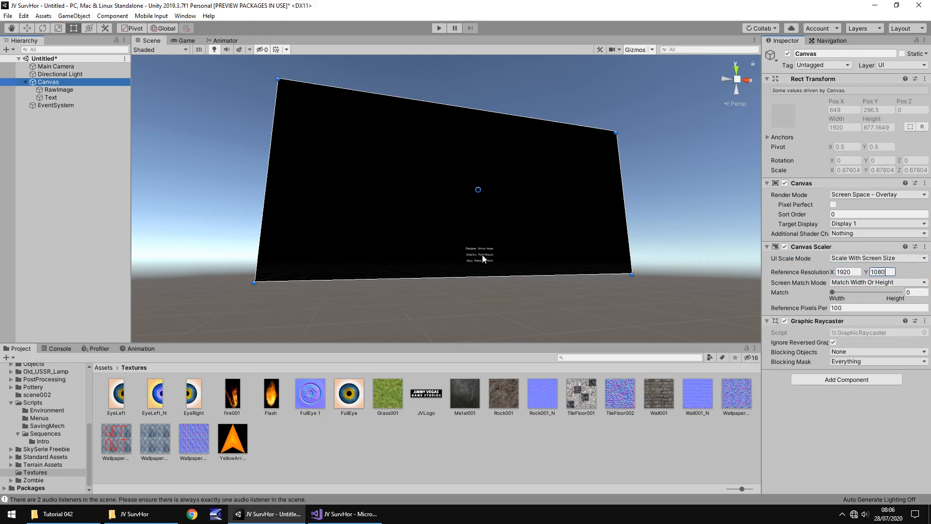
click(50, 97)
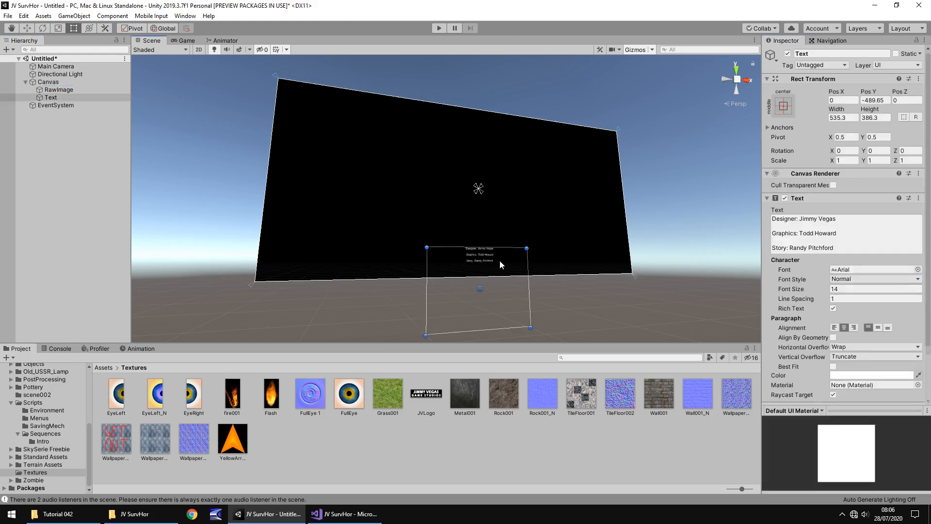
Key a CreditsScroll clip moving the text's Pos Y from -631.73 to 635 at frame 600
drag(479, 264, 487, 288)
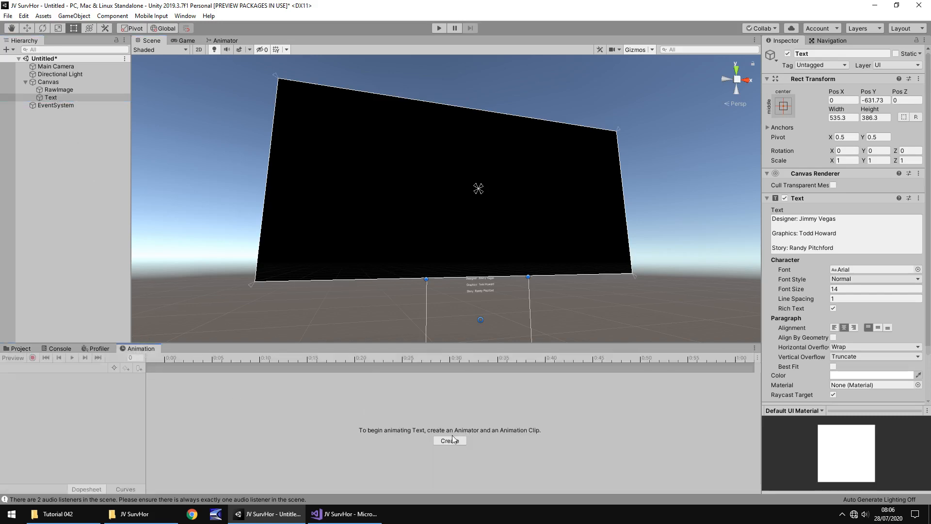
click(450, 440)
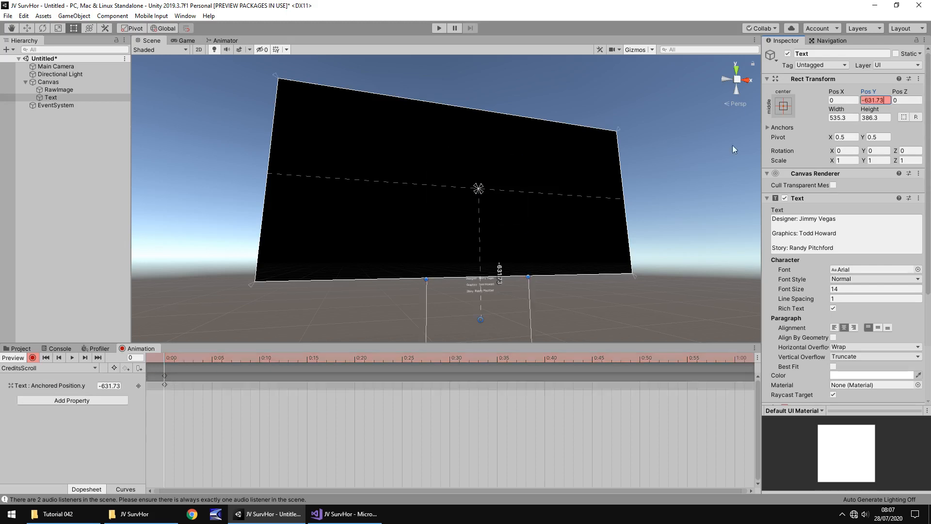
mouse_move(500, 309)
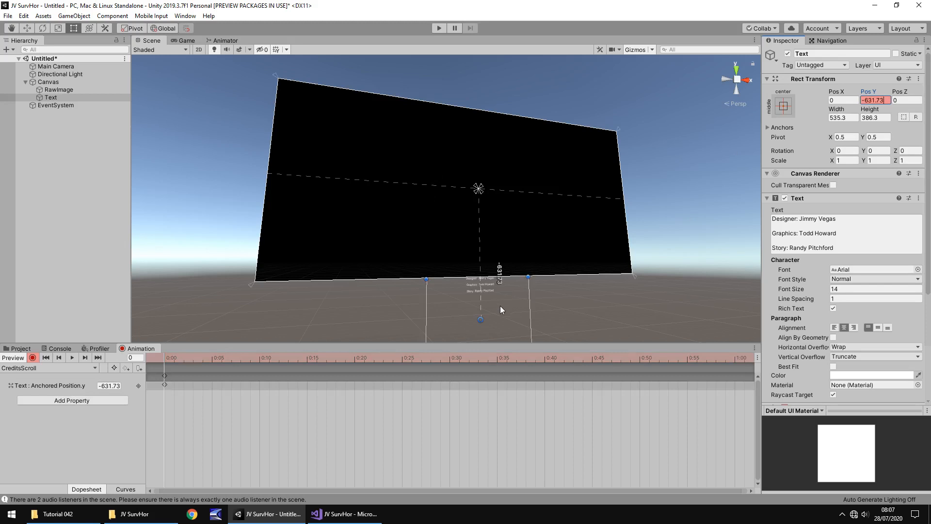
mouse_move(453, 313)
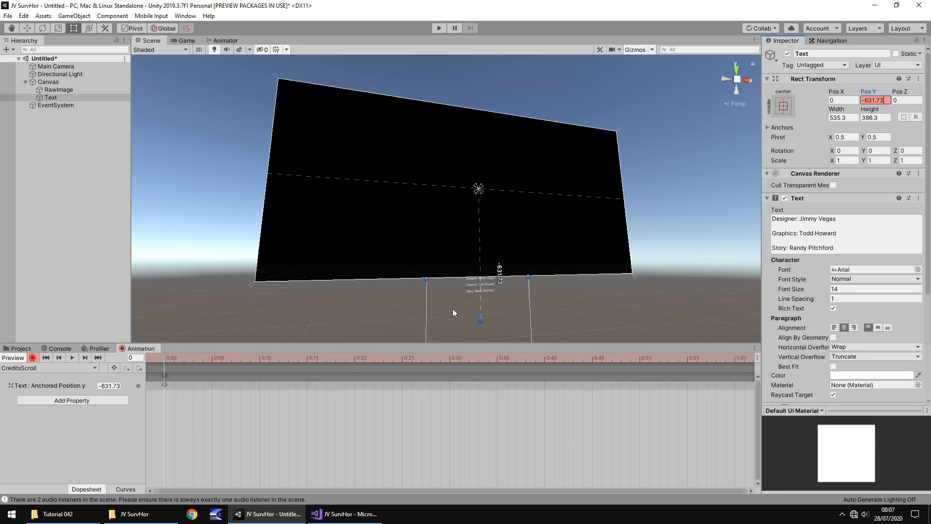
click(131, 357)
text(600)
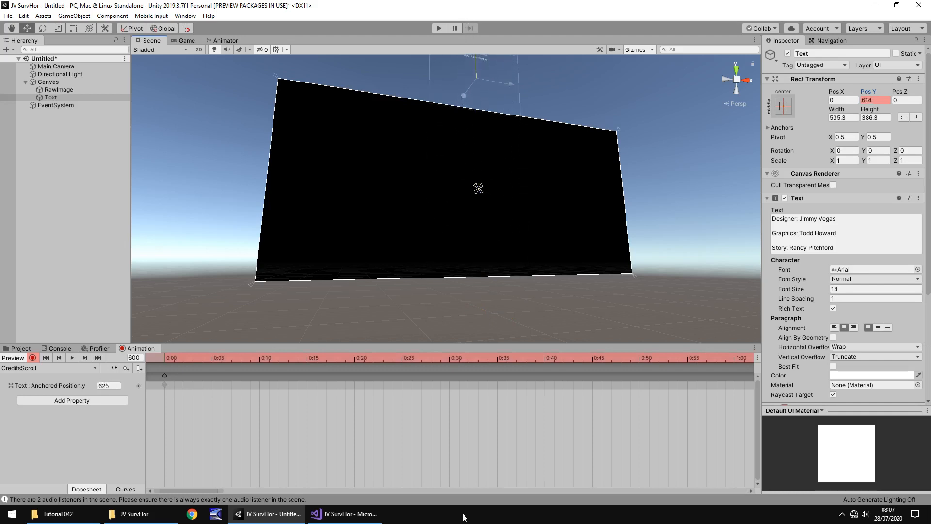
click(33, 357)
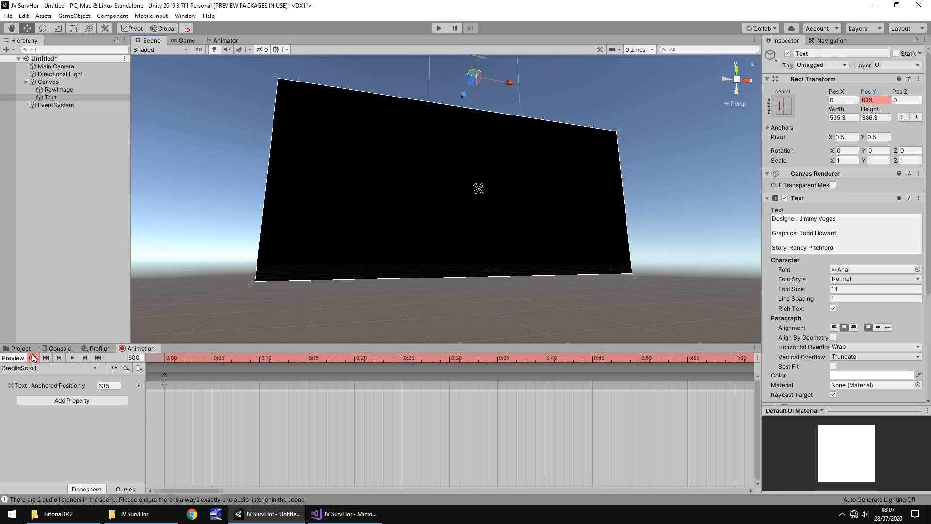
click(19, 348)
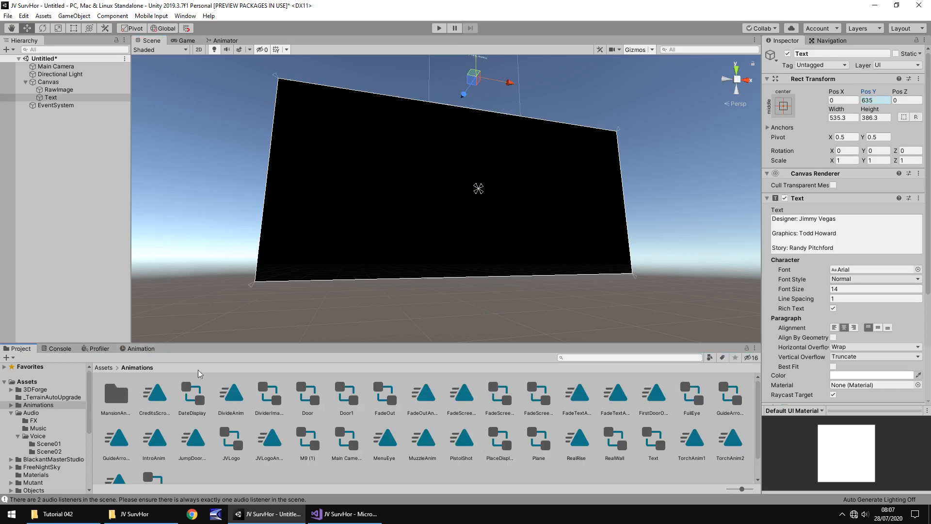
Play-test the scrolling CreditsScroll animation, then stop play mode
click(153, 395)
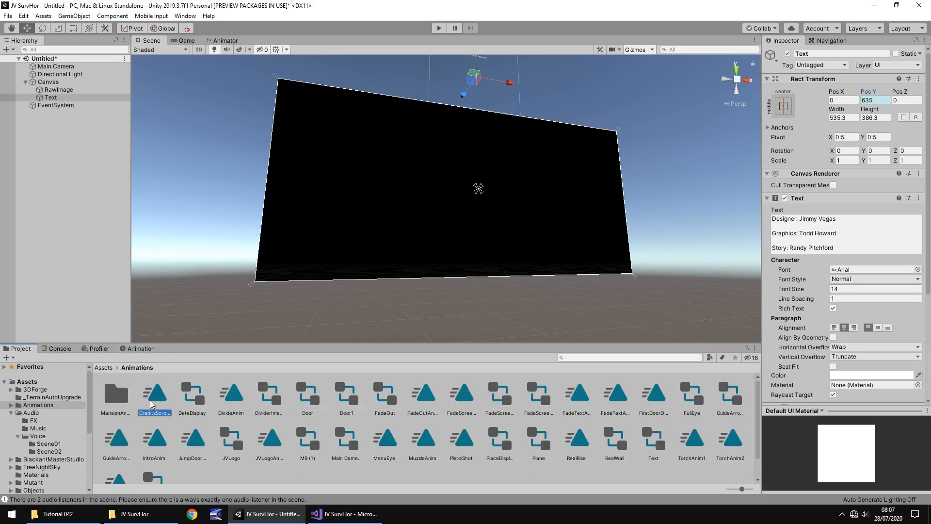
click(153, 393)
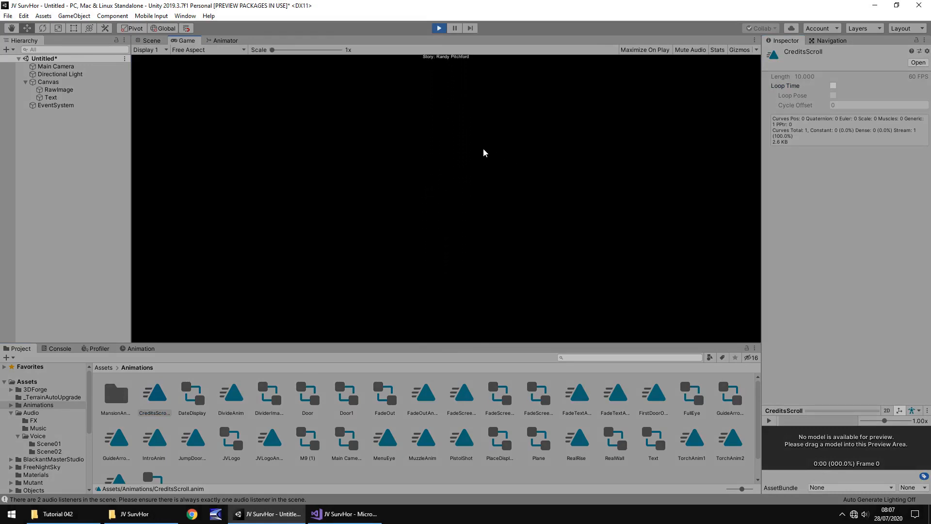
click(150, 39)
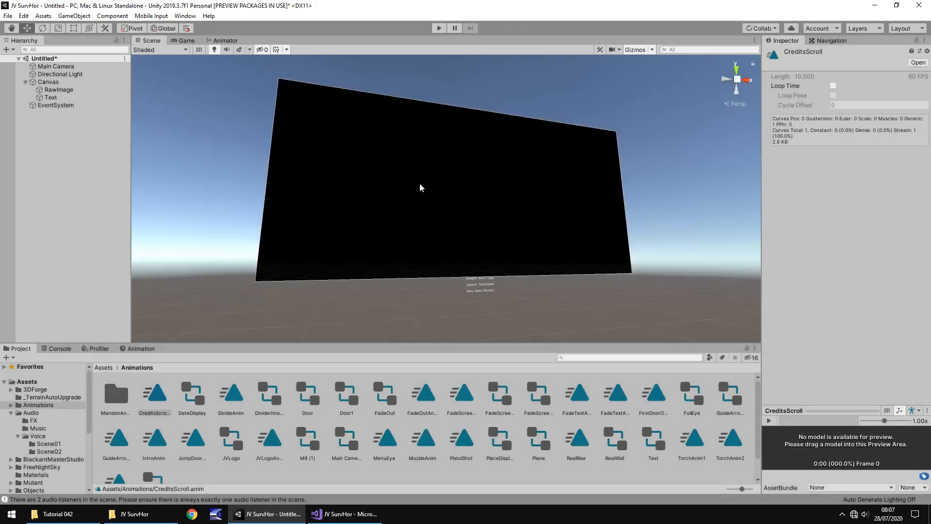
mouse_move(244, 291)
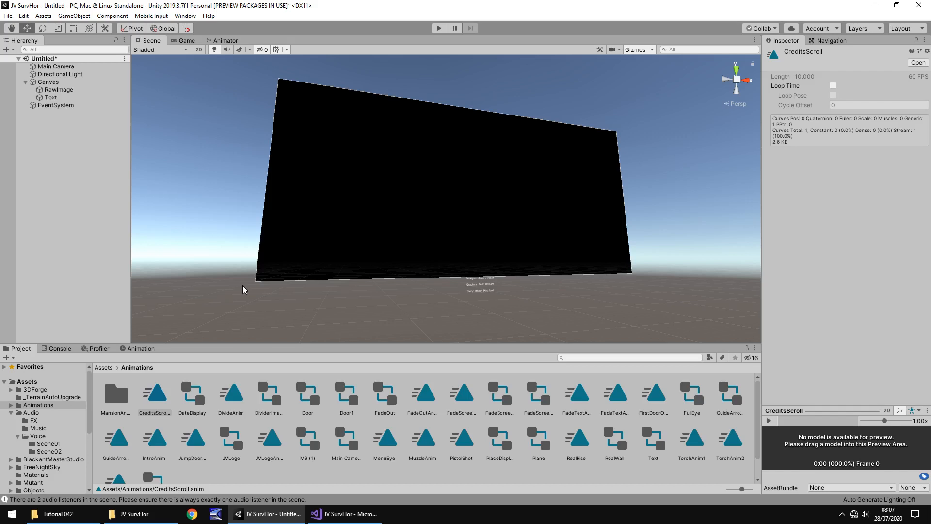
mouse_move(232, 276)
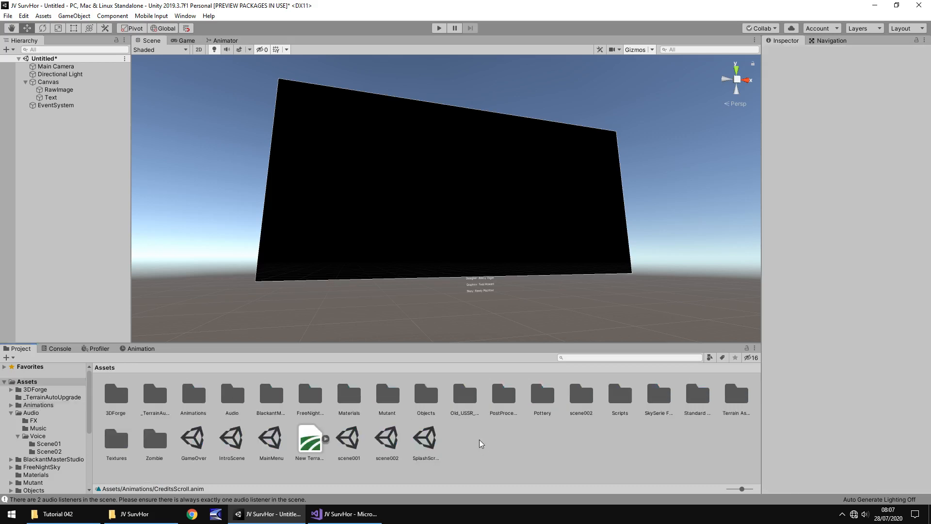
Save the scene as 'credits' and add it to the build with Add Open Scenes
click(8, 15)
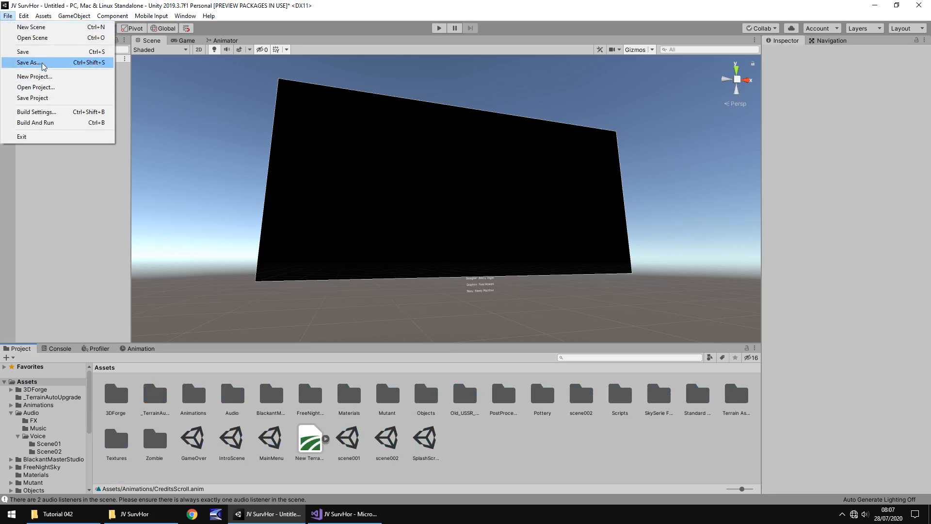
click(27, 62)
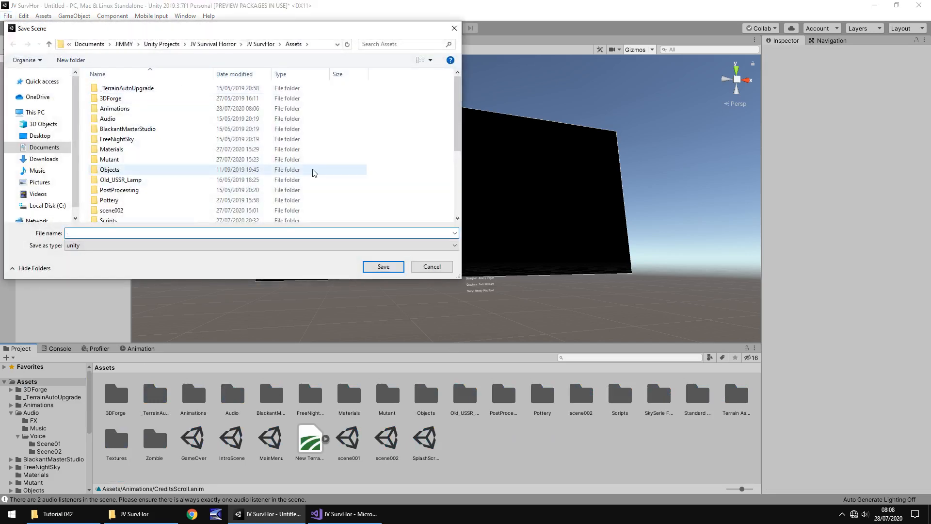
text(credits)
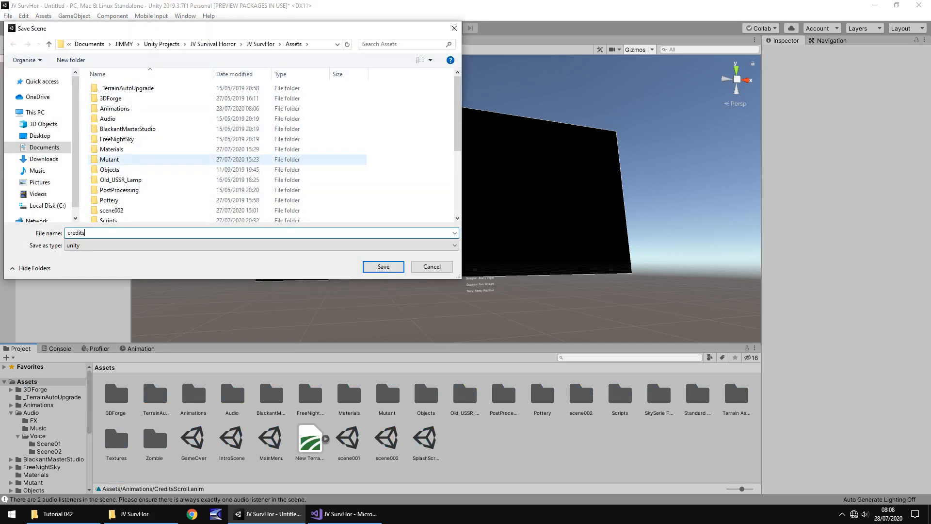
click(382, 266)
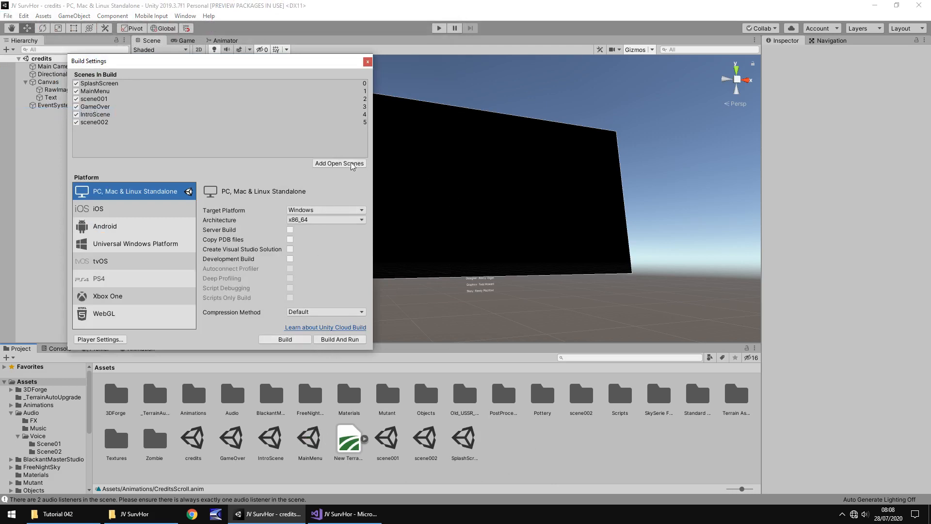
click(367, 61)
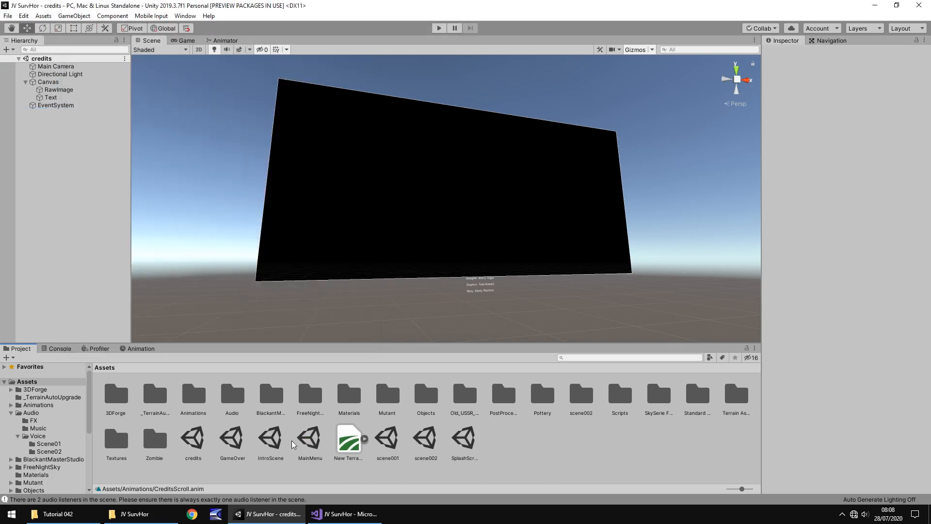
click(309, 439)
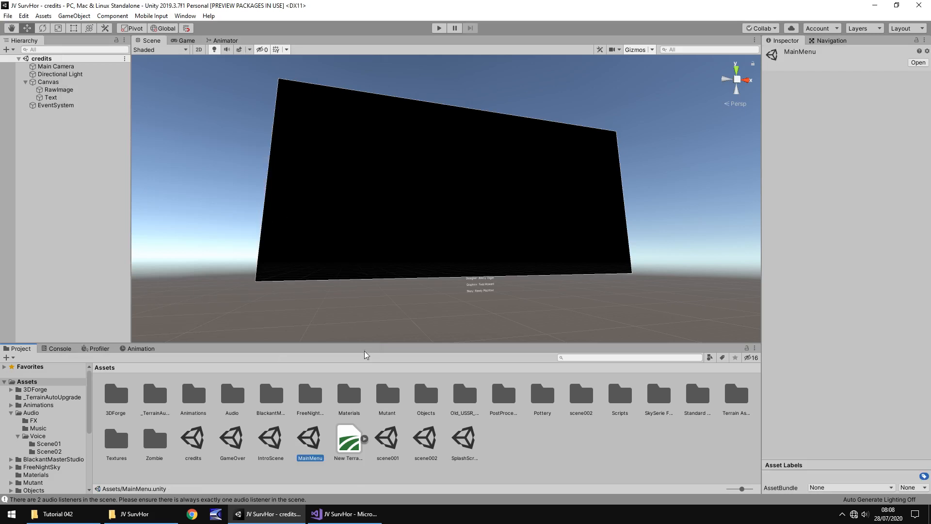
mouse_move(327, 442)
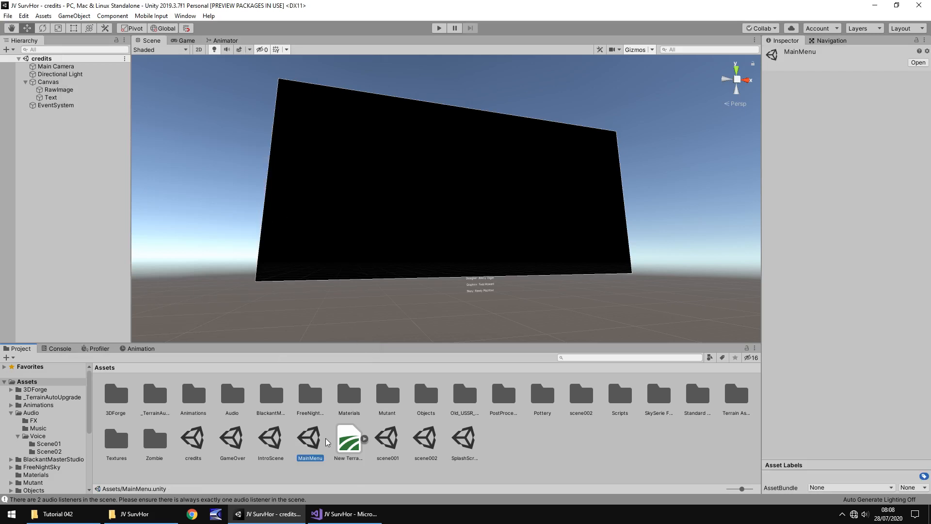
Open the MainMenu scene, select its Canvas, and untick Post Processings in the Scene view
double_click(310, 439)
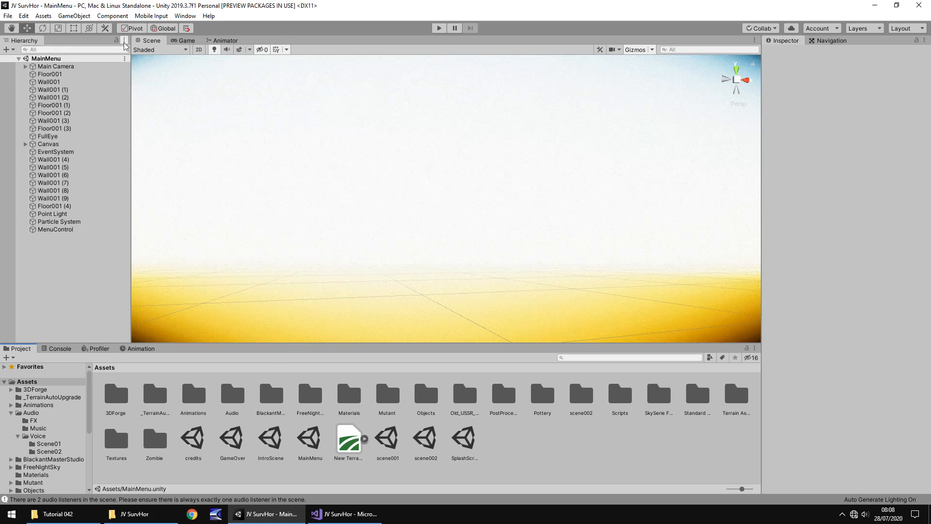
click(48, 143)
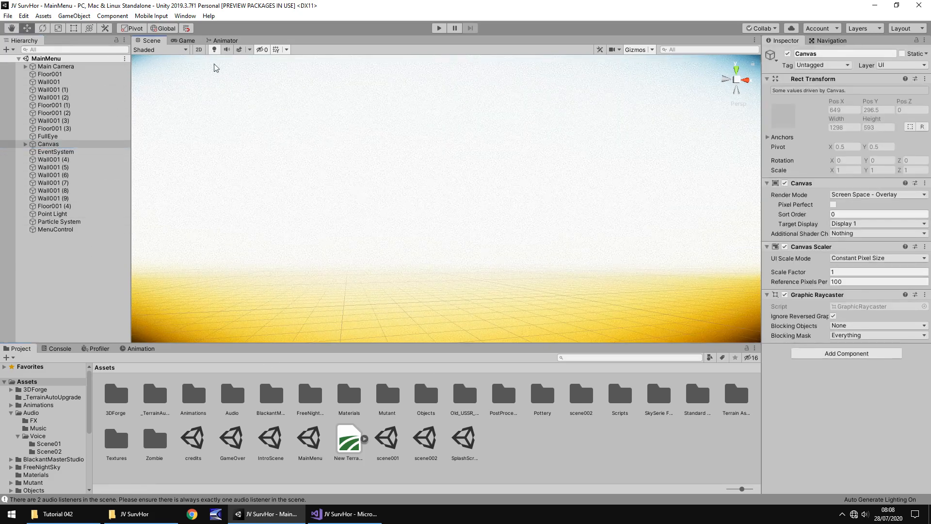
click(261, 49)
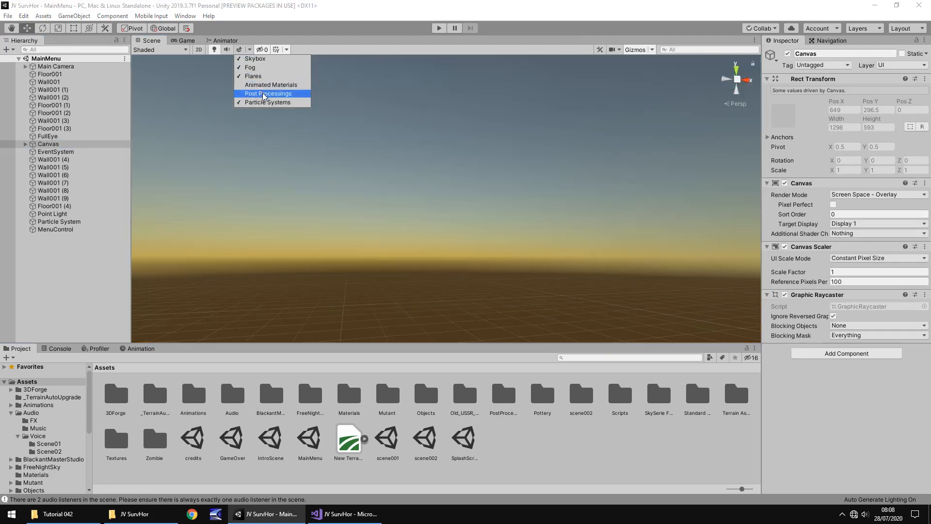
click(48, 144)
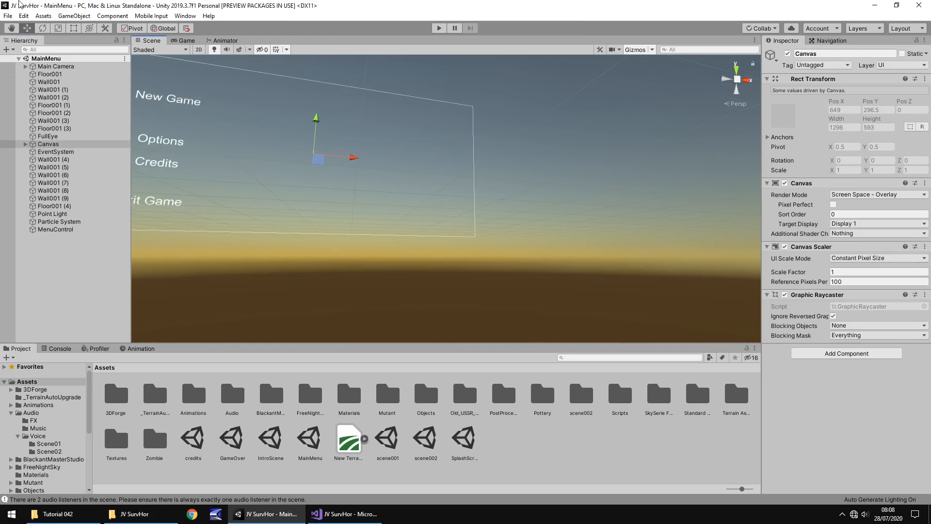
Add a UI Button to the menu canvas and relabel its Text child 'Website'
click(74, 16)
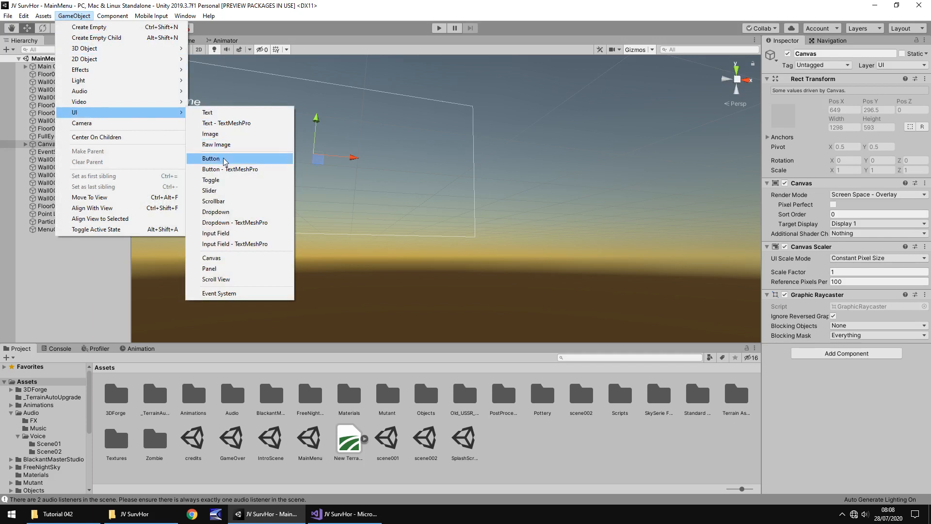
click(211, 158)
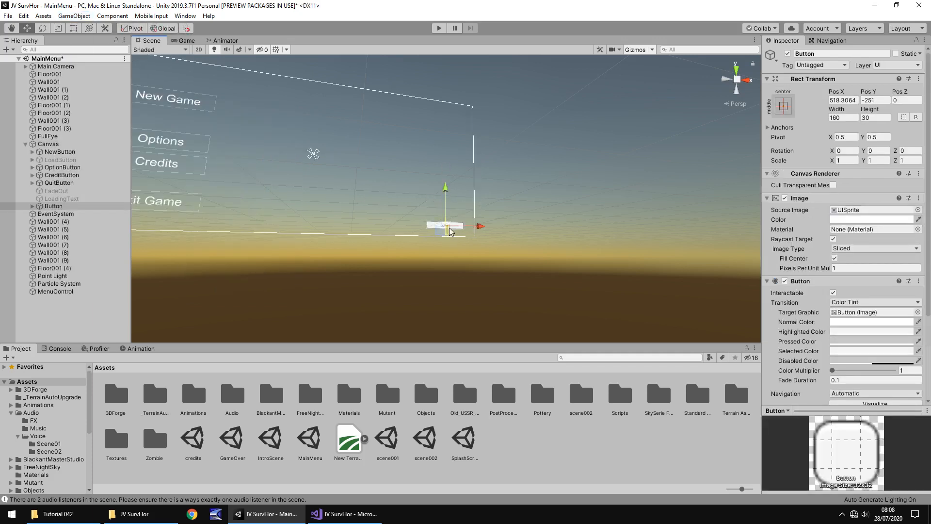
click(53, 205)
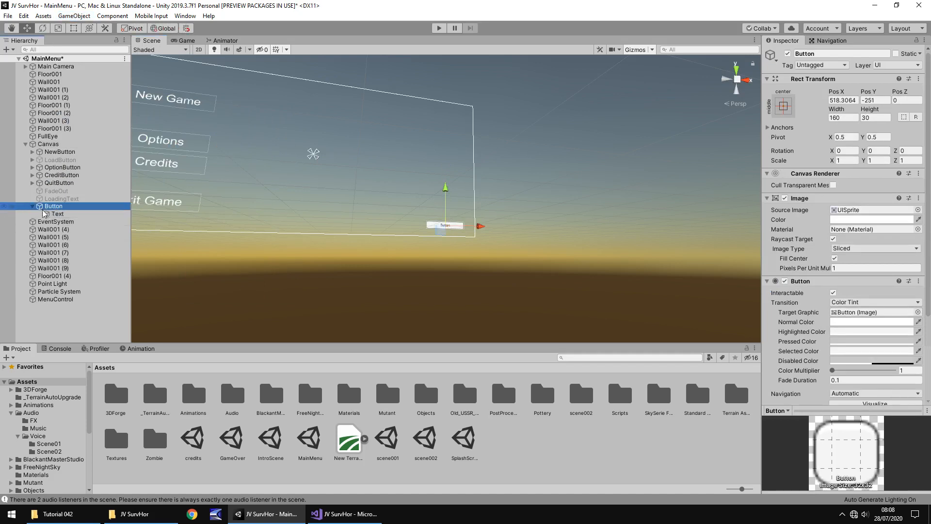
click(57, 214)
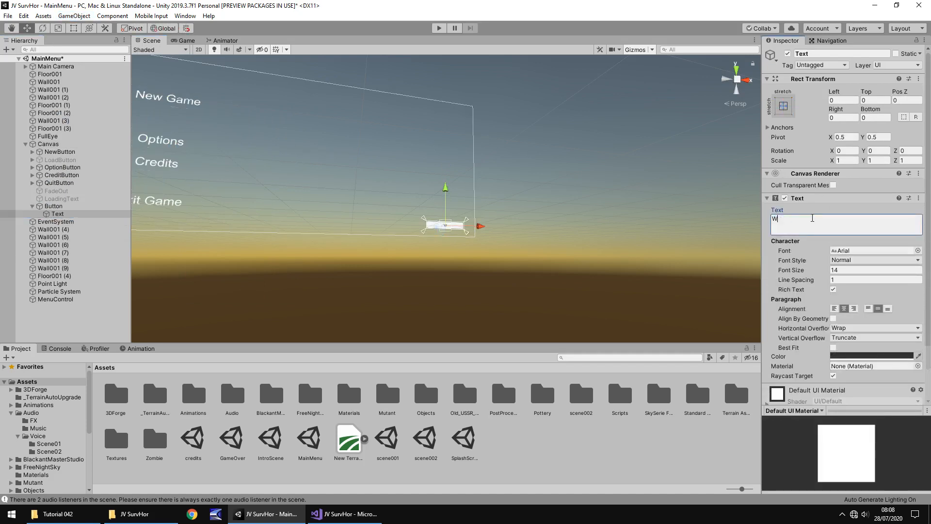
text(ebsite)
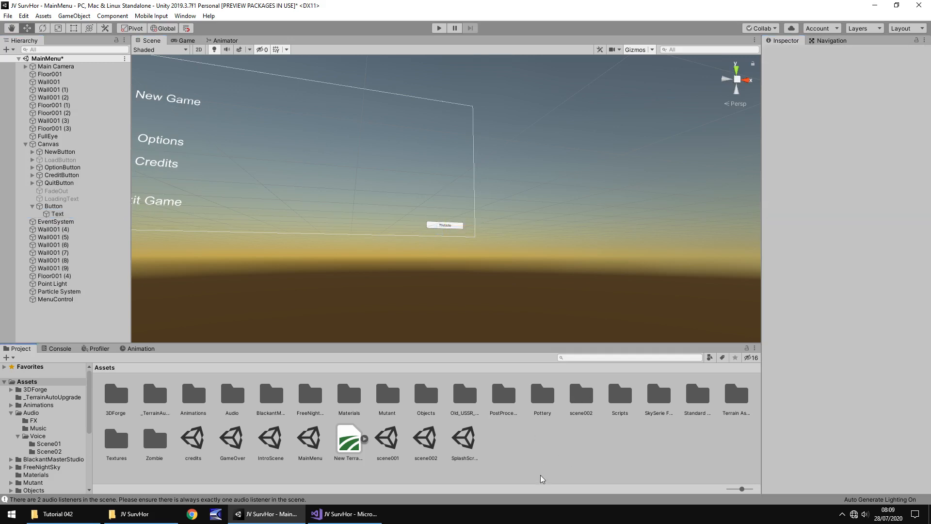
mouse_move(670, 413)
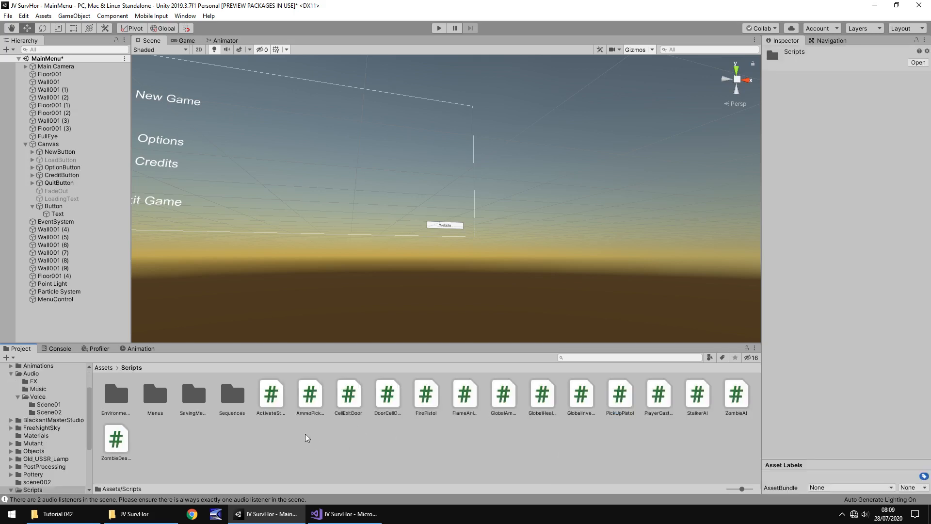
mouse_move(640, 402)
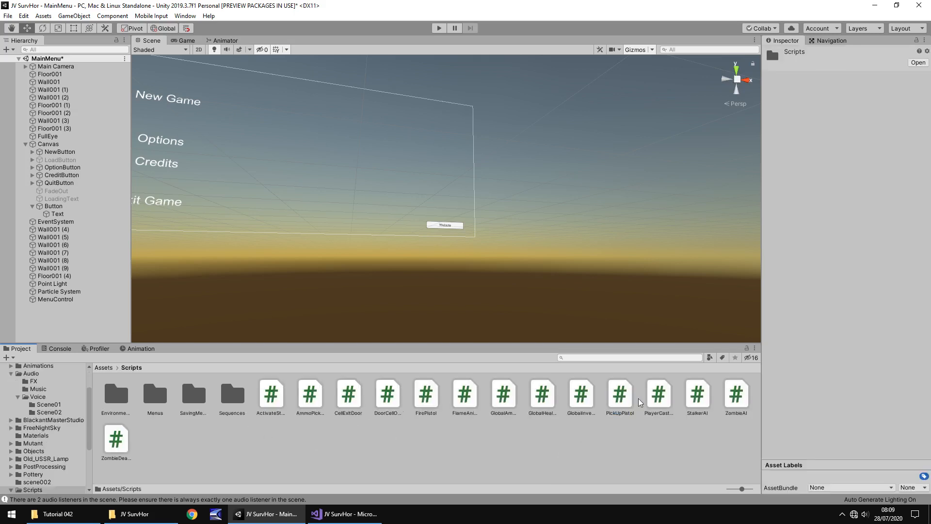
Select MenuControl and open its MainMenuFunction script in Visual Studio
click(56, 299)
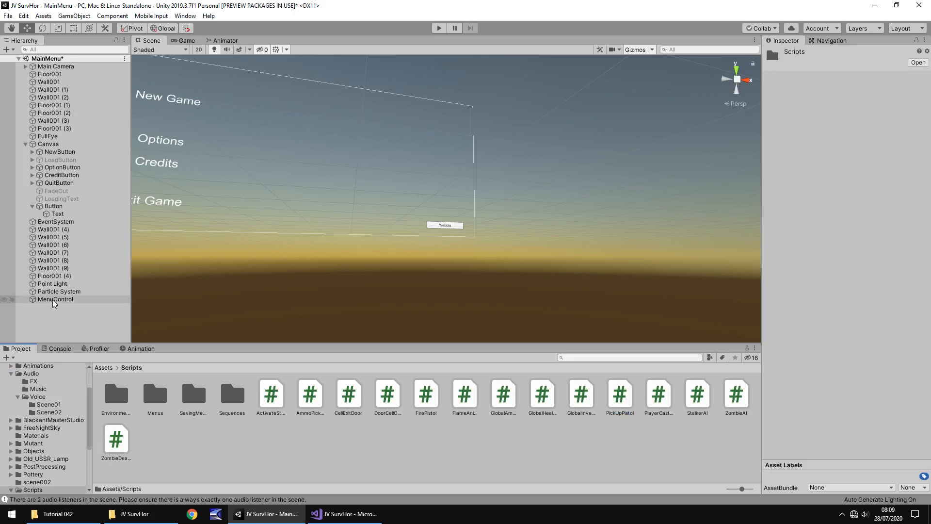
click(55, 299)
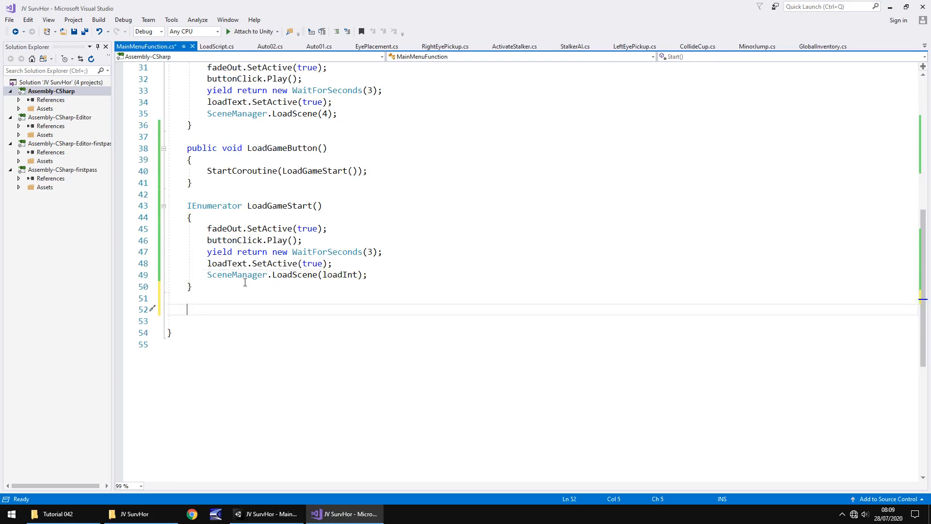
Write a public void LoadSite() method below LoadGameStart
text(public)
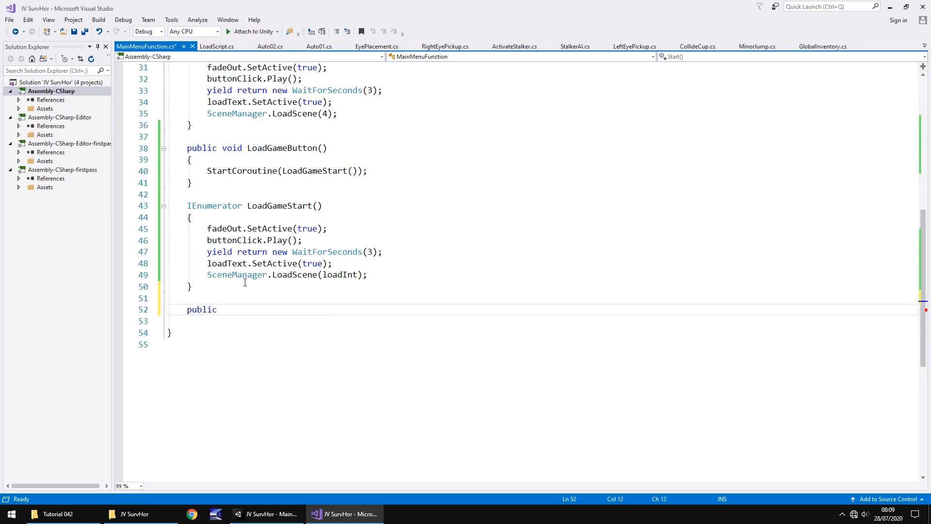
text(LoadSit)
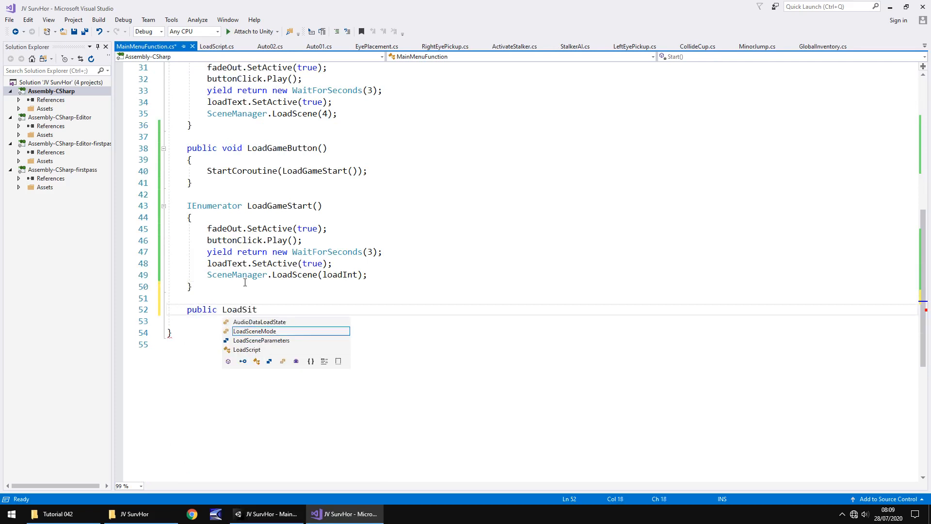
text(e)
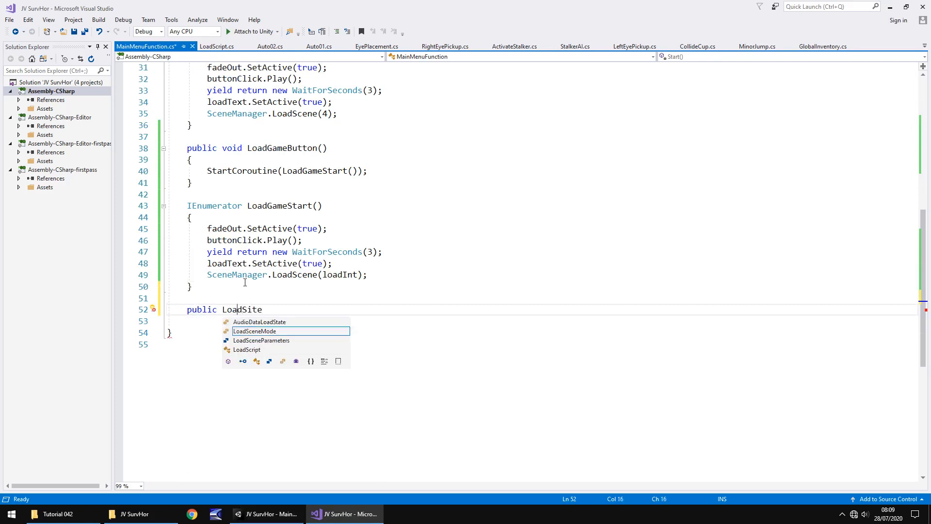
text(void)
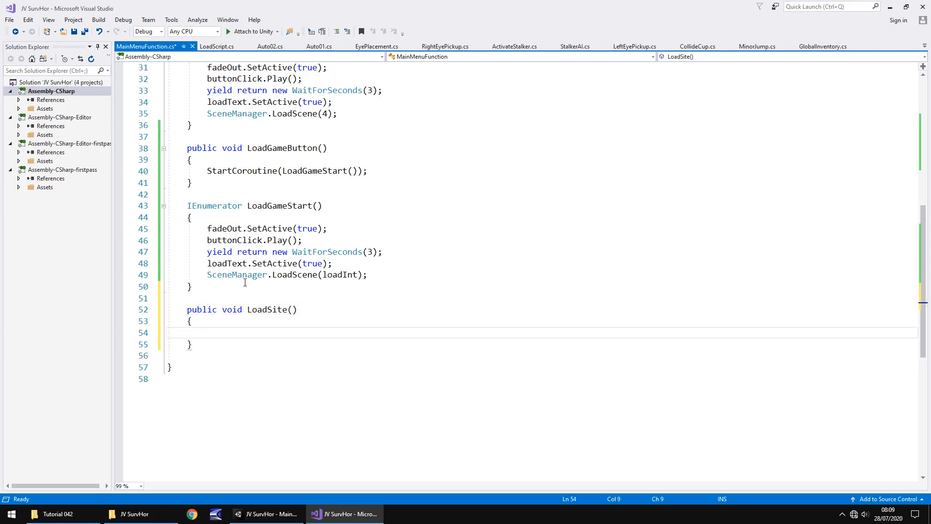
text(A)
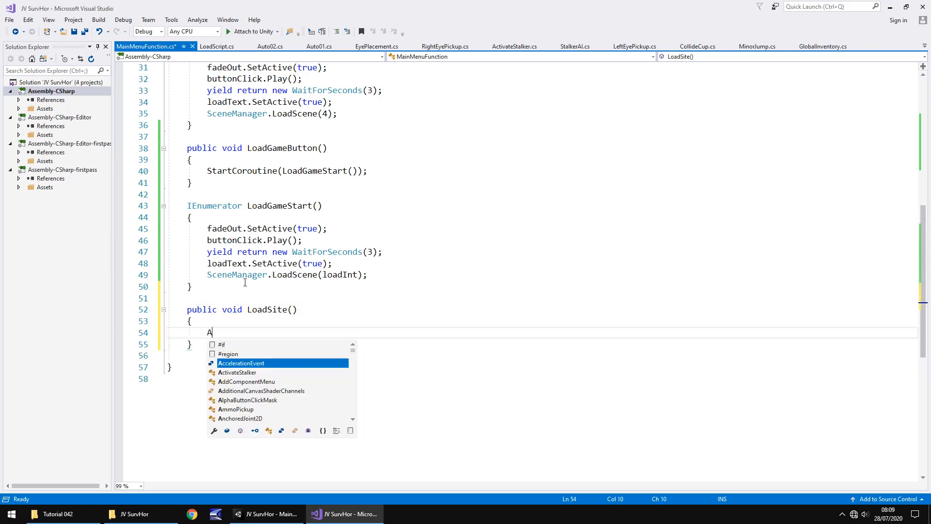
text(pplication.)
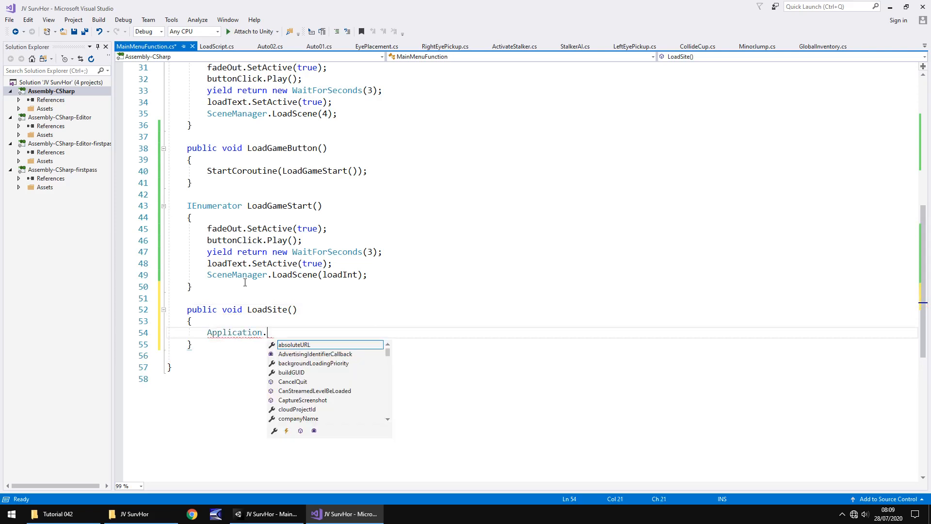
text(OpenURL)
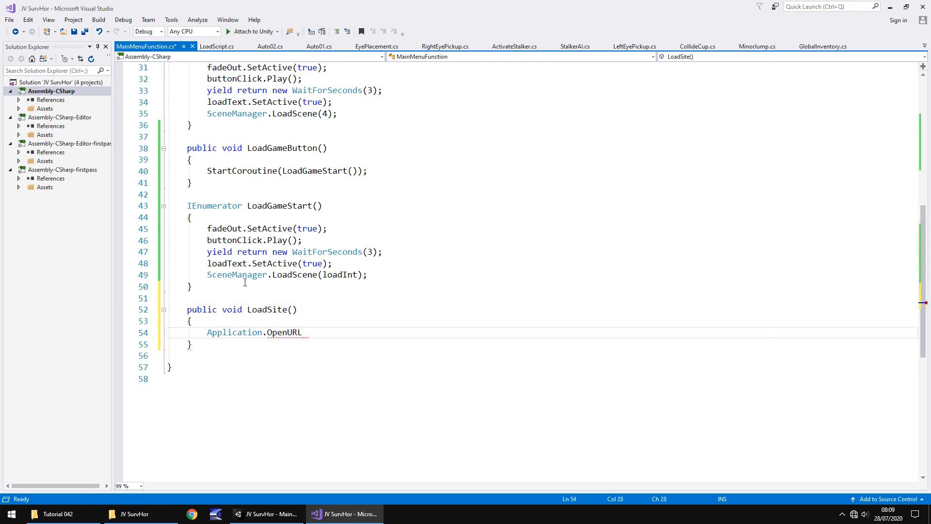
text(()
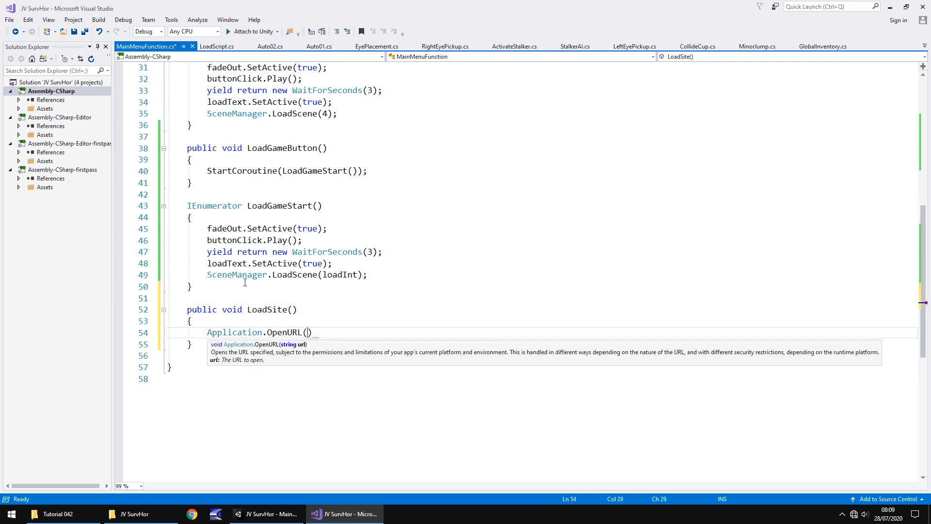
text("")
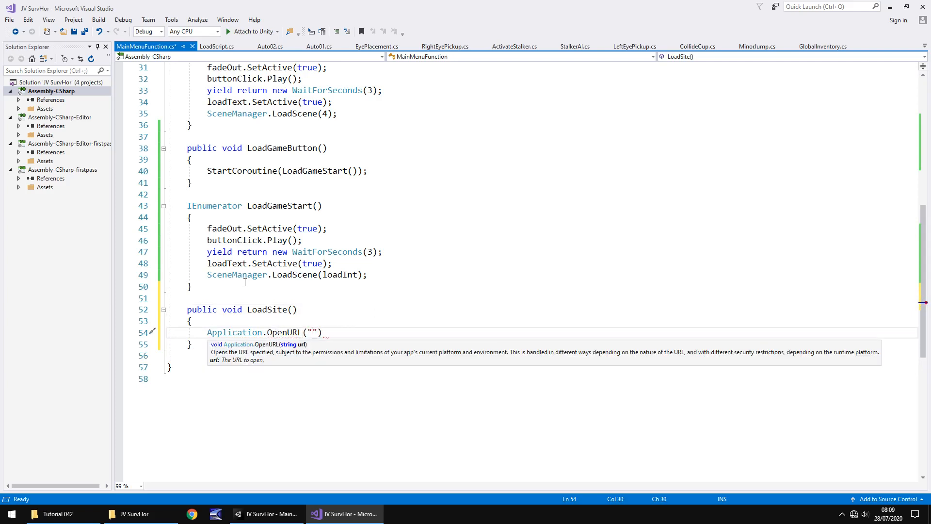
text(h)
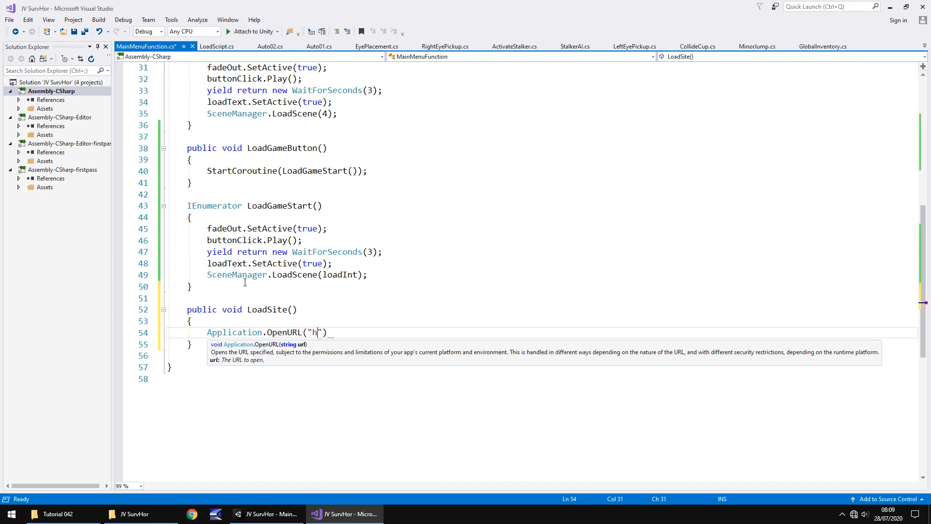
text(ttp)
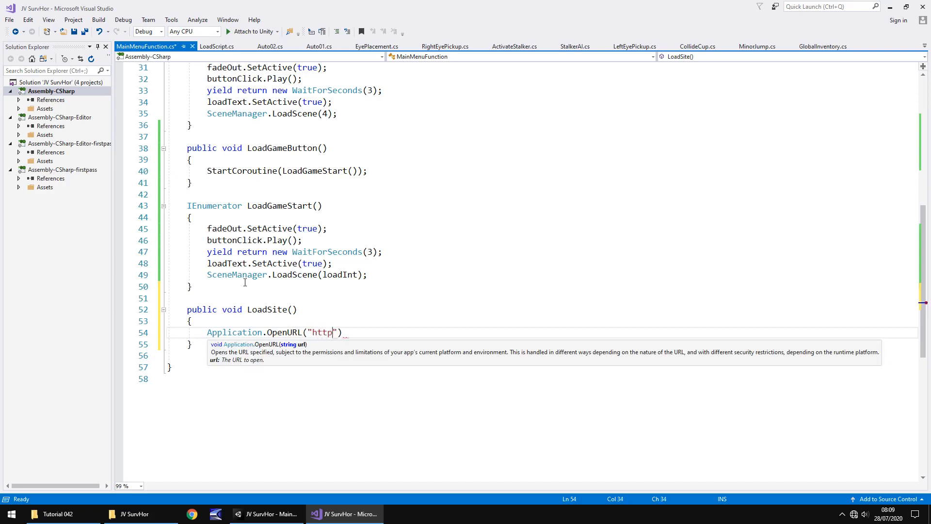
text(://j)
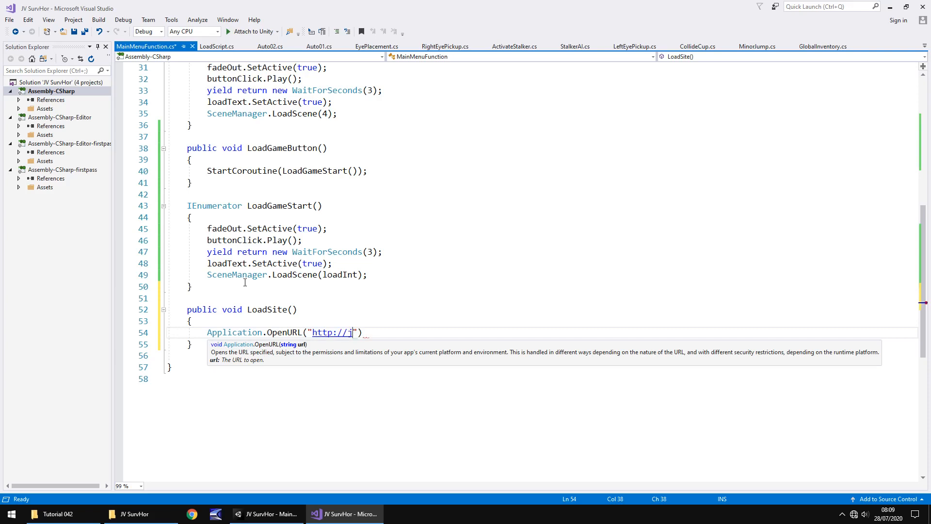
text(vusinty)
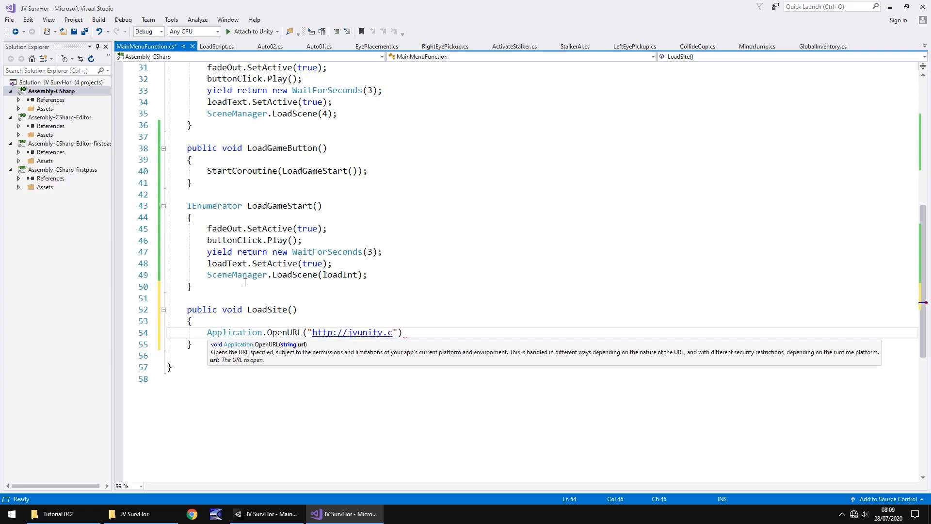
text(om");)
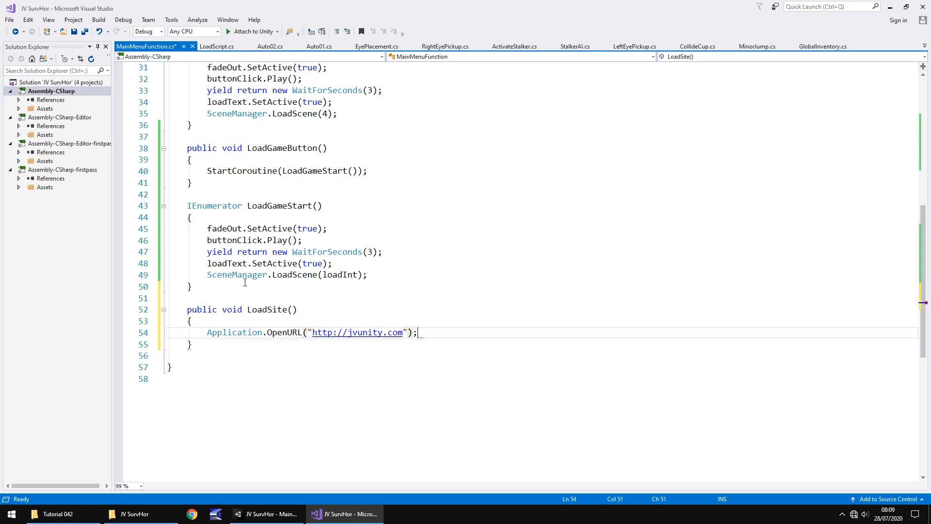
key(ctrl+s)
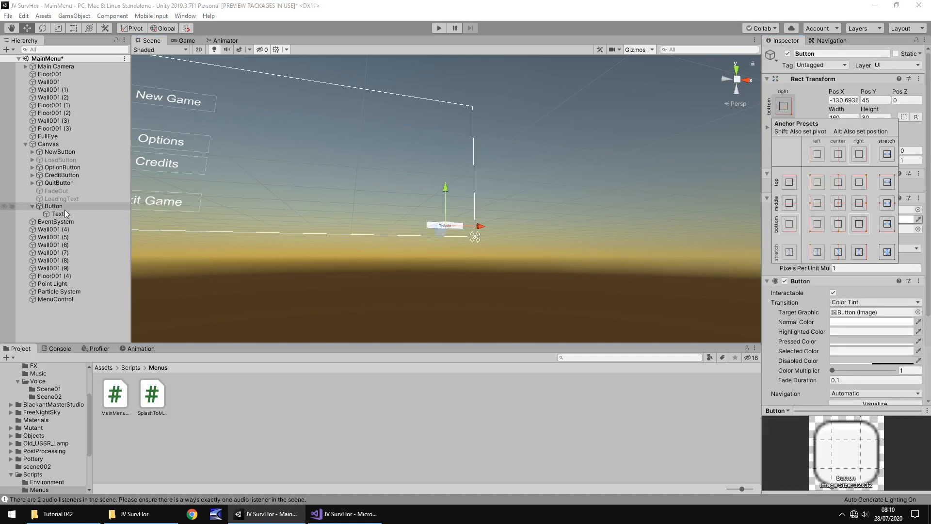
Add an empty On Click event entry to the menu's Website Button, then deselect it
click(54, 206)
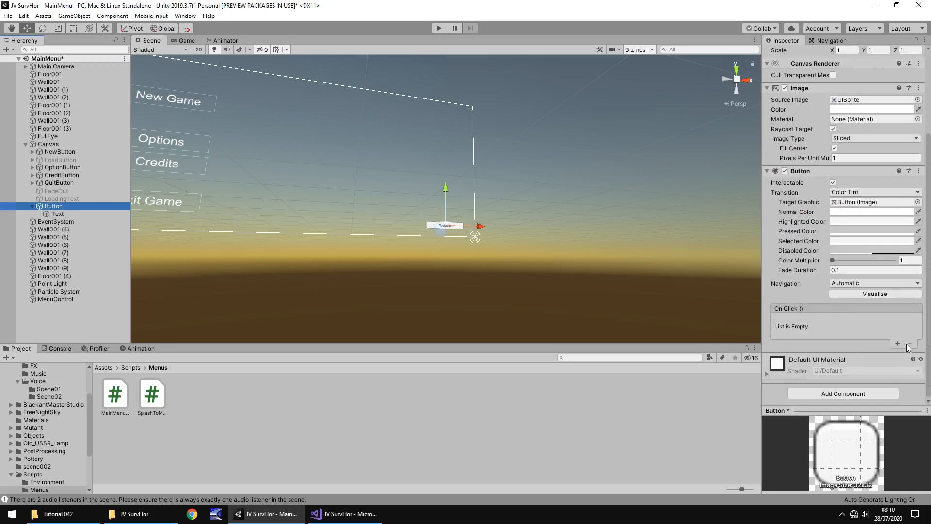
click(897, 343)
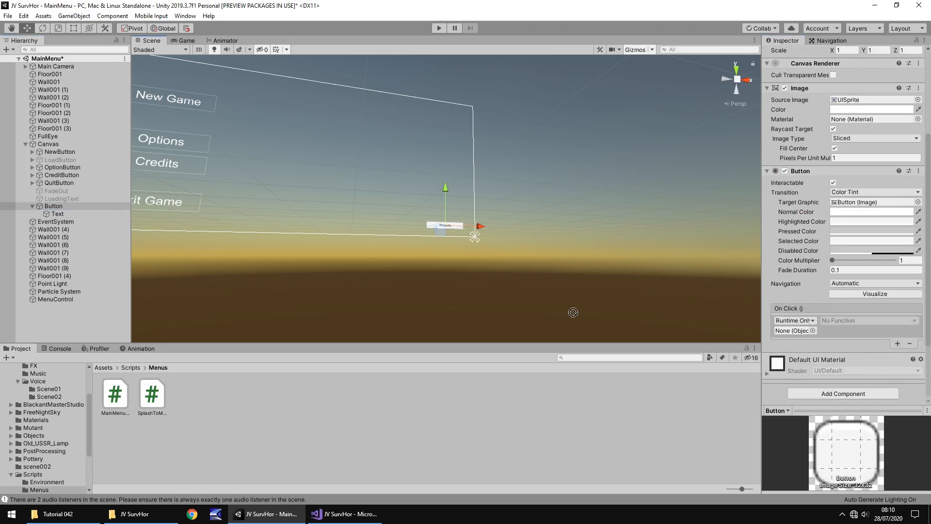
click(870, 320)
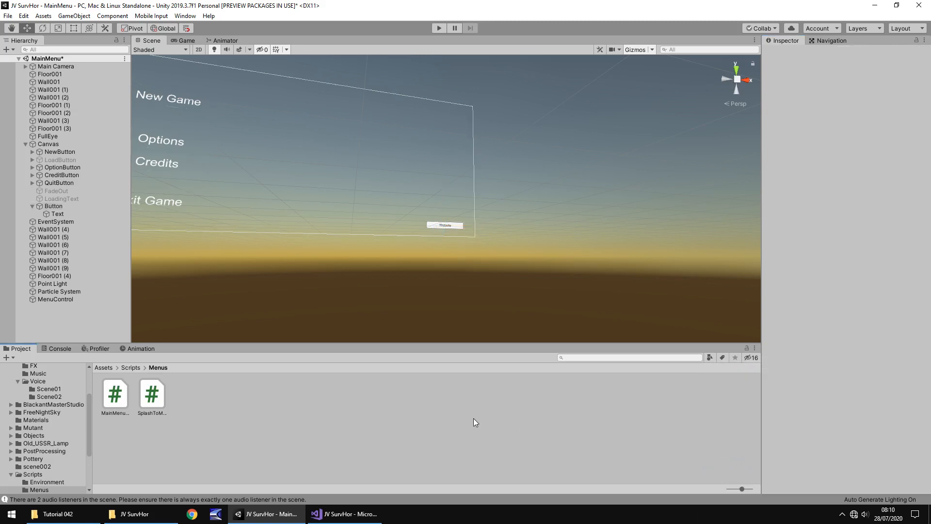
mouse_move(444, 254)
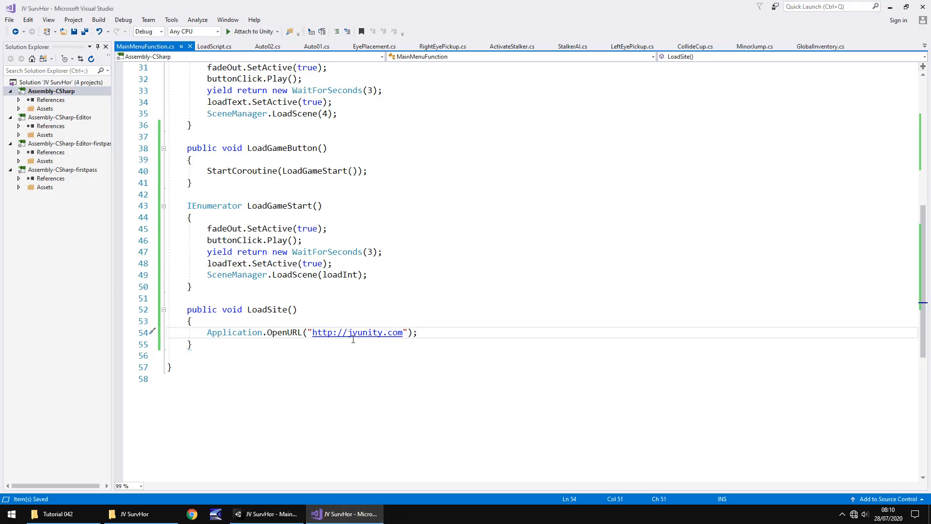
mouse_move(336, 356)
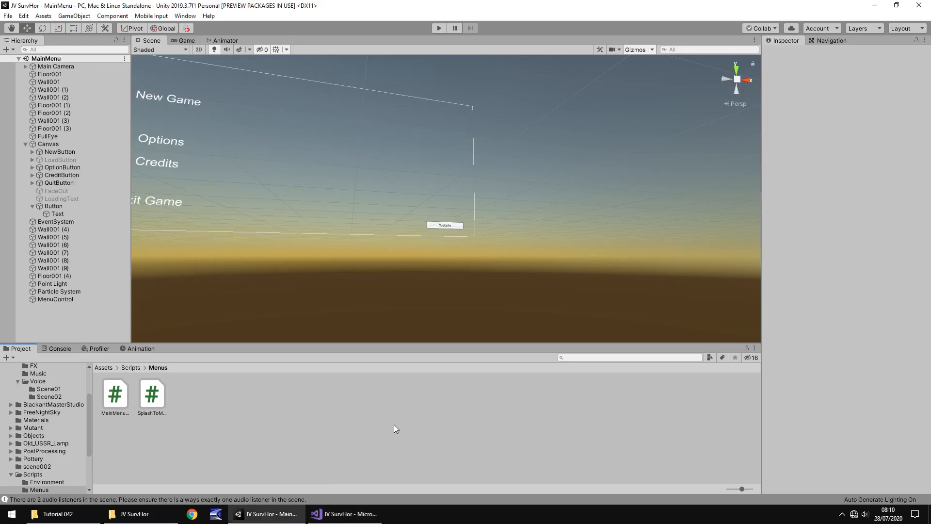
mouse_move(338, 423)
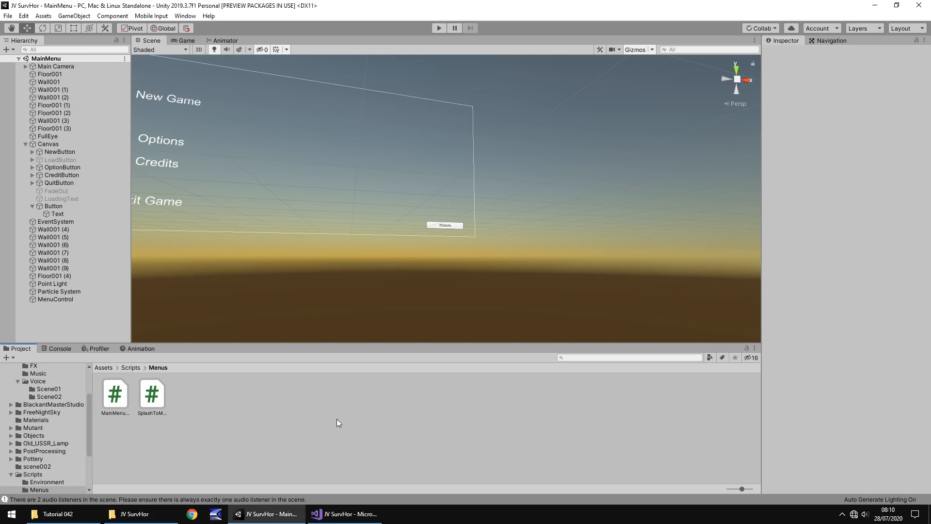
mouse_move(348, 380)
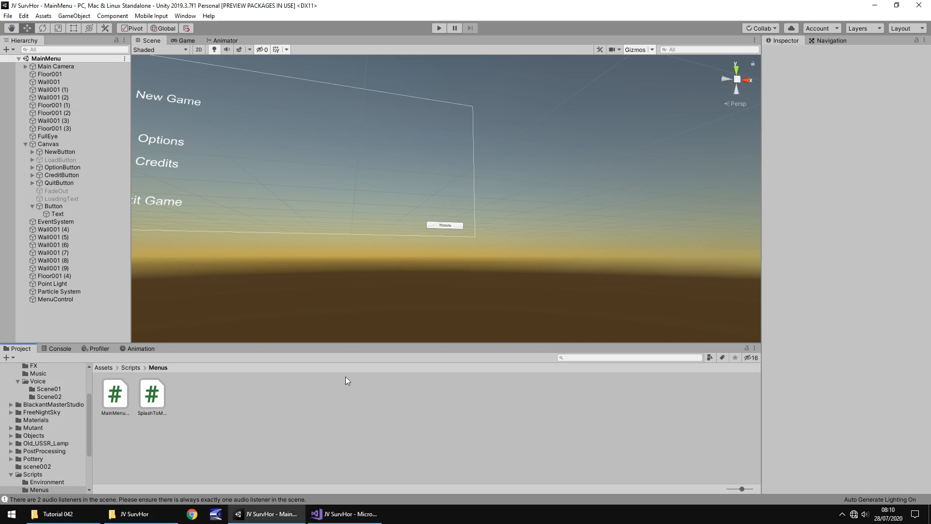
Return to Unity's MainMenu scene with the LoadSite script saved in Visual Studio
click(24, 16)
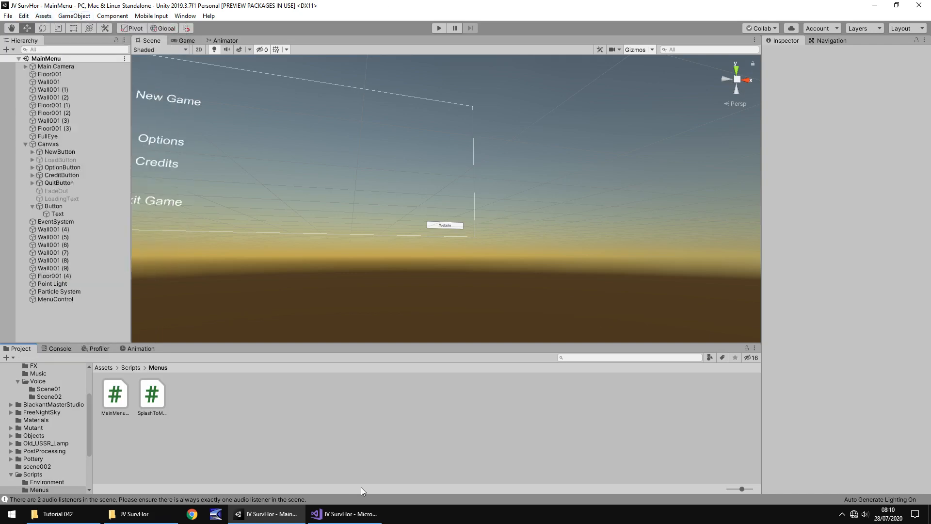
click(23, 15)
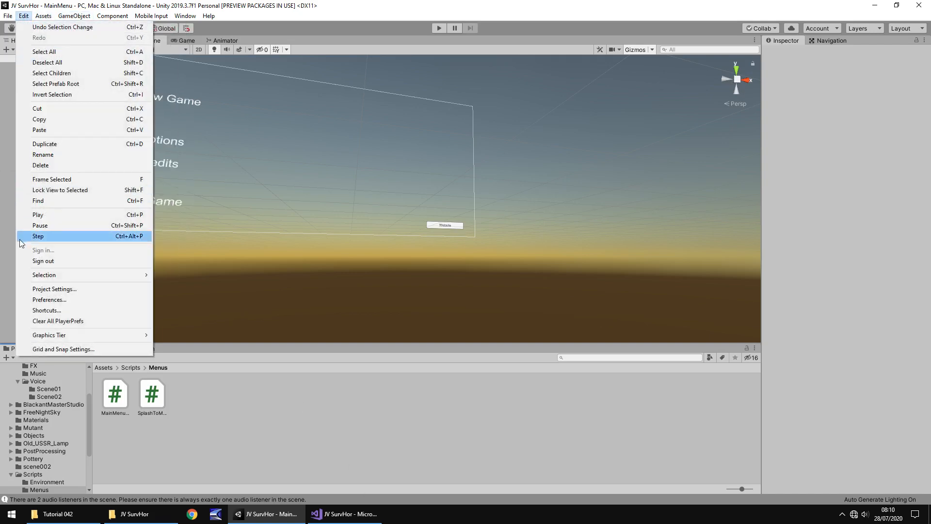
Open Project Settings and browse Graphics, Input Manager and Physics before settling on Player
click(54, 289)
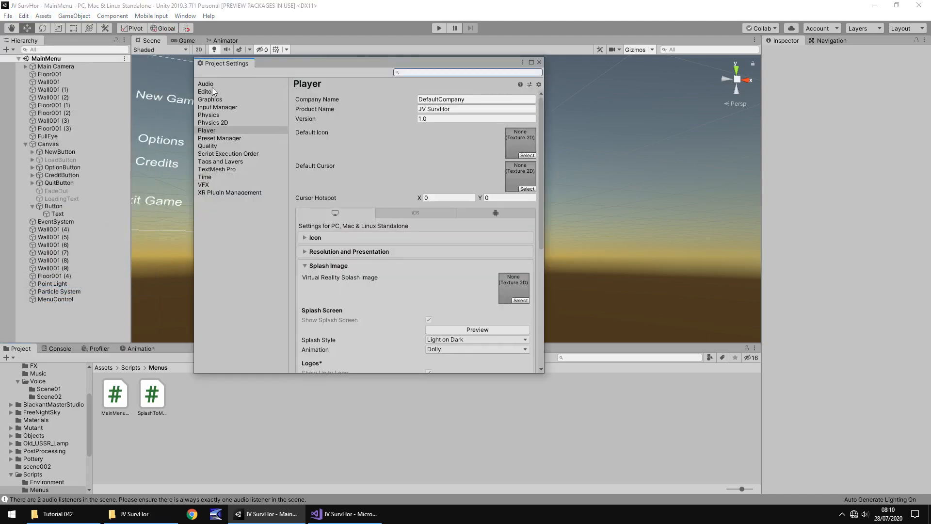
click(210, 99)
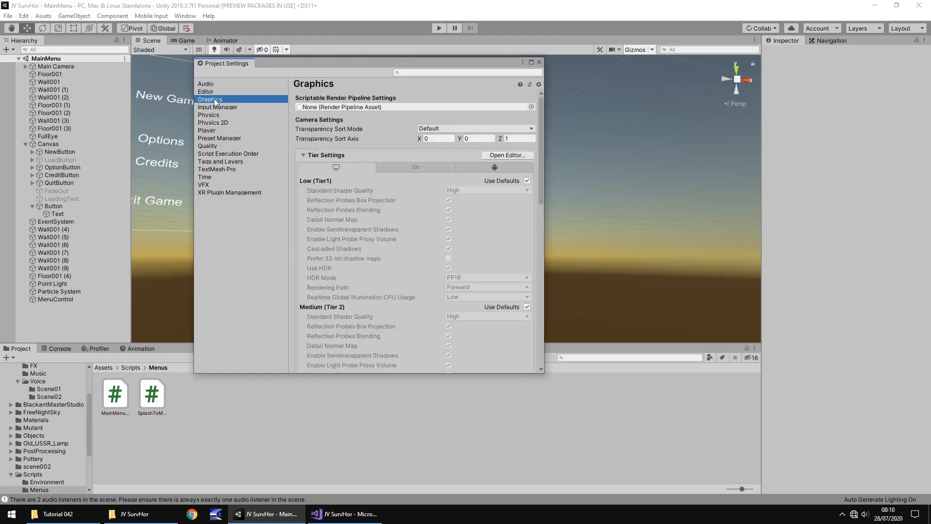
click(218, 107)
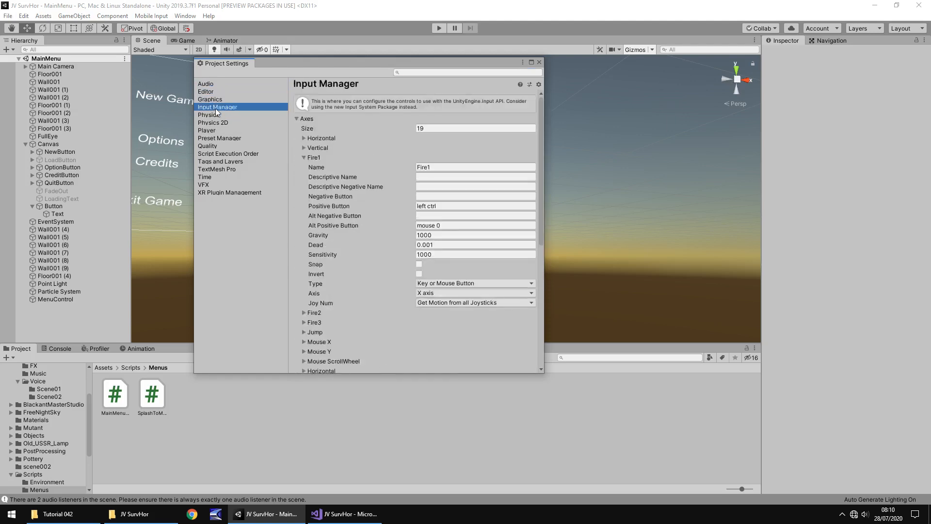
click(209, 115)
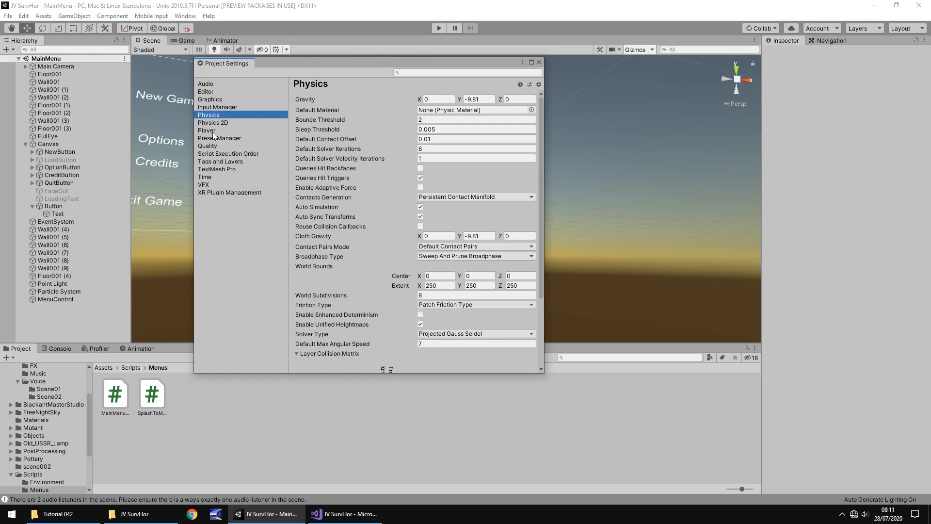
click(206, 130)
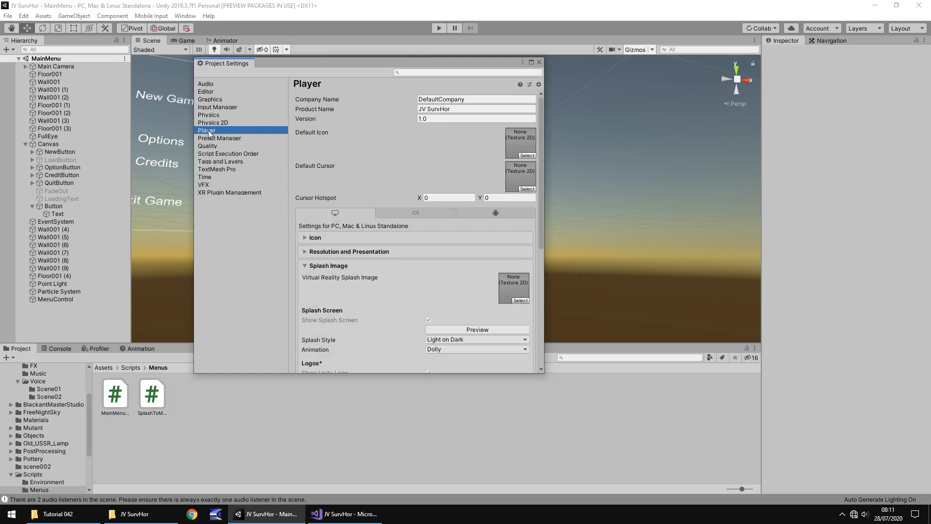
mouse_move(349, 132)
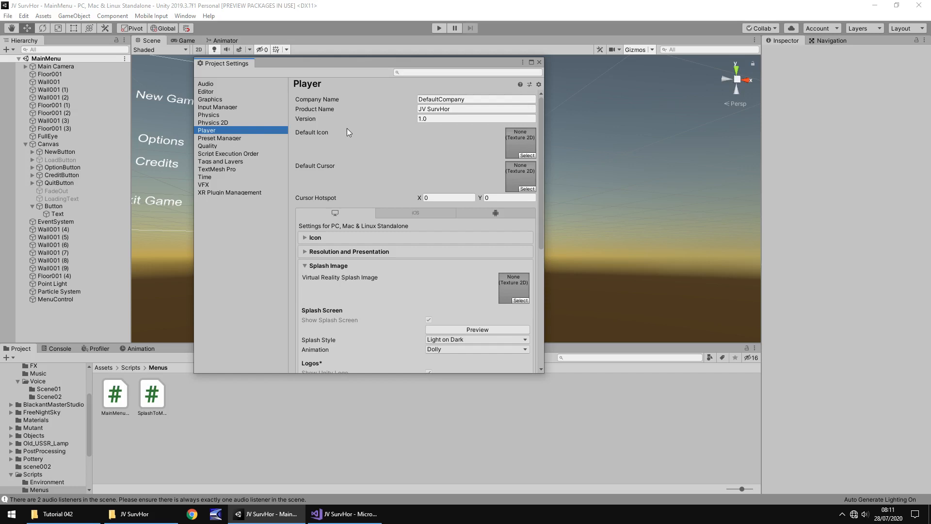
Enter company name 'JV Game Studios' and product name 'Survial Horror Game' in Player settings
click(475, 99)
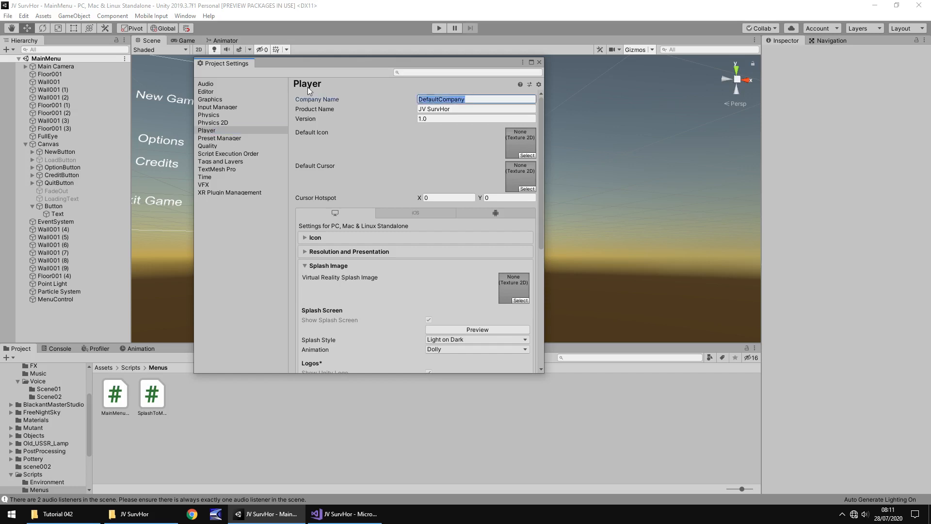
text(JV Game S)
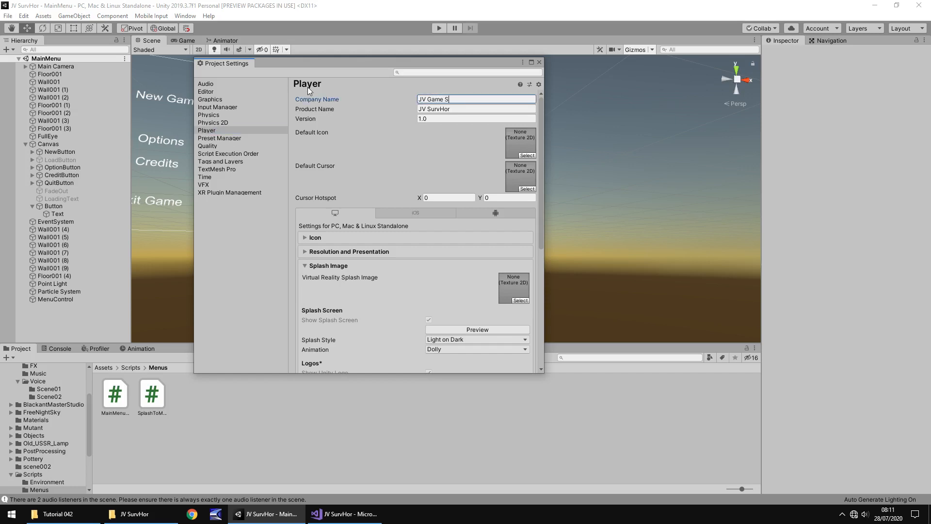
text(tudios)
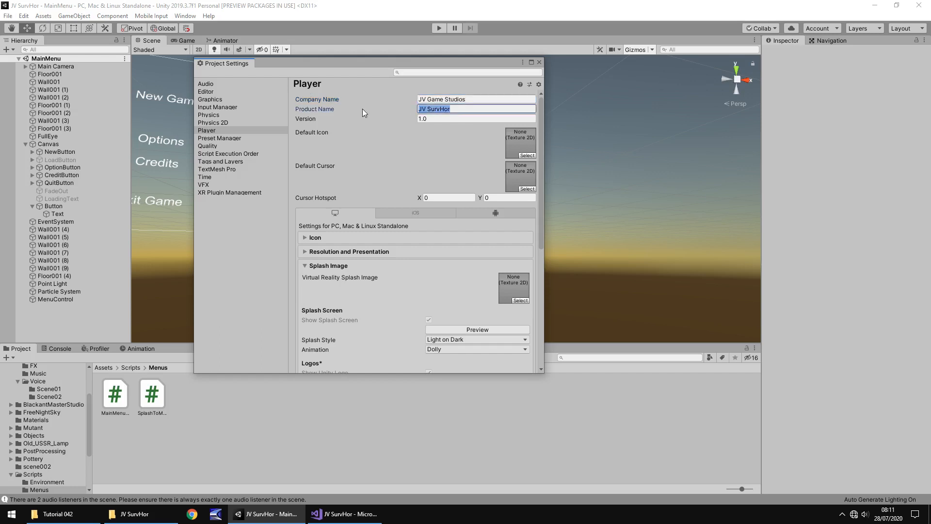
text(Survial)
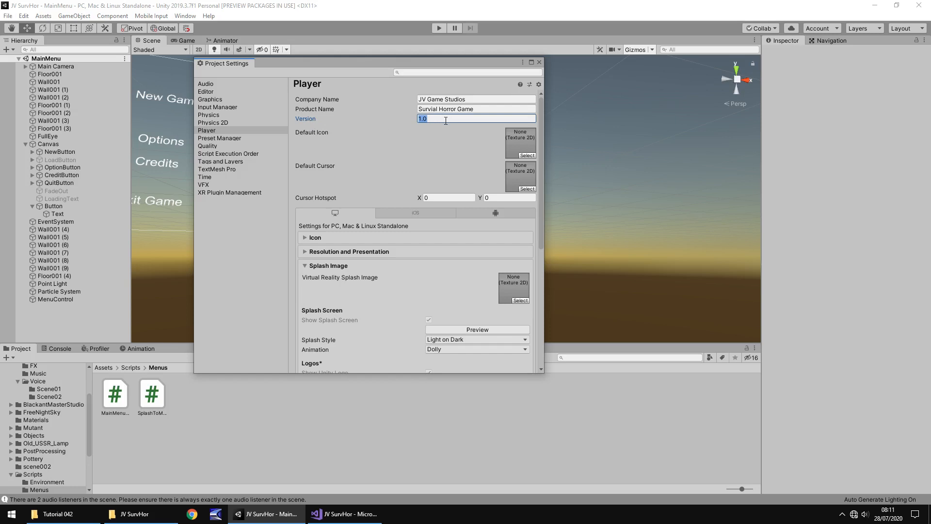
mouse_move(443, 129)
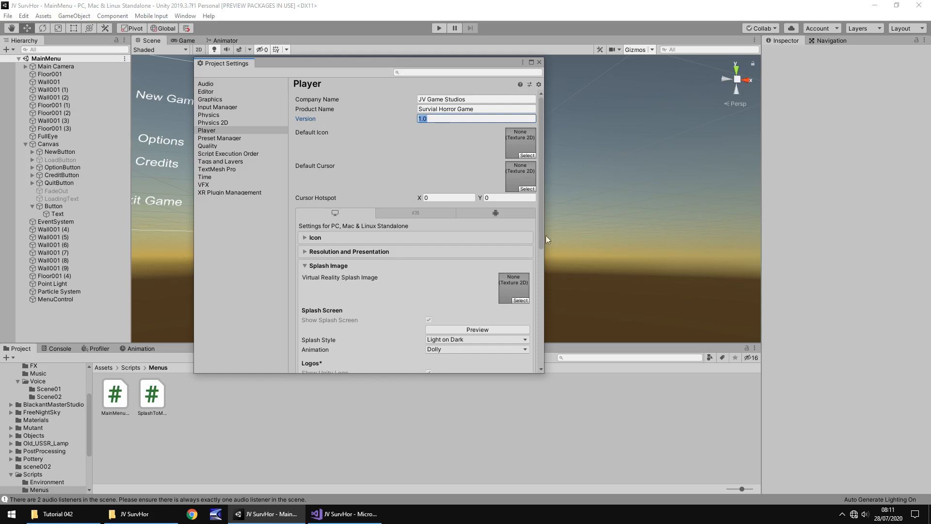
mouse_move(90, 418)
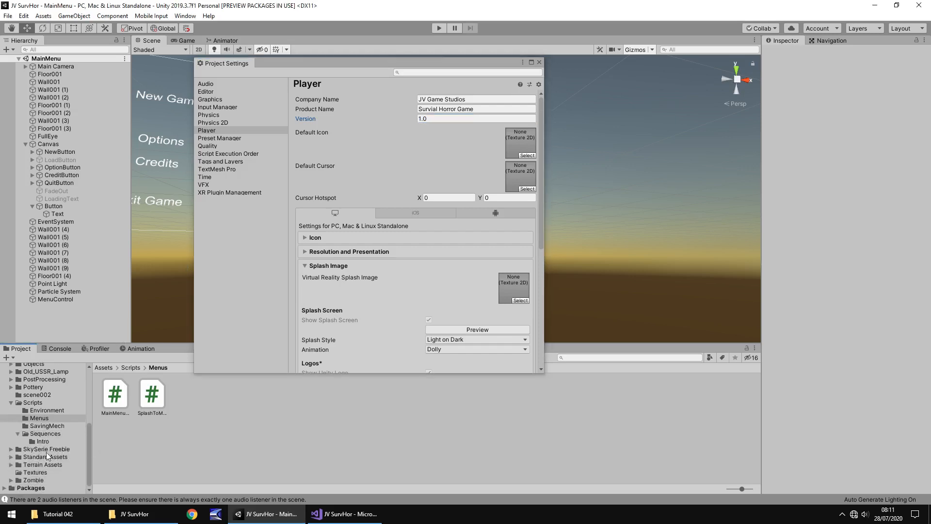
Assign the FullEye texture as the default icon and expand Resolution and Presentation
click(35, 472)
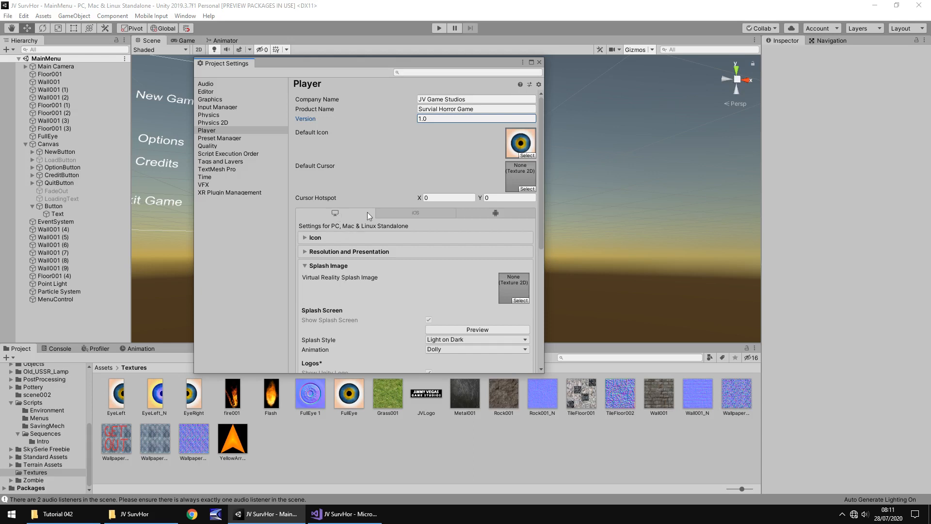
mouse_move(367, 243)
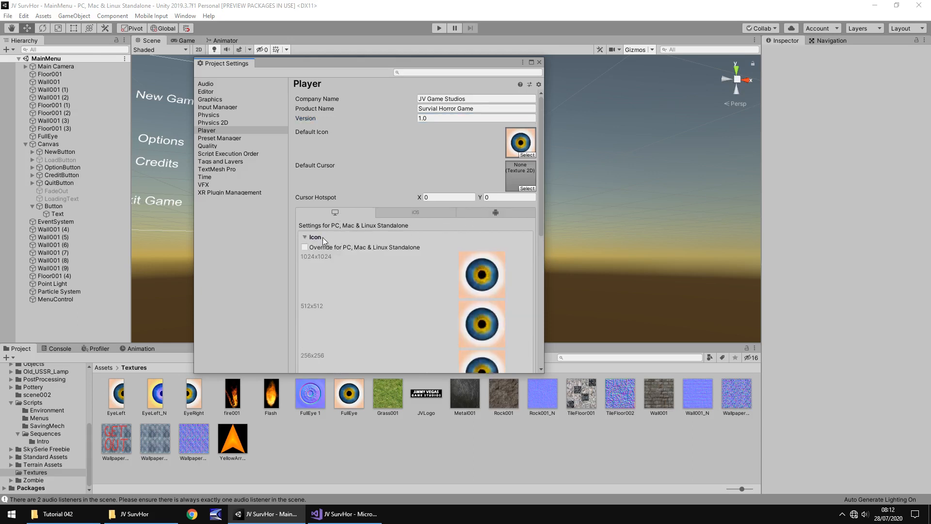
click(304, 238)
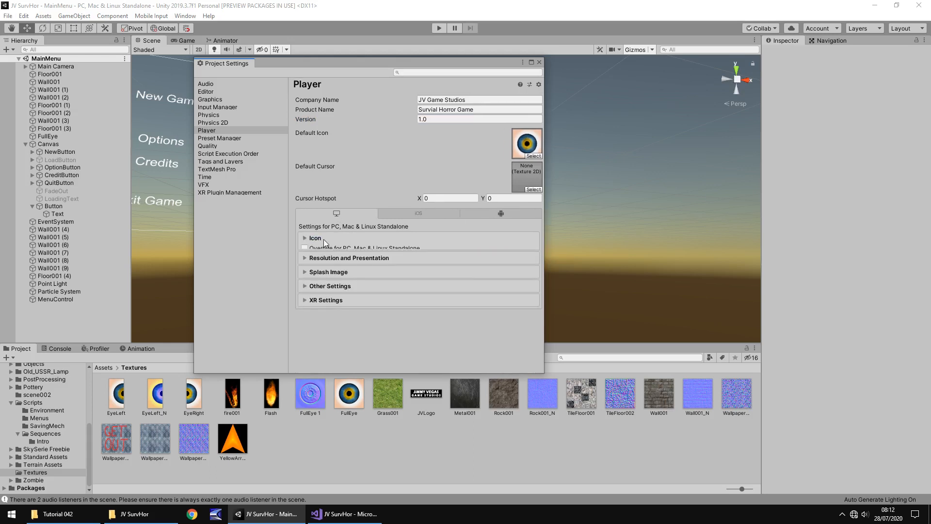
click(349, 258)
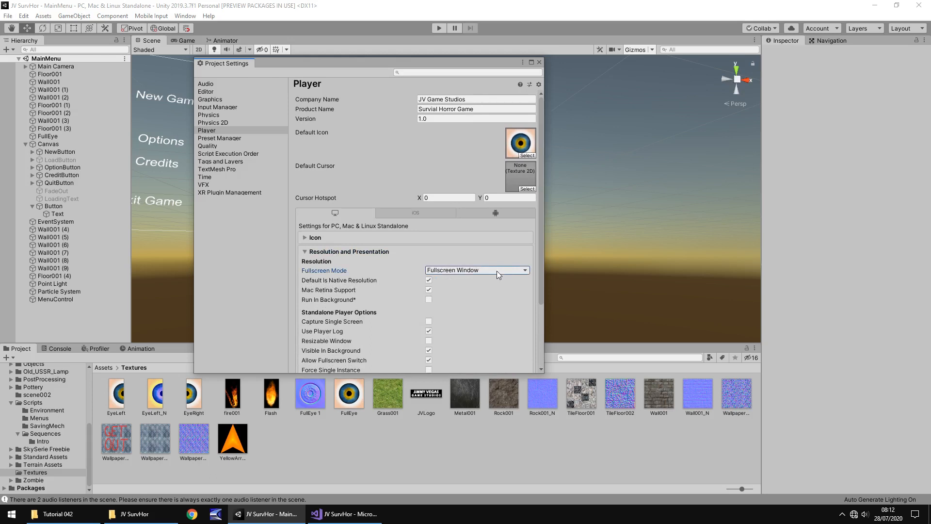
mouse_move(384, 262)
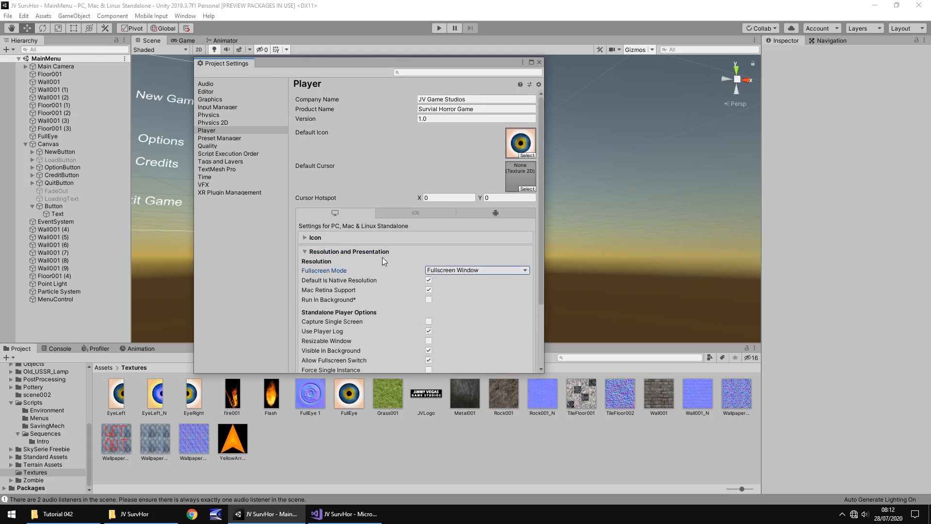
Scroll through the standalone Resolution and Presentation options
scroll(down, 3)
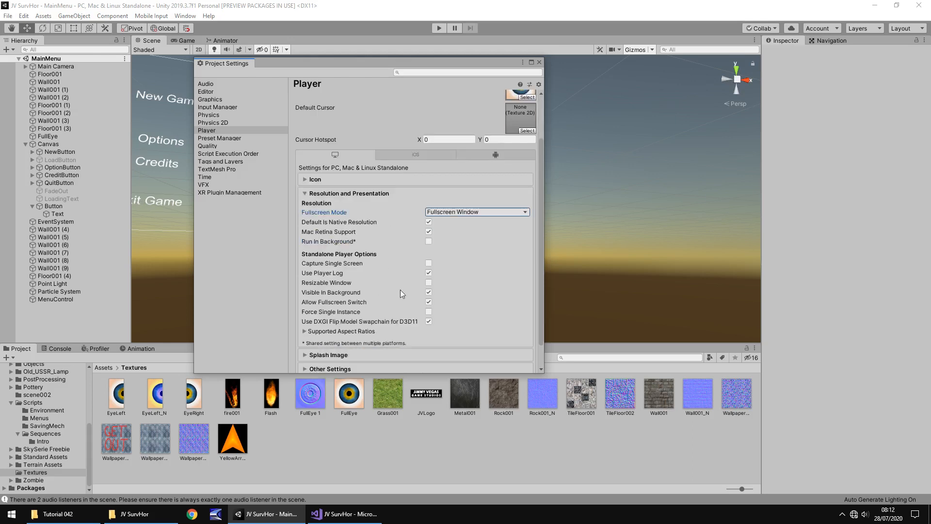
mouse_move(421, 292)
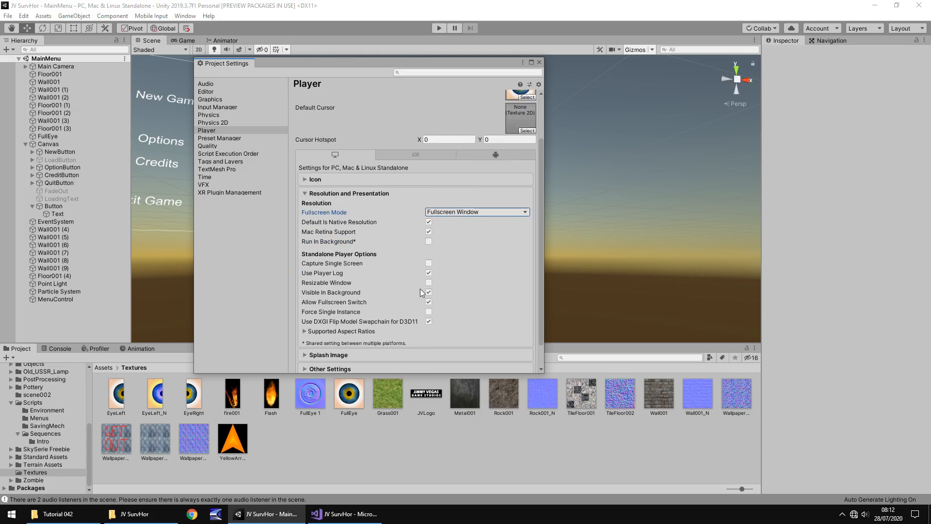
mouse_move(407, 267)
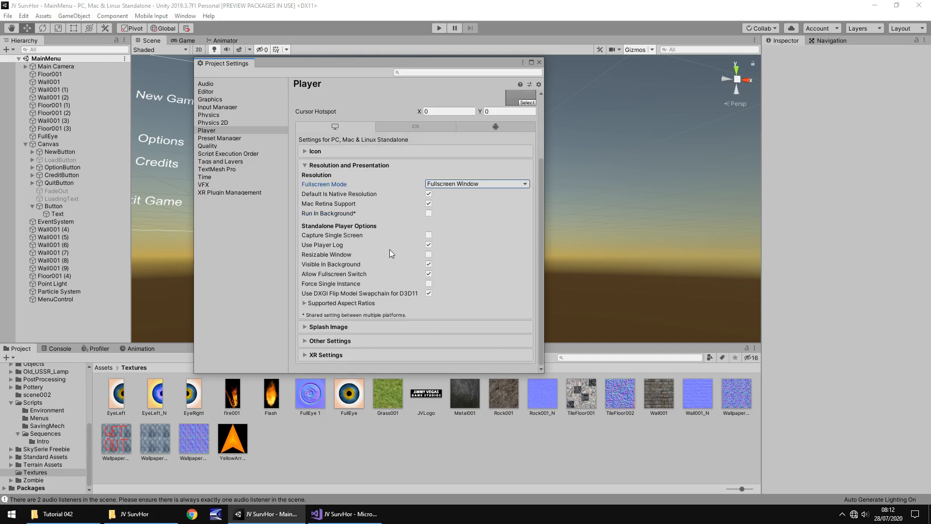
mouse_move(382, 242)
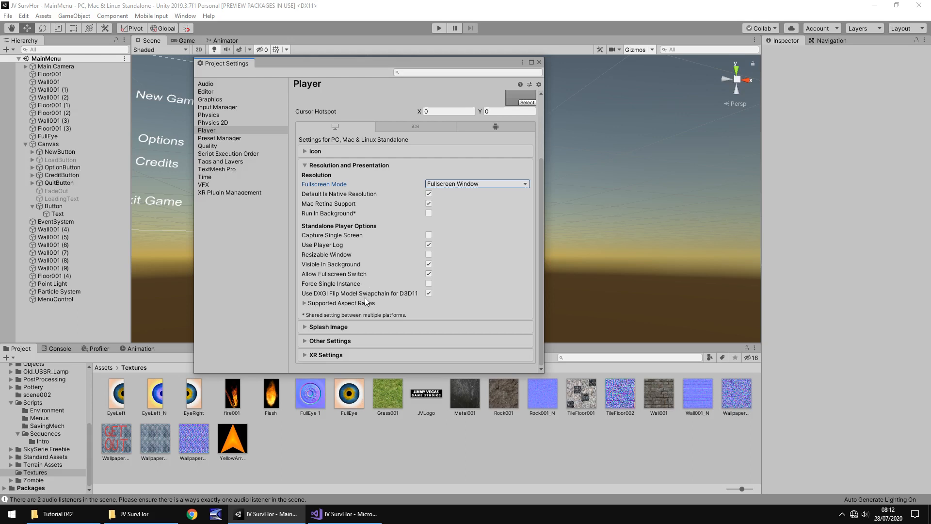
mouse_move(344, 314)
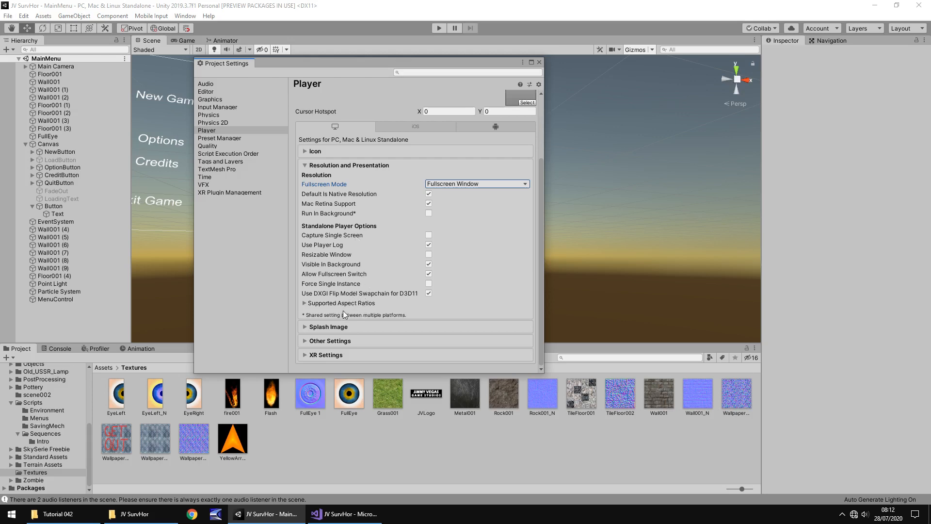
mouse_move(334, 275)
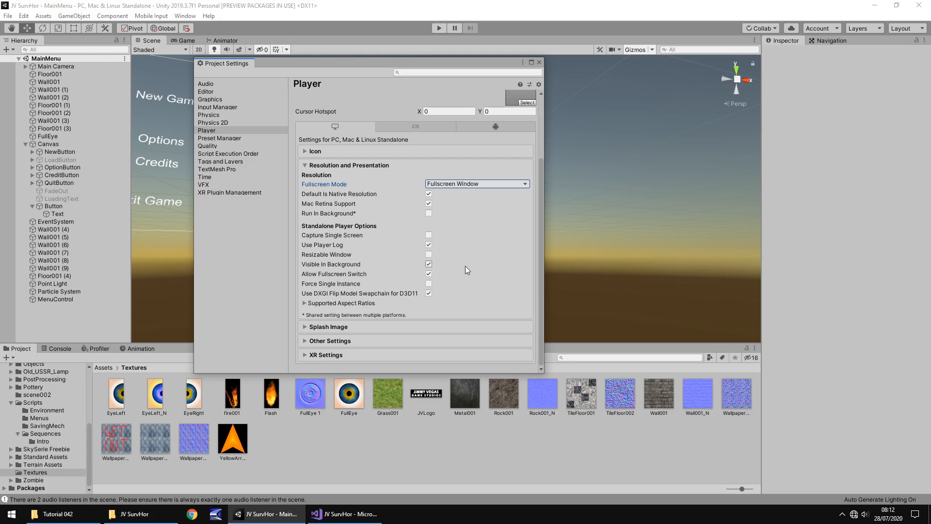
mouse_move(401, 264)
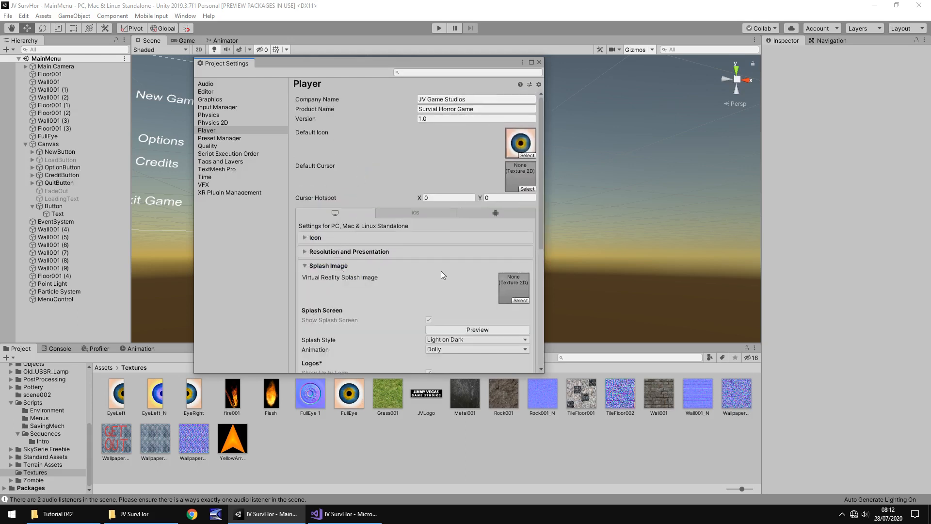
Scroll down the Splash Image section toward the Virtual Reality Splash Image slot
scroll(down, 3)
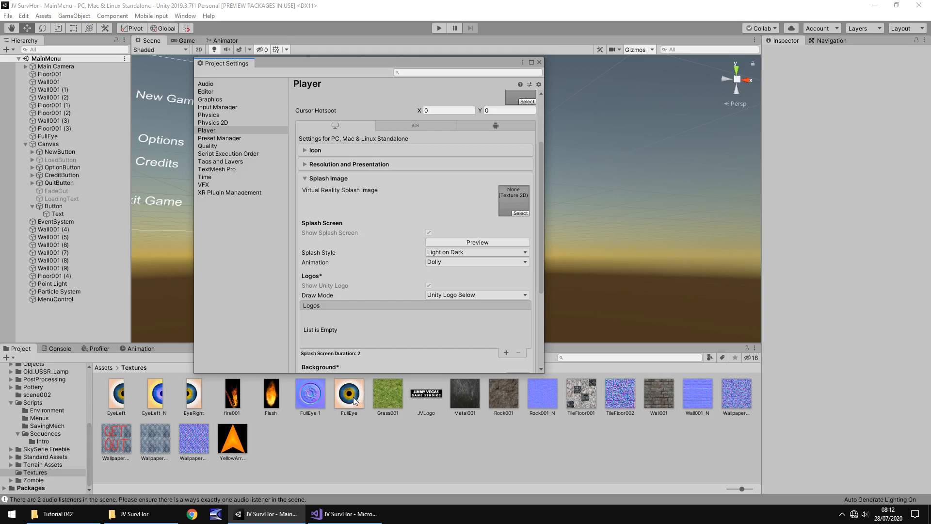
mouse_move(349, 396)
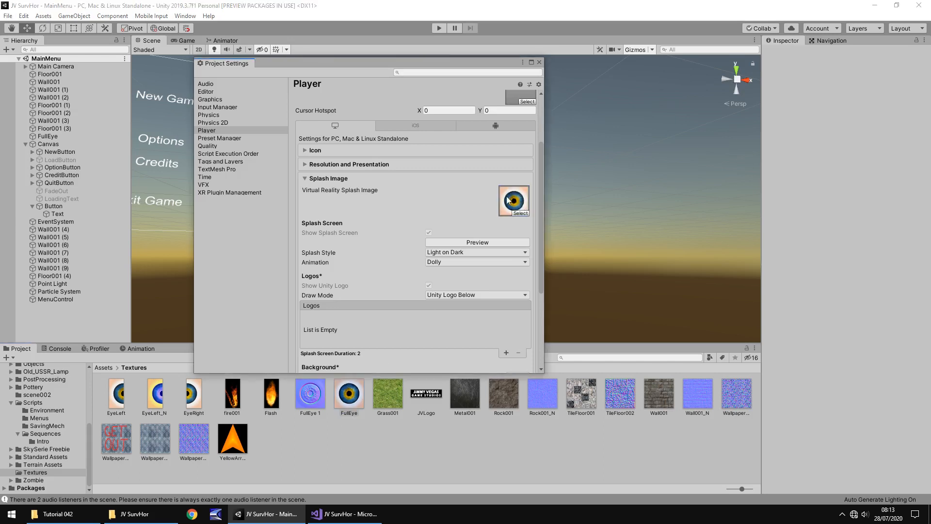
mouse_move(422, 234)
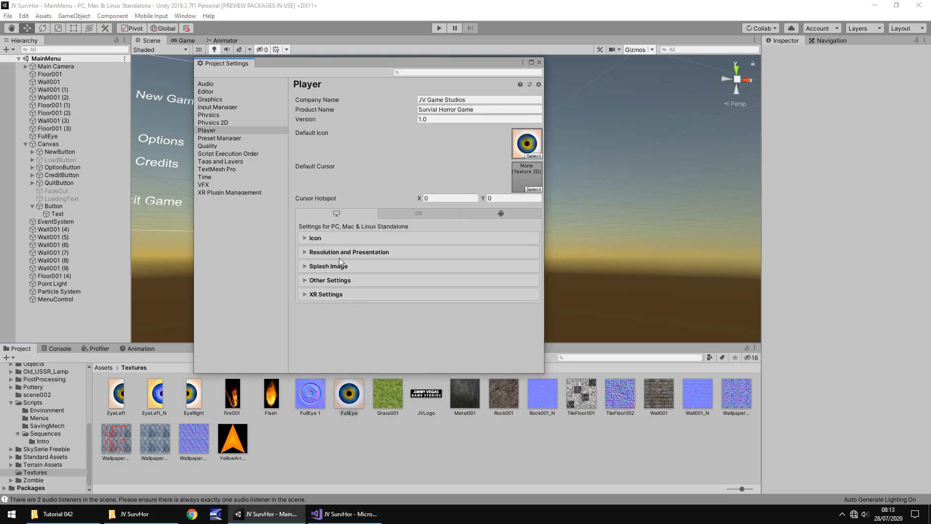
Expand Other Settings and scroll through its Rendering, Configuration and Optimization options
click(305, 280)
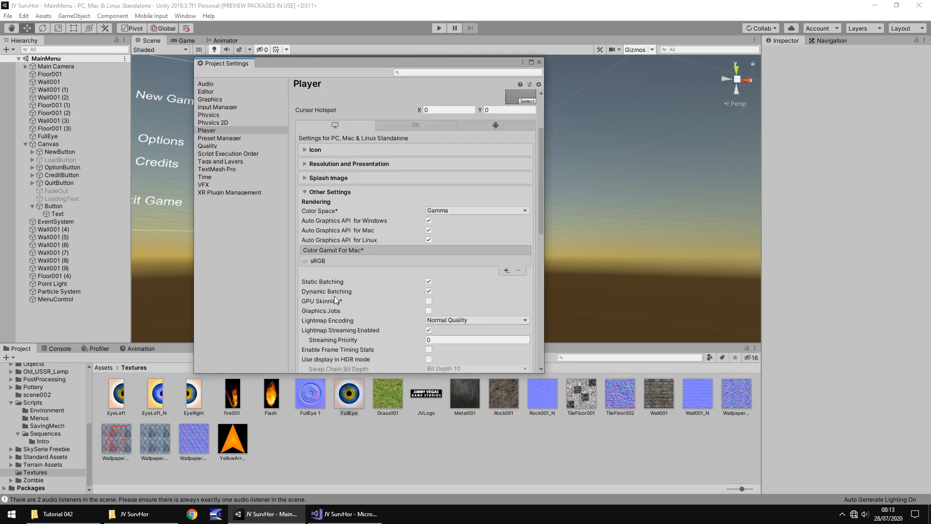
scroll(down, 3)
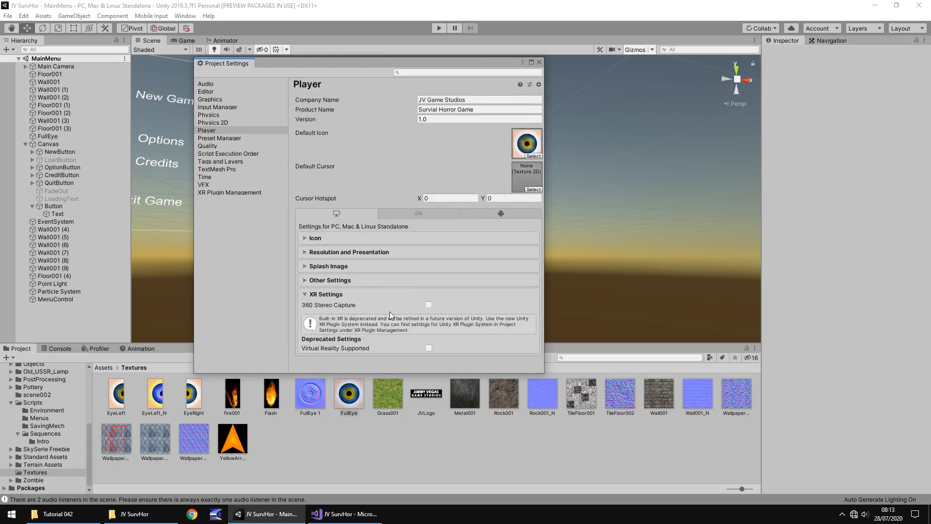
mouse_move(336, 302)
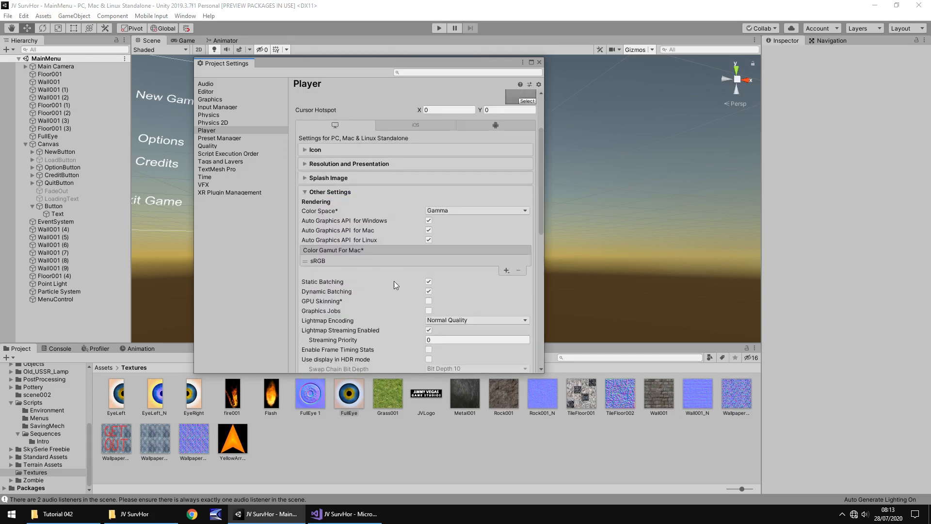
scroll(down, 3)
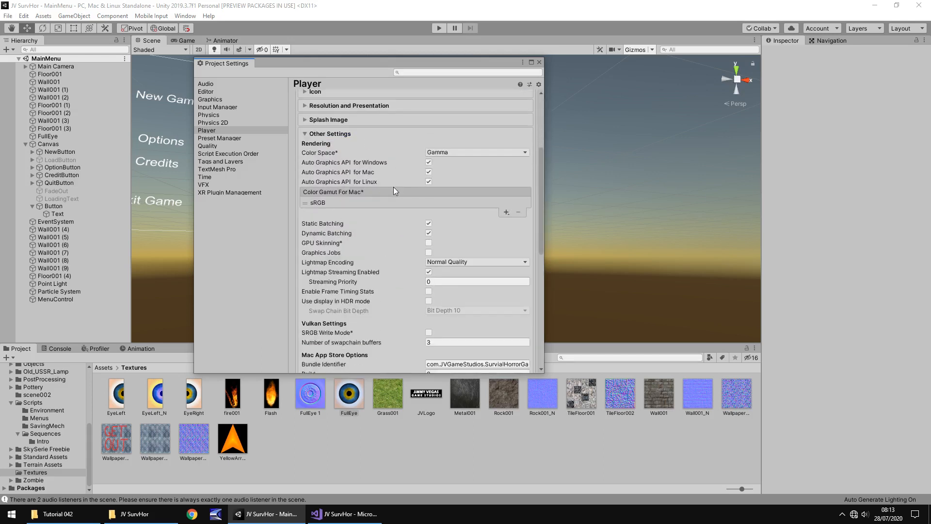
scroll(down, 3)
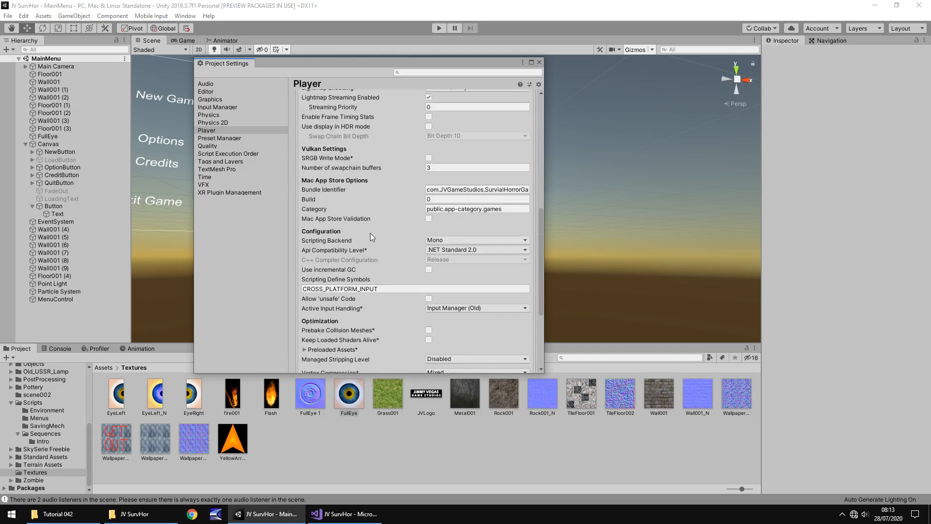
scroll(down, 3)
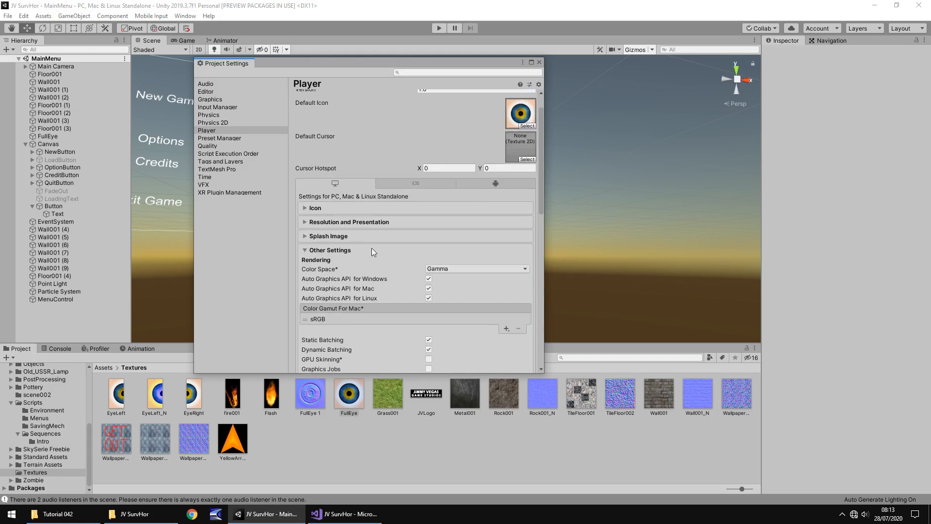
mouse_move(336, 252)
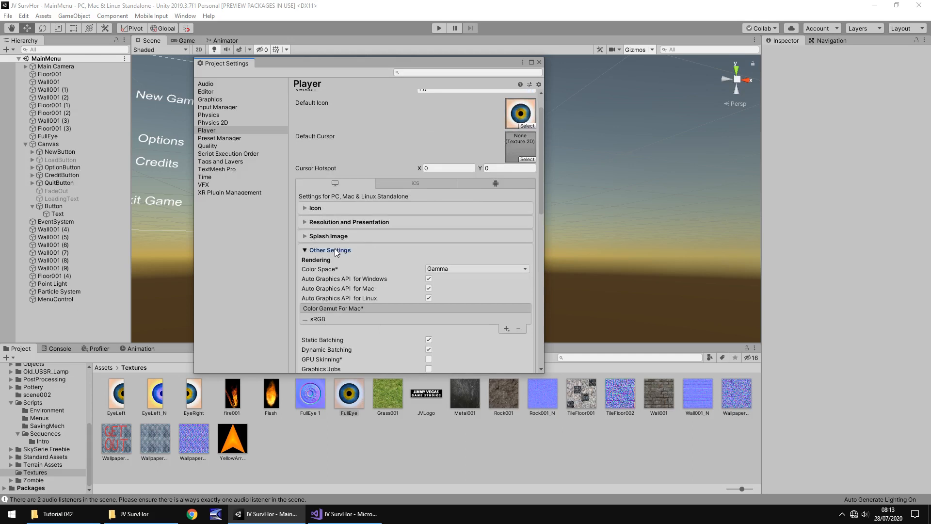
Browse the iOS and Android player settings, then return to PC, Mac & Linux Standalone
click(415, 183)
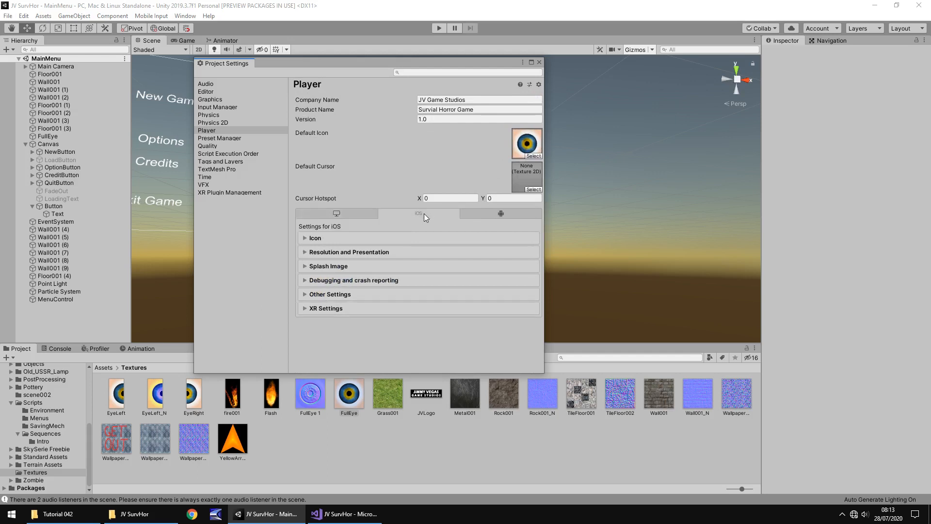
mouse_move(297, 228)
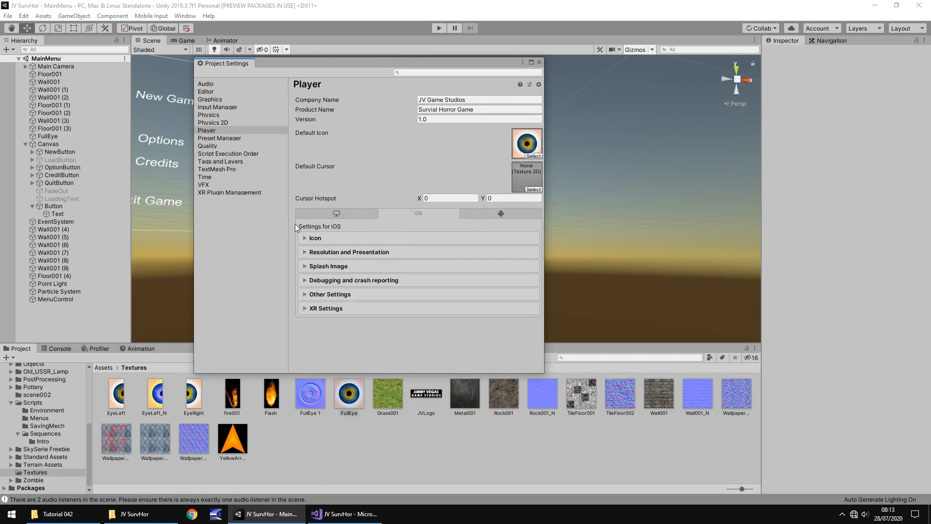
click(418, 214)
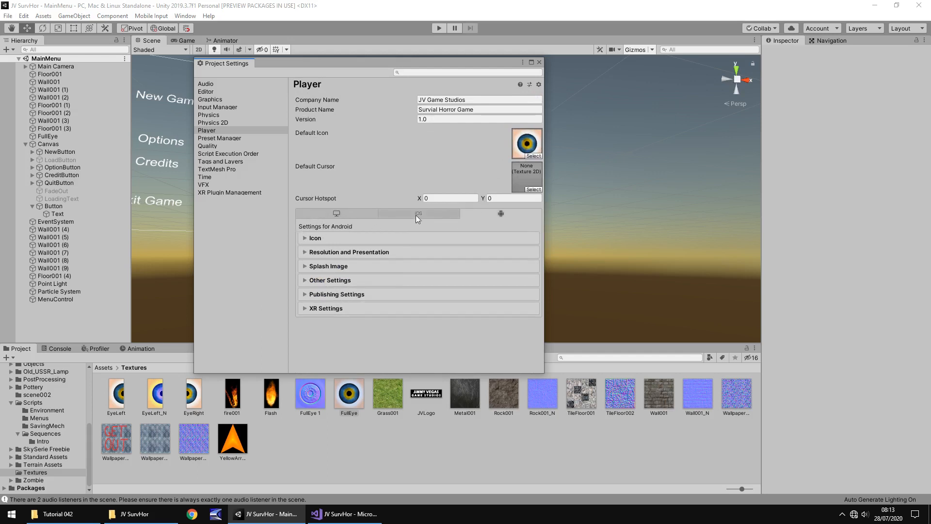
click(415, 213)
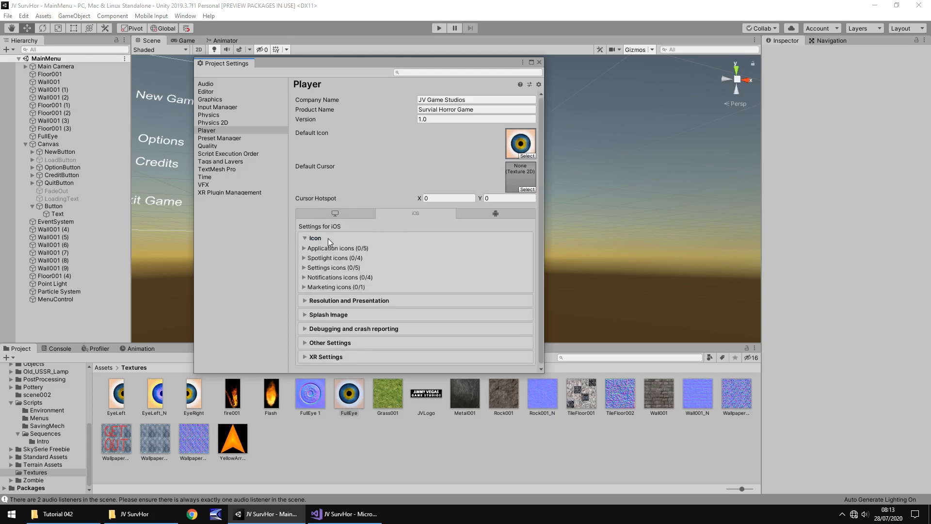
mouse_move(331, 308)
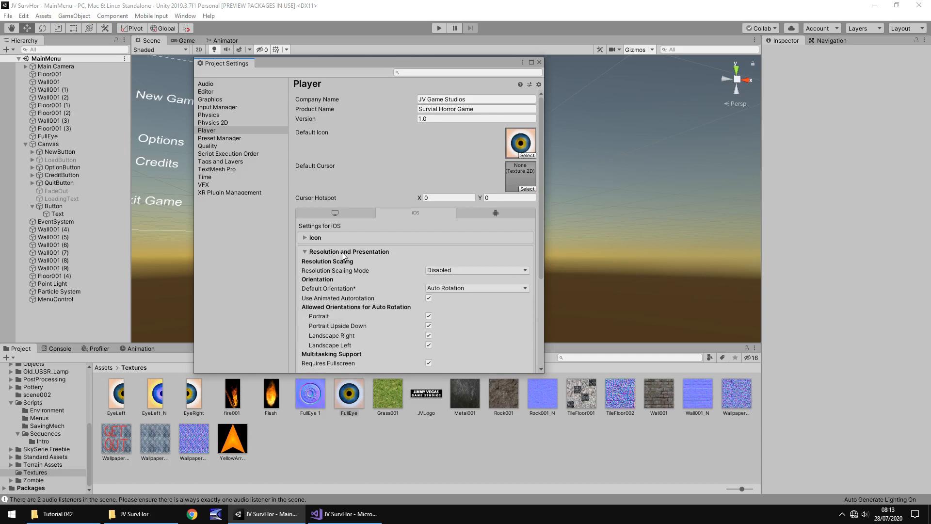
click(500, 213)
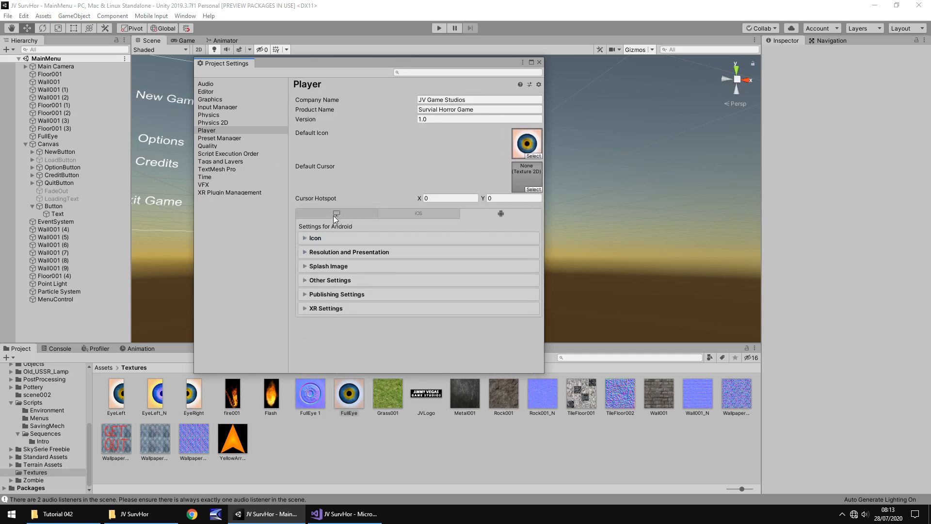
click(336, 214)
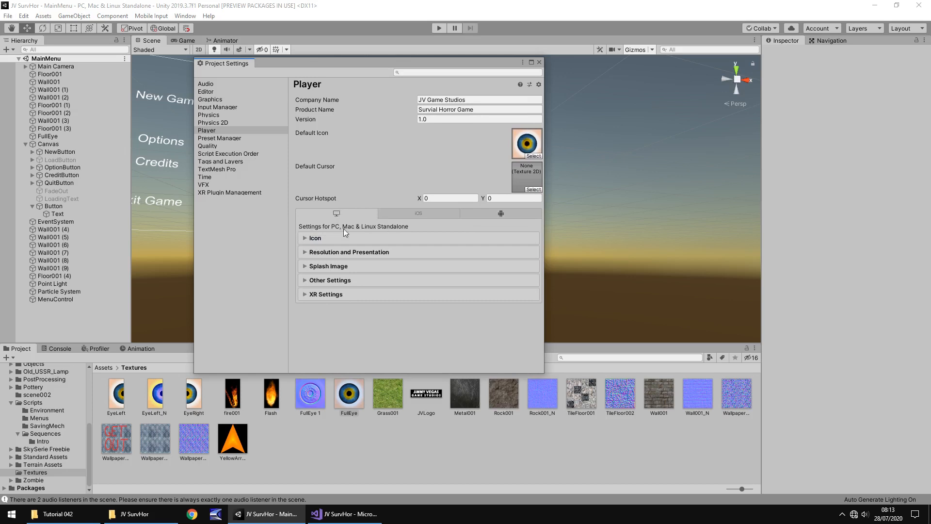
mouse_move(352, 256)
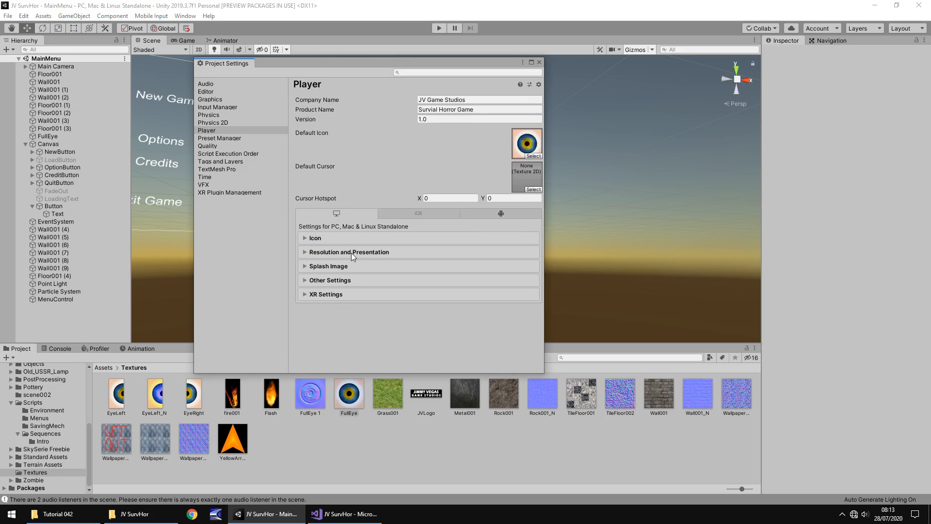
mouse_move(461, 225)
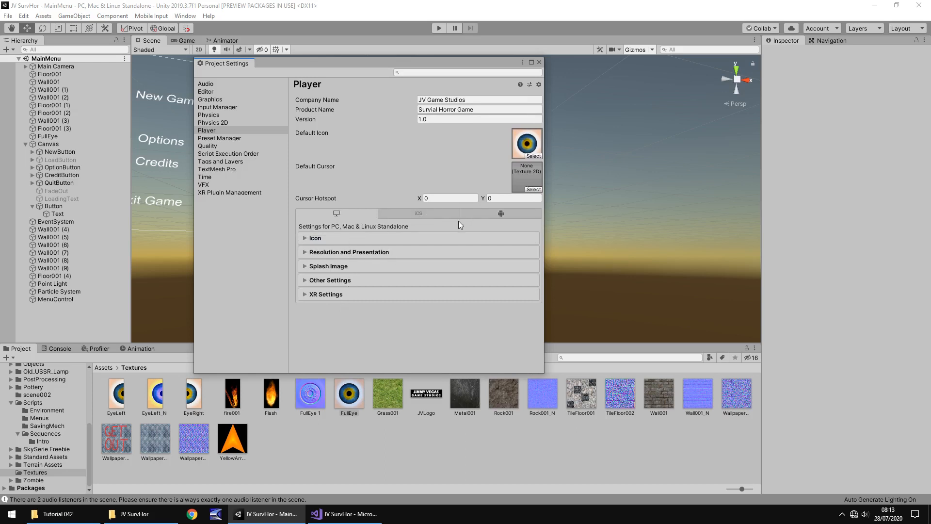
mouse_move(228, 122)
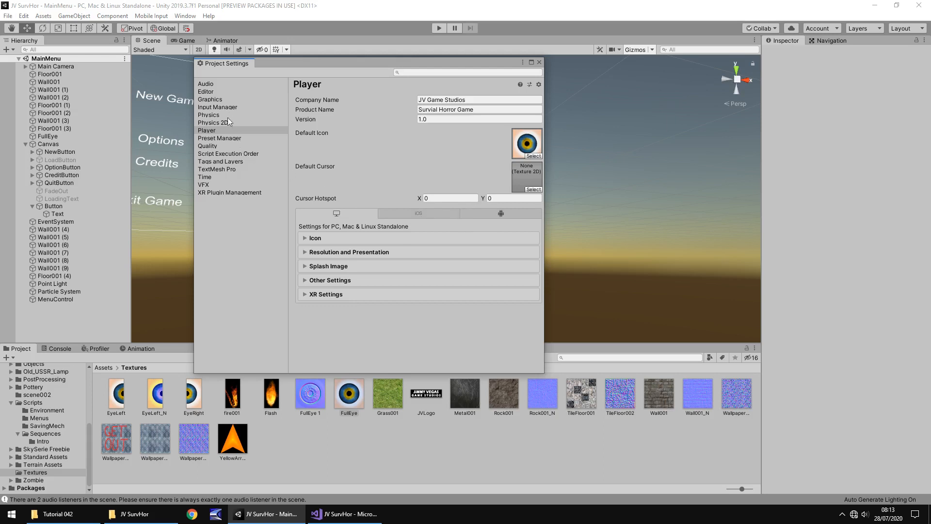
Open Quality settings, compare Very Low, High and Ultra levels, and select Ultra's Name field
click(207, 146)
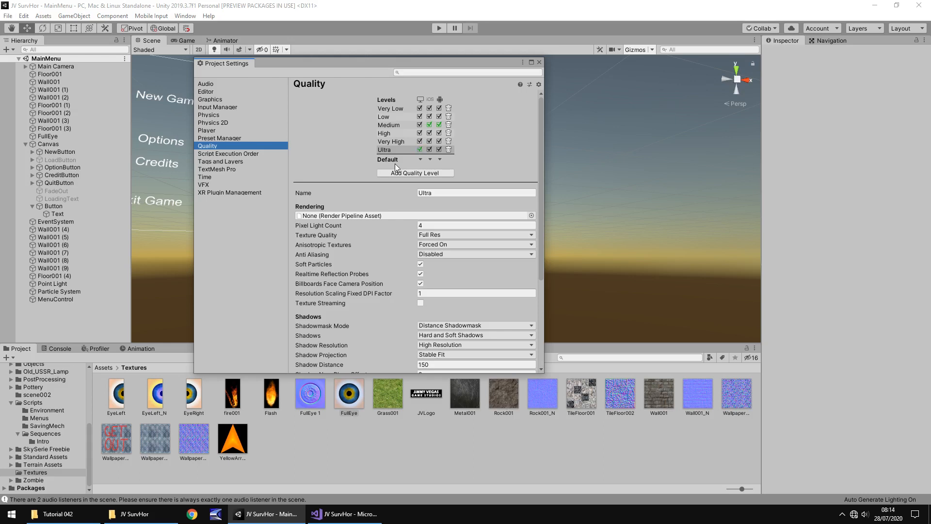
mouse_move(425, 212)
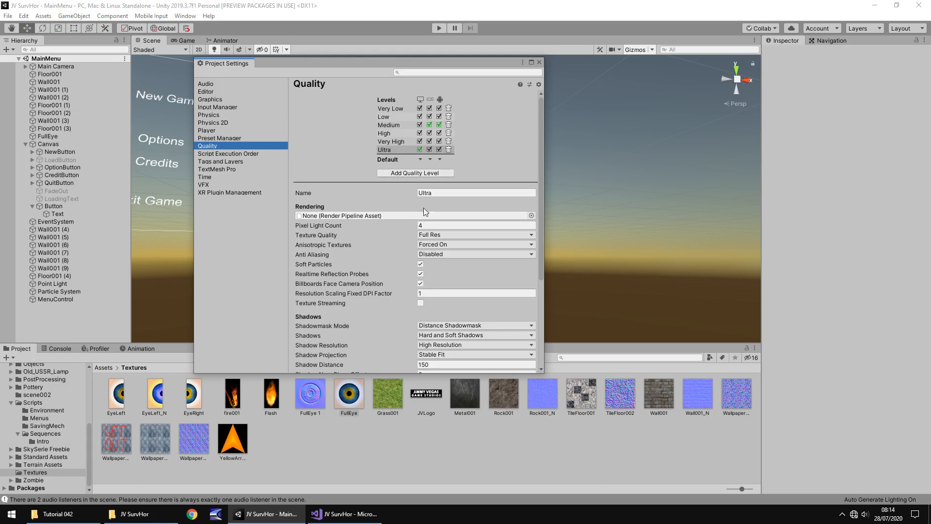
mouse_move(370, 261)
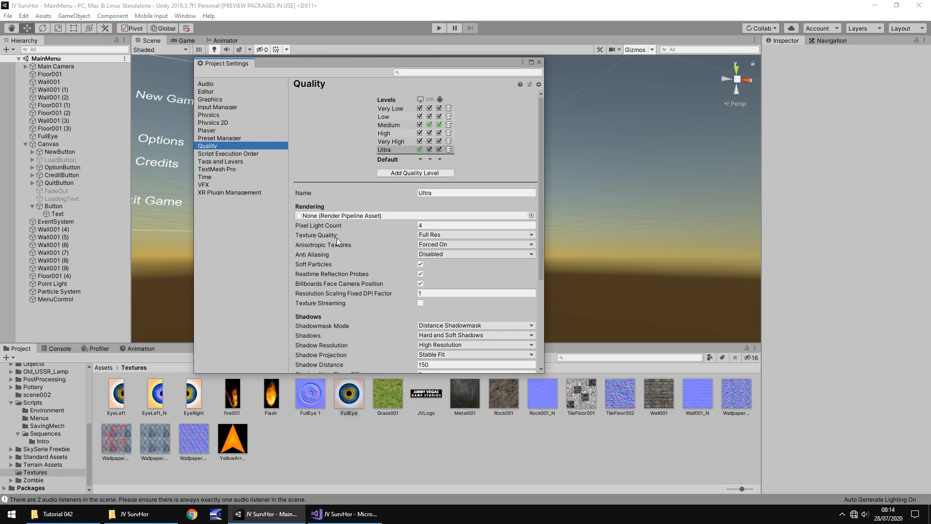
mouse_move(318, 225)
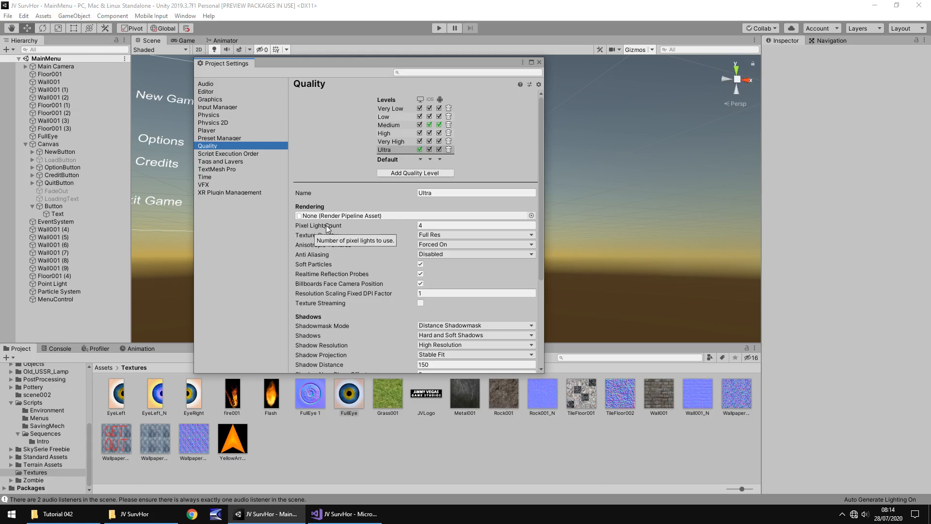
mouse_move(321, 265)
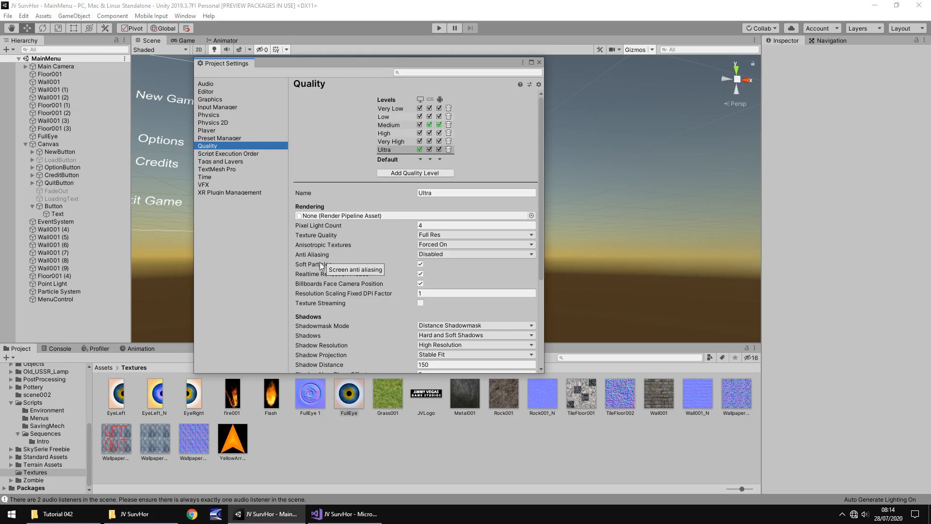
mouse_move(314, 264)
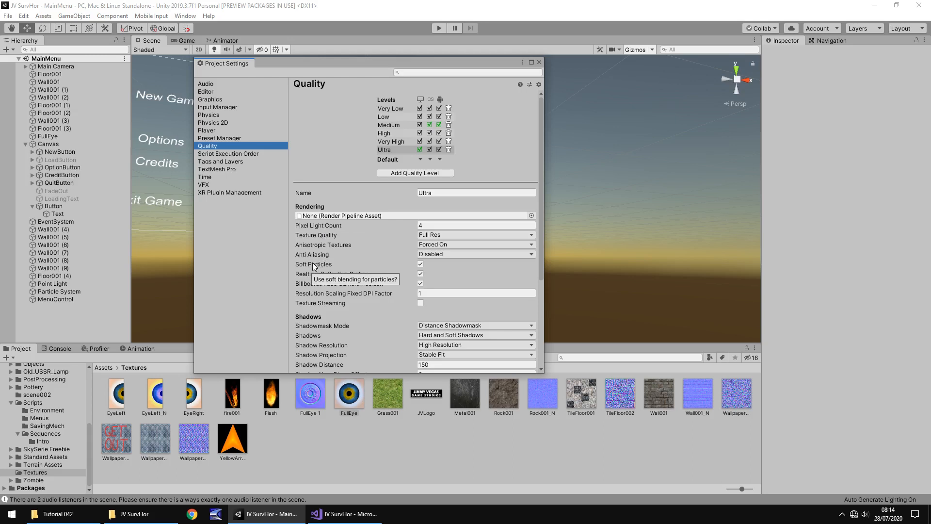
mouse_move(327, 269)
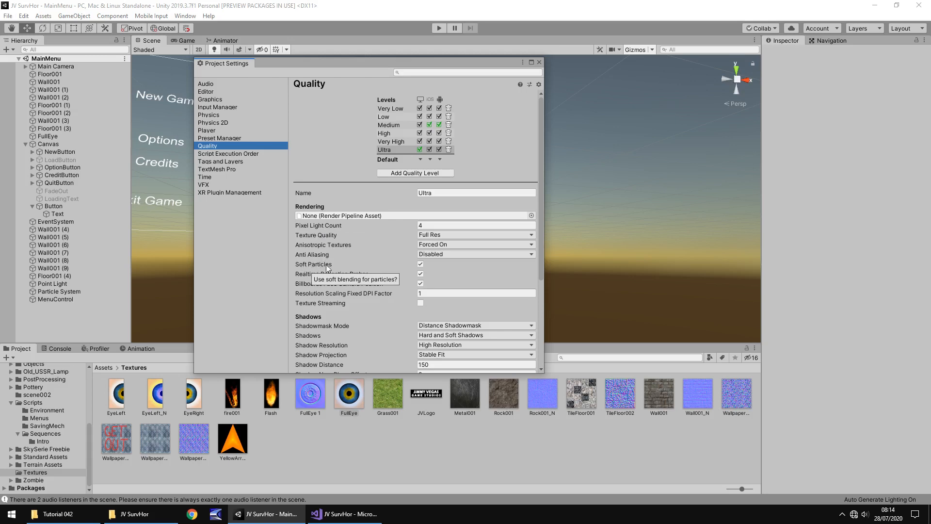
mouse_move(352, 264)
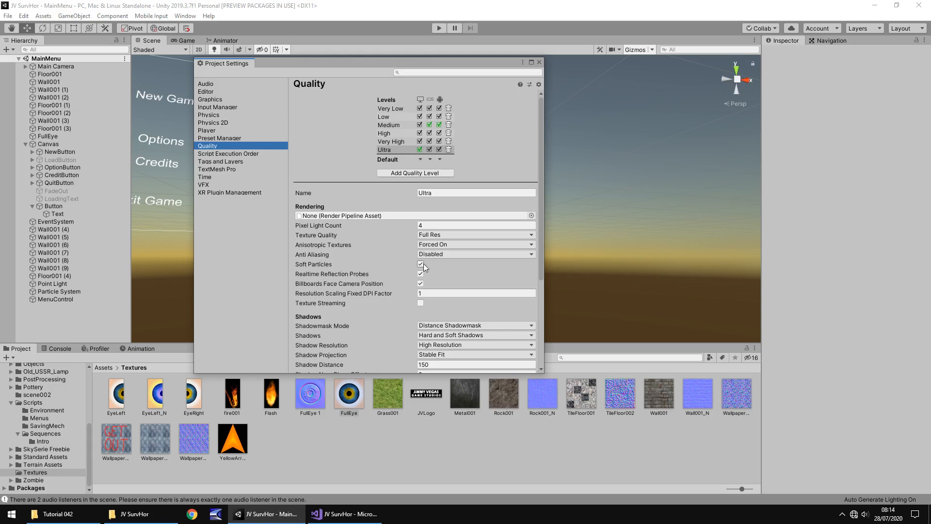
mouse_move(428, 266)
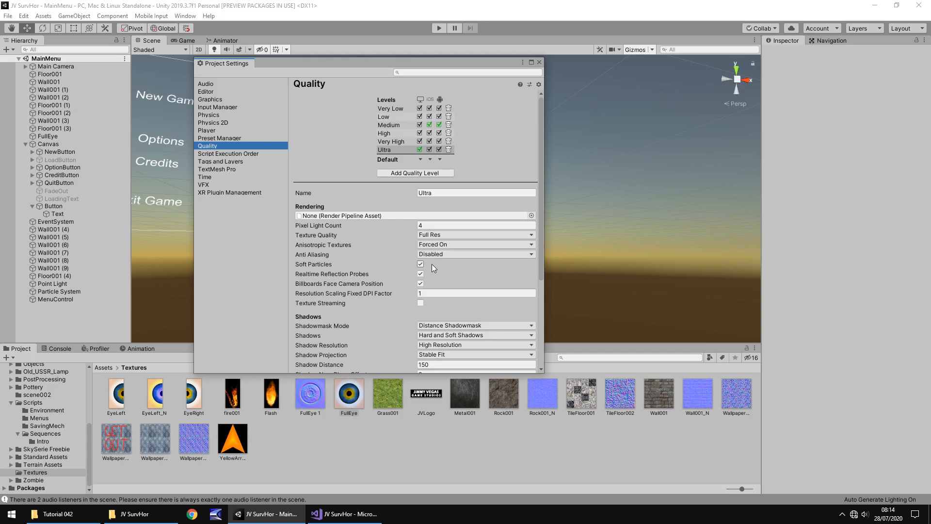
click(420, 264)
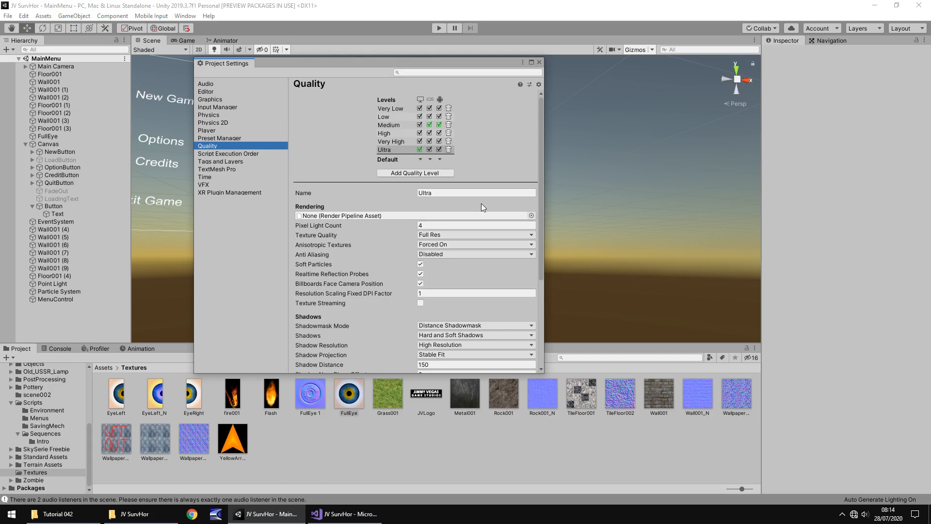
click(391, 108)
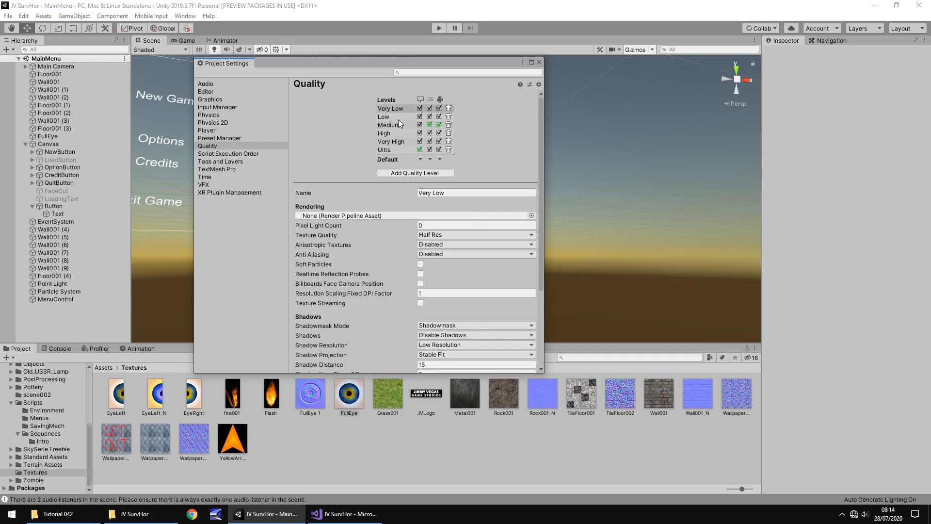
click(384, 132)
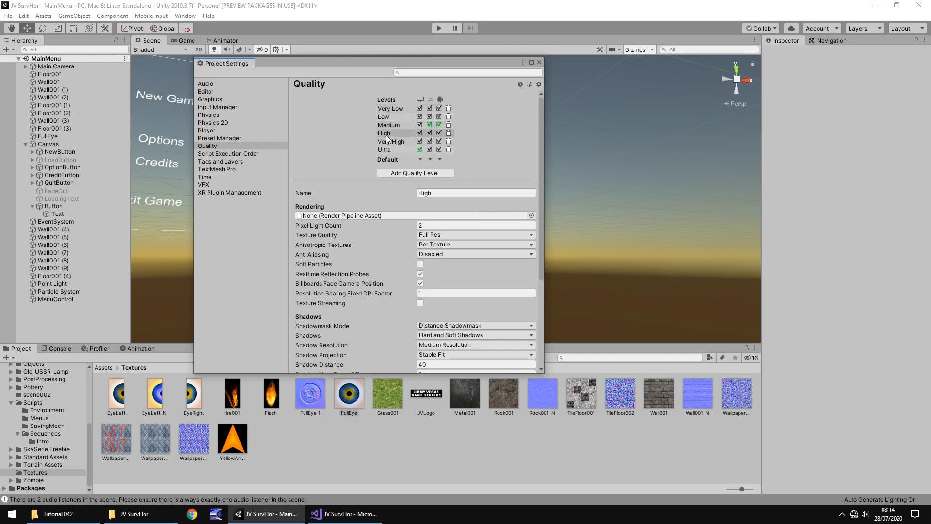
click(392, 149)
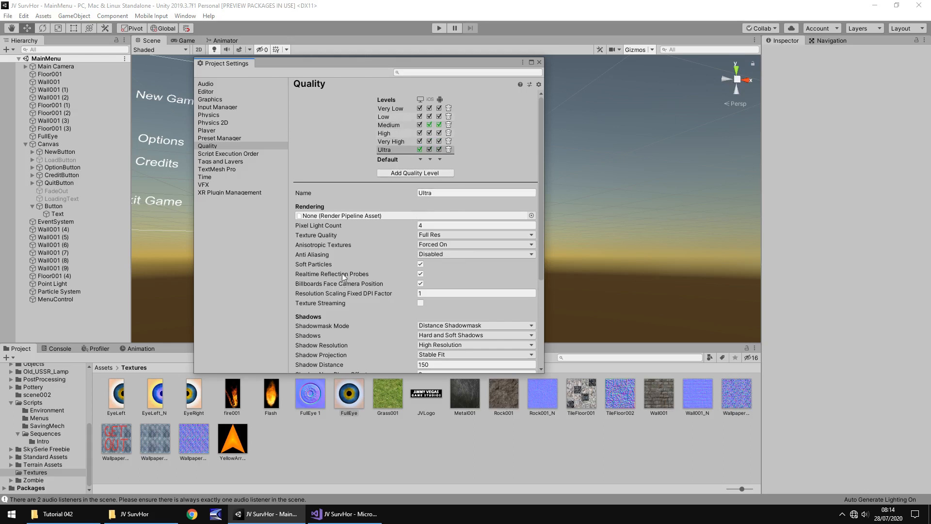
scroll(down, 3)
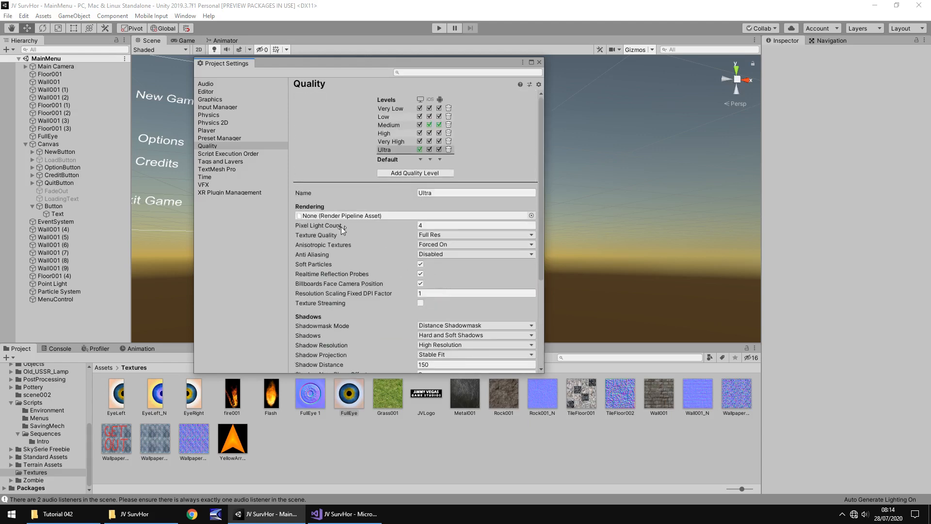
mouse_move(386, 240)
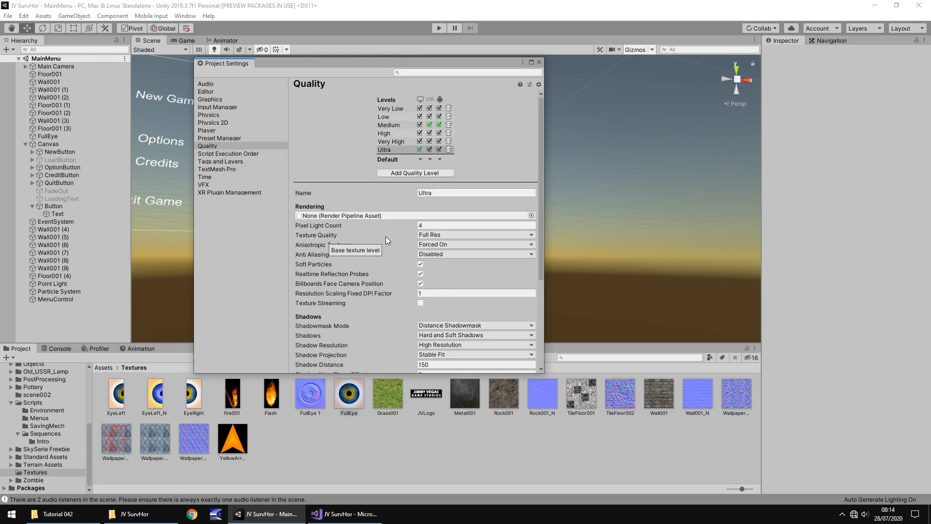
click(475, 192)
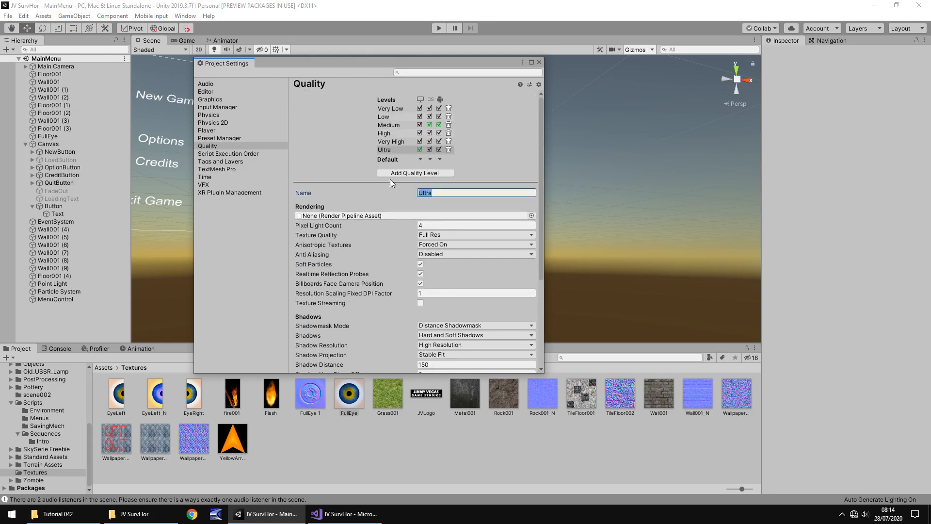
Name the top quality level 'Epic' and close the Project Settings window
text(Epic)
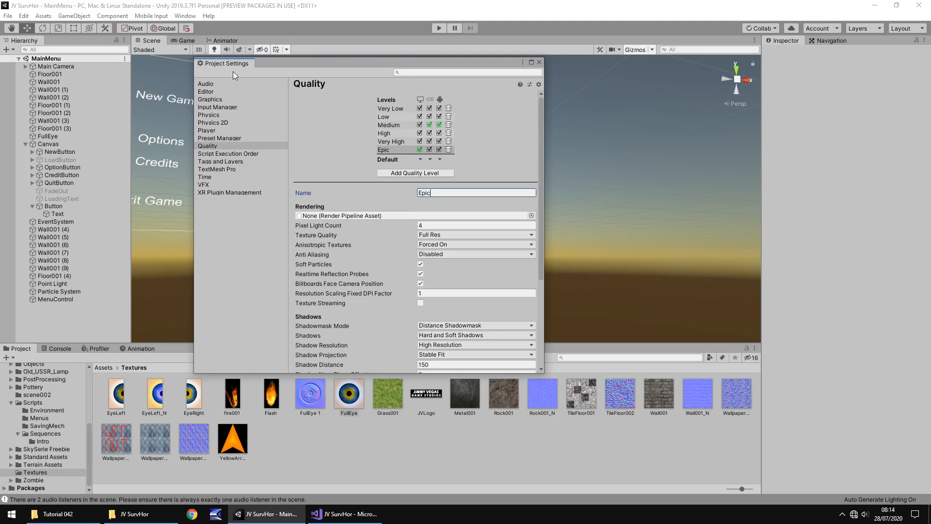
mouse_move(314, 173)
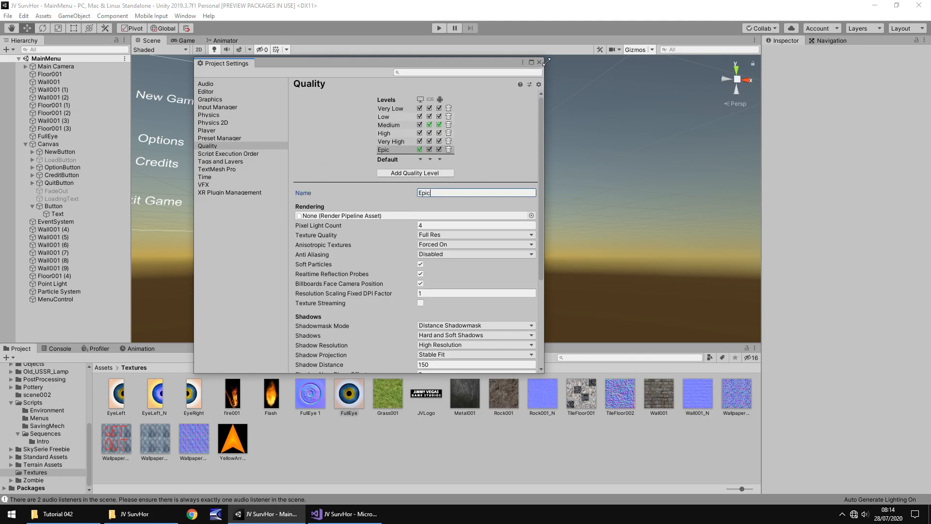
click(538, 63)
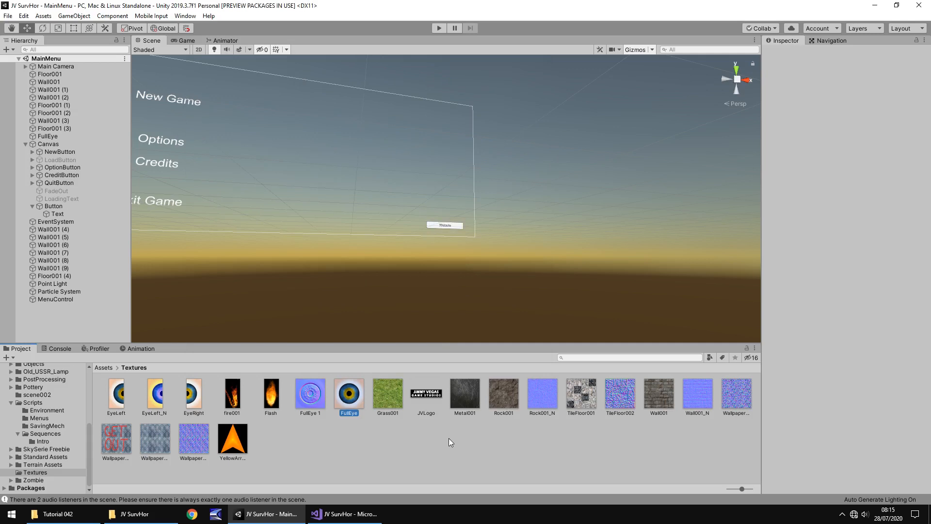
mouse_move(419, 446)
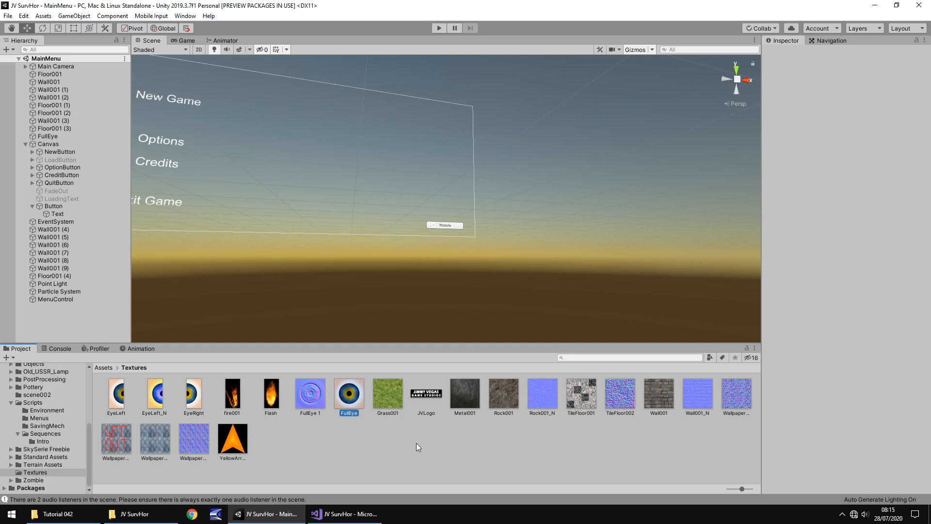
click(8, 16)
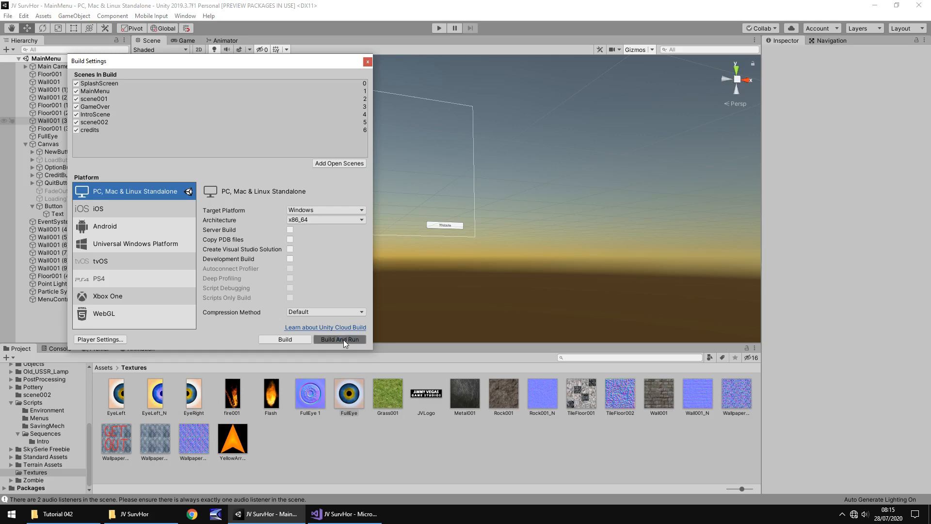
Build and run the Windows player into a new 'SH' folder inside the project
click(339, 339)
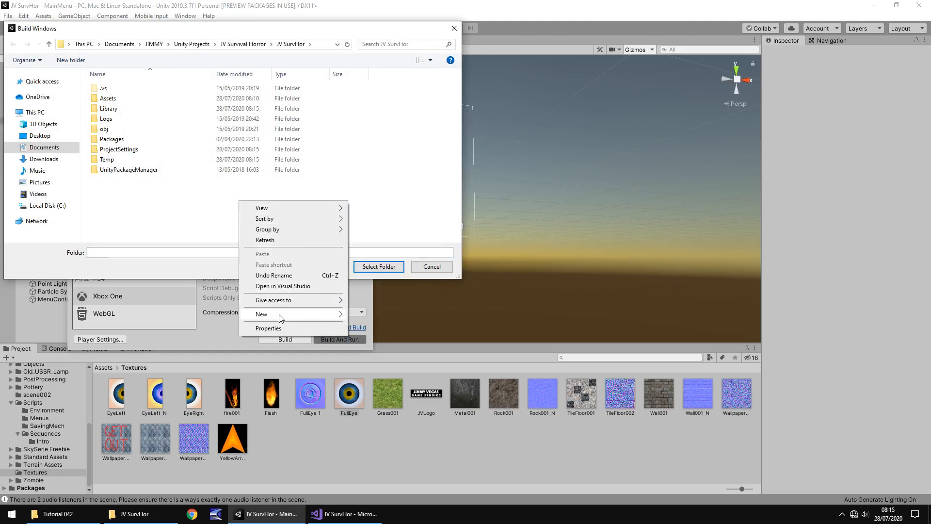
click(261, 314)
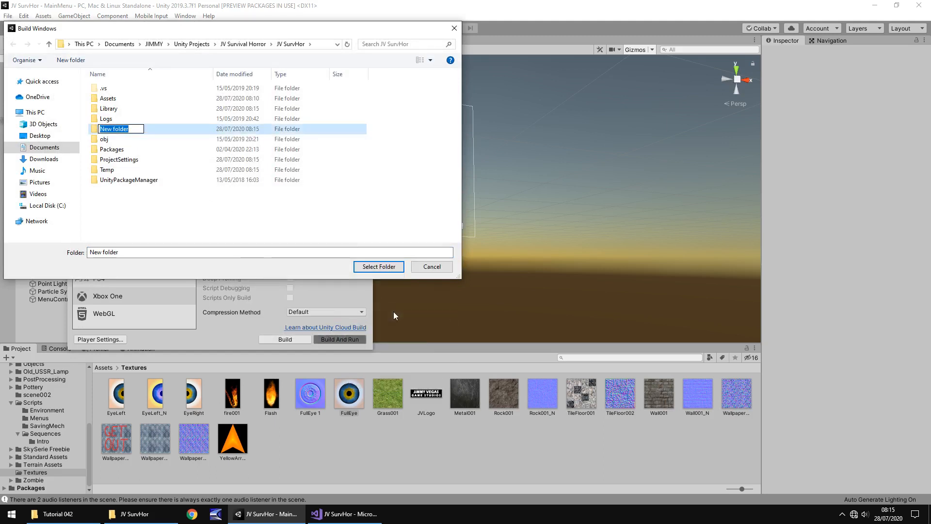
text(SH)
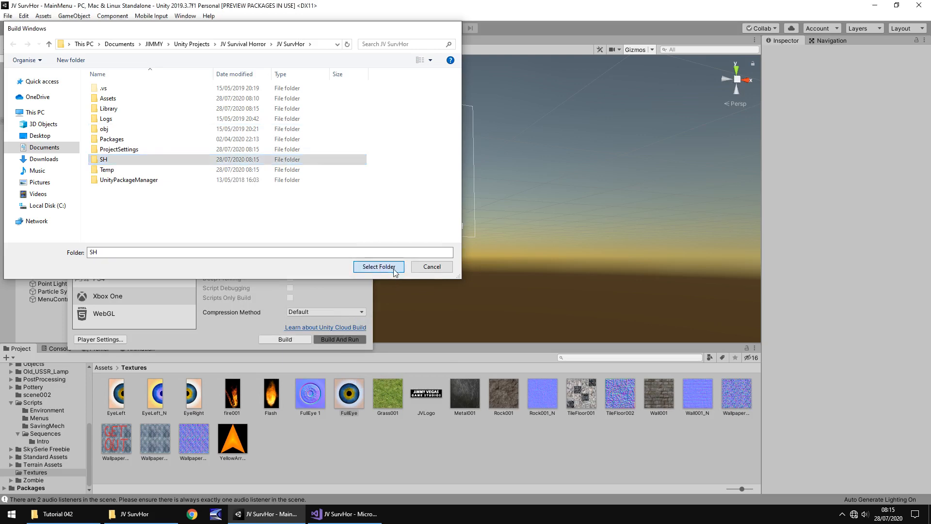
click(378, 266)
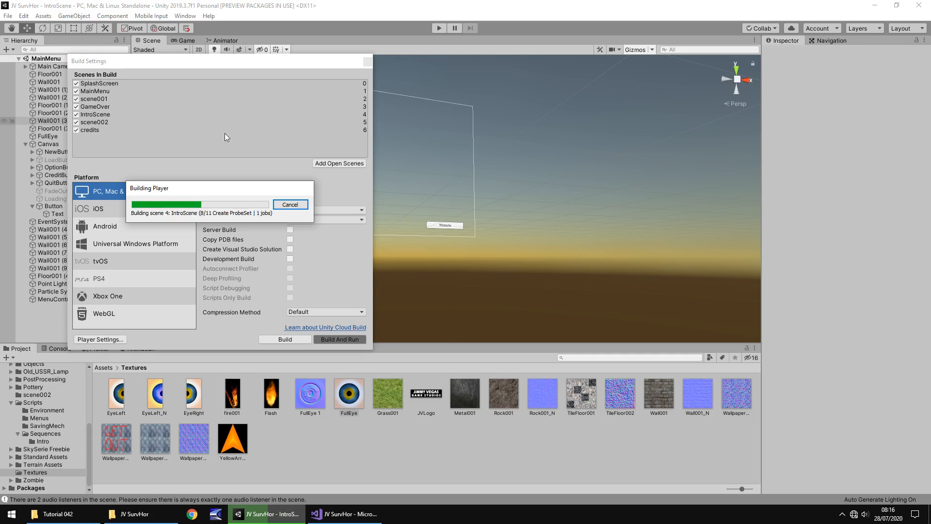
mouse_move(403, 447)
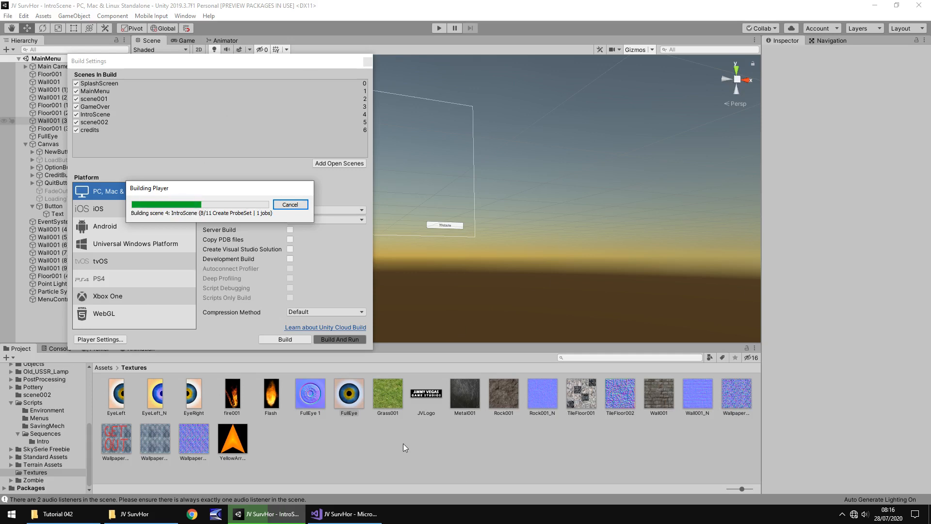
mouse_move(483, 479)
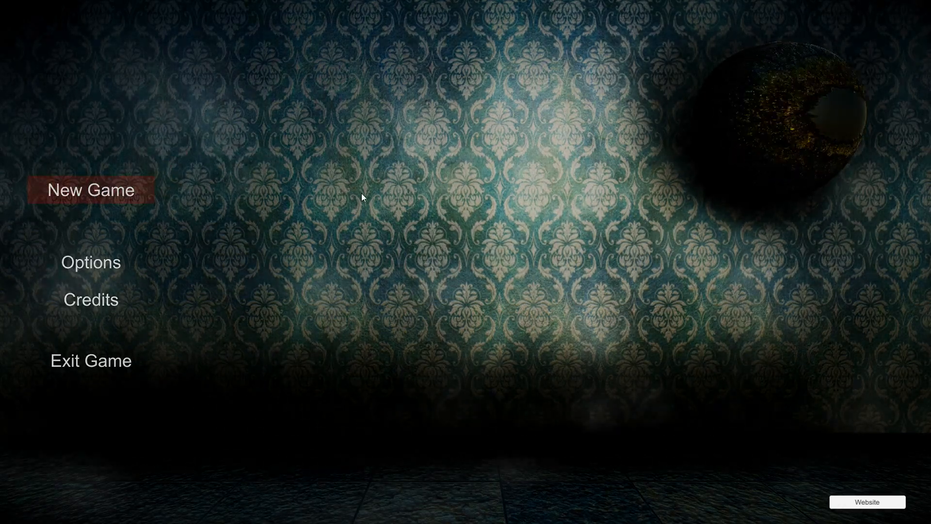
click(90, 190)
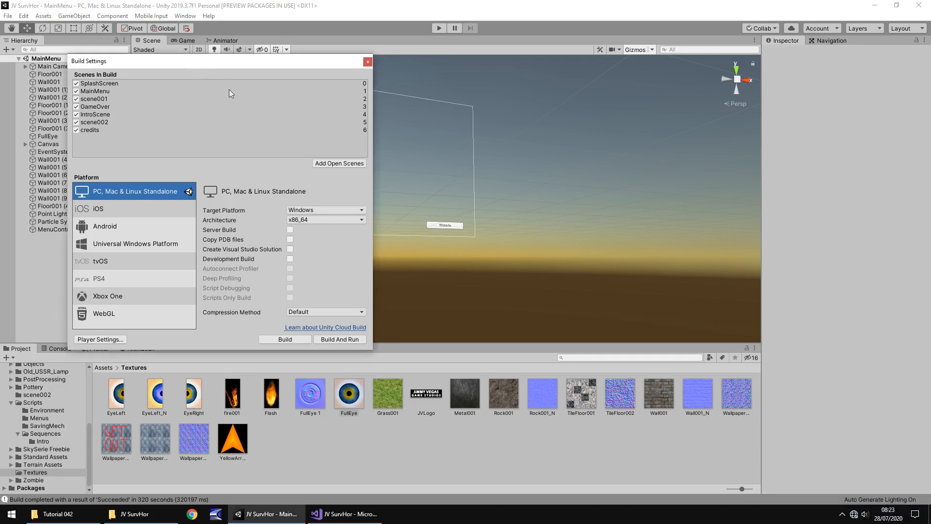
mouse_move(136, 508)
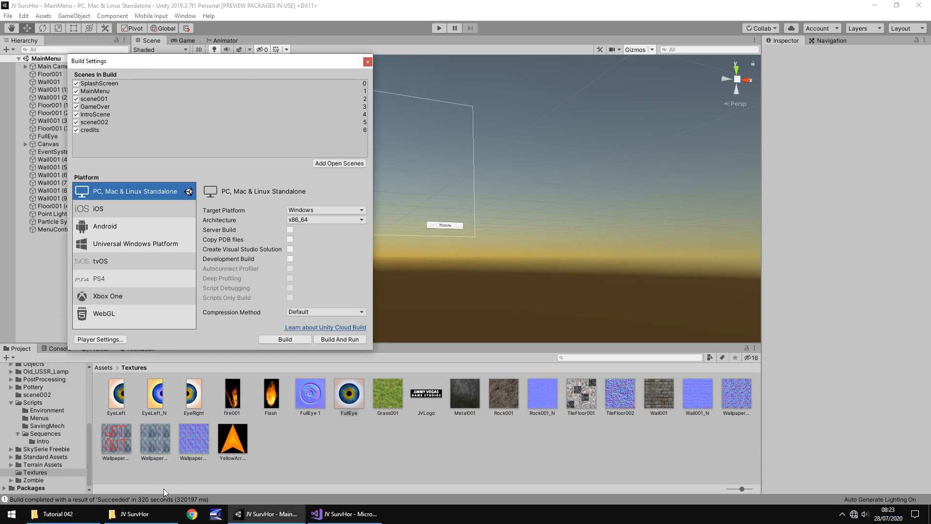
mouse_move(399, 460)
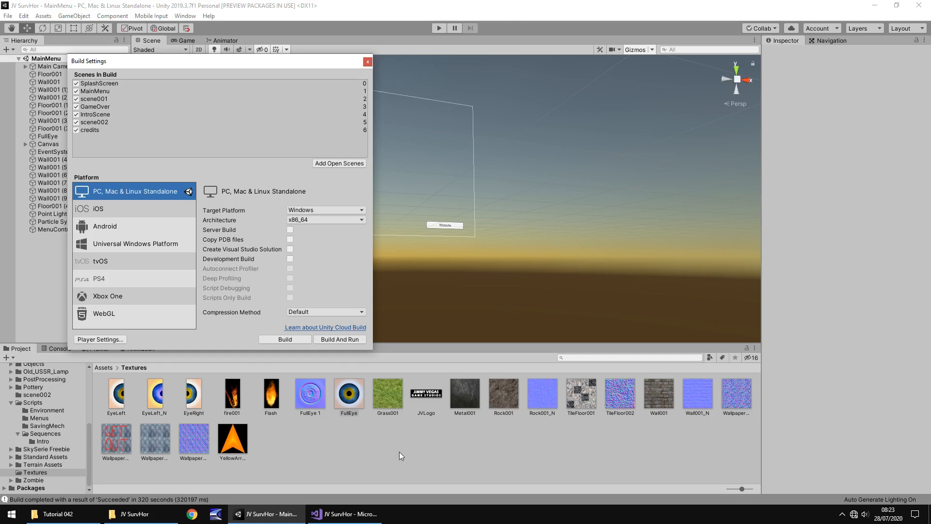
mouse_move(140, 503)
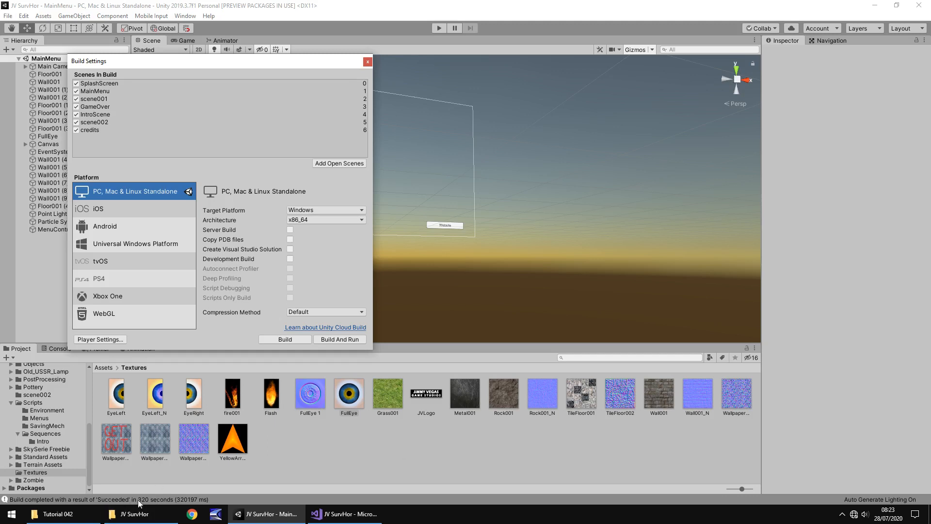
mouse_move(323, 111)
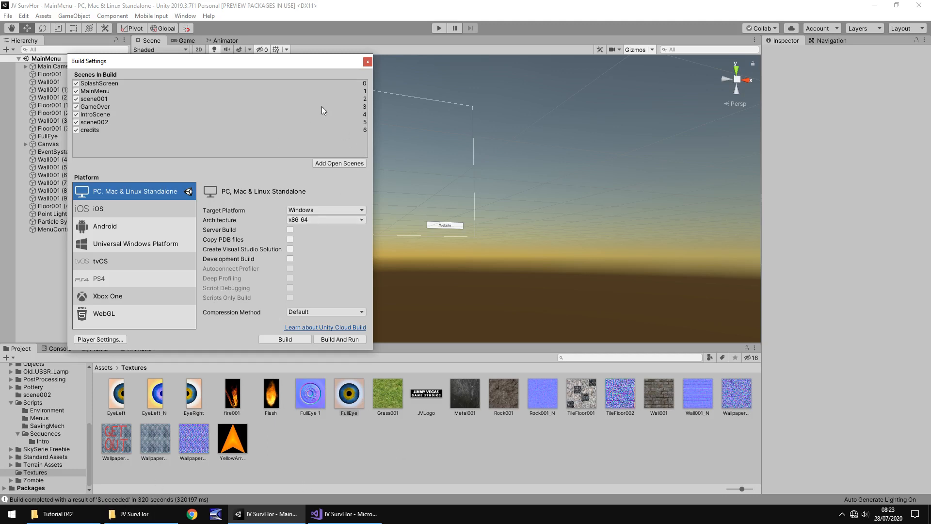
Close the Build Settings window to return to the MainMenu scene
click(367, 61)
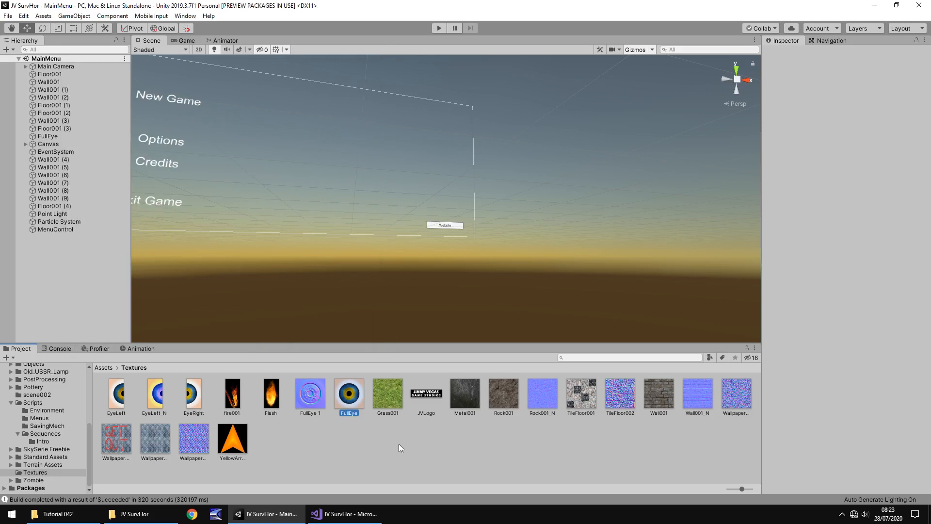
mouse_move(393, 453)
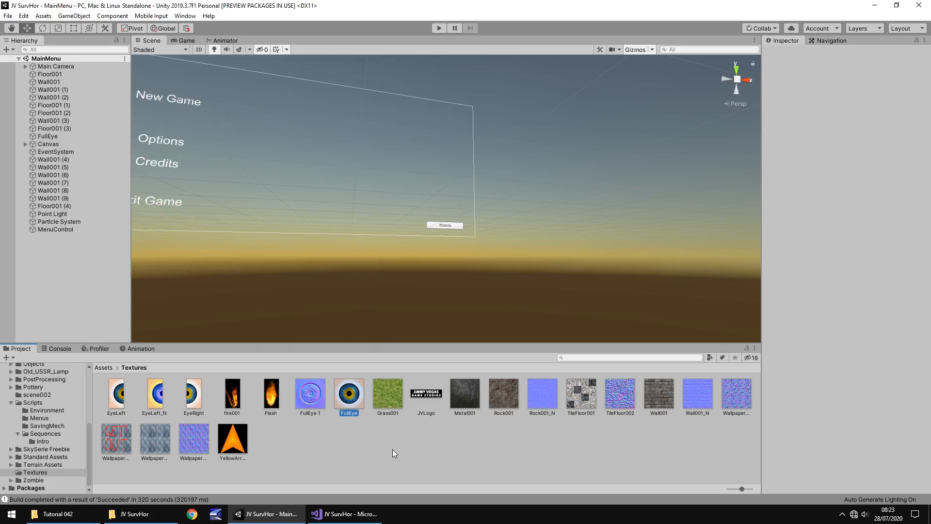
Show the Survial Horror Game executable in the SH folder, then return to Unity
click(134, 514)
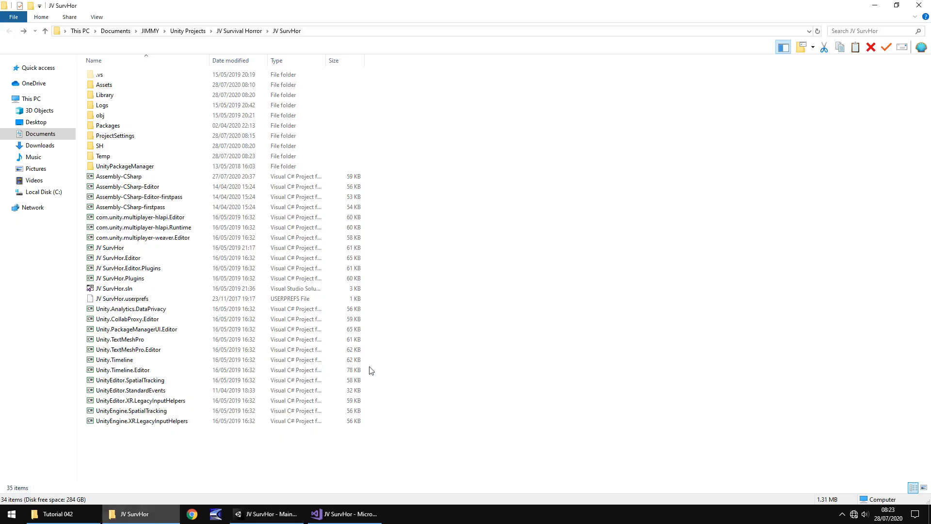
double_click(100, 146)
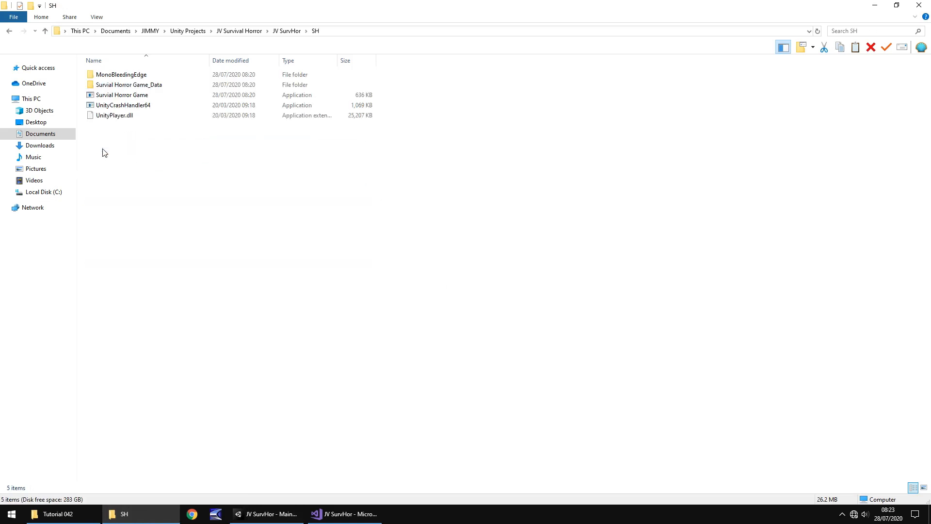
click(121, 95)
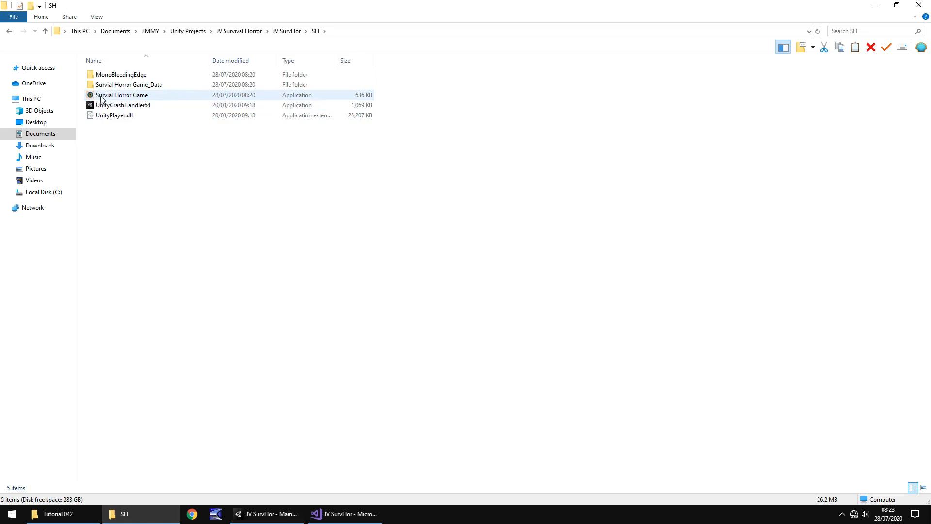
click(289, 479)
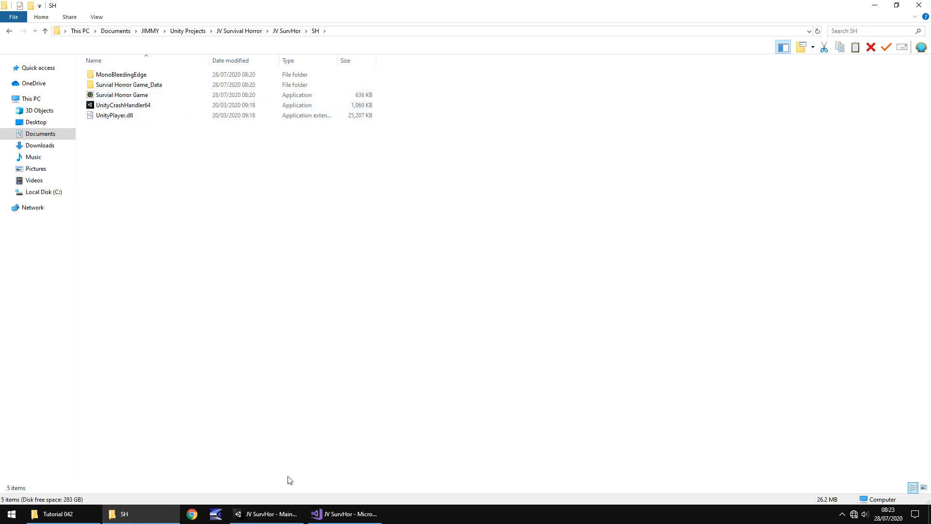
click(266, 513)
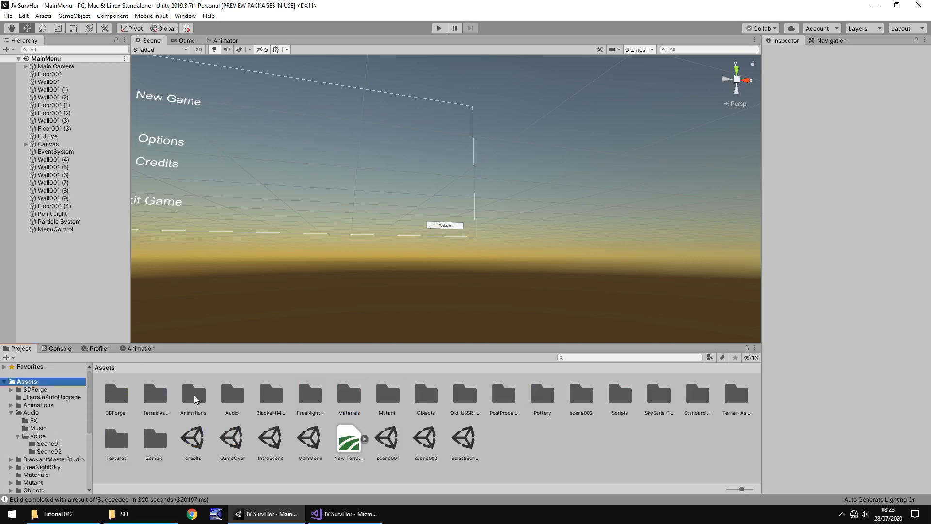
click(387, 438)
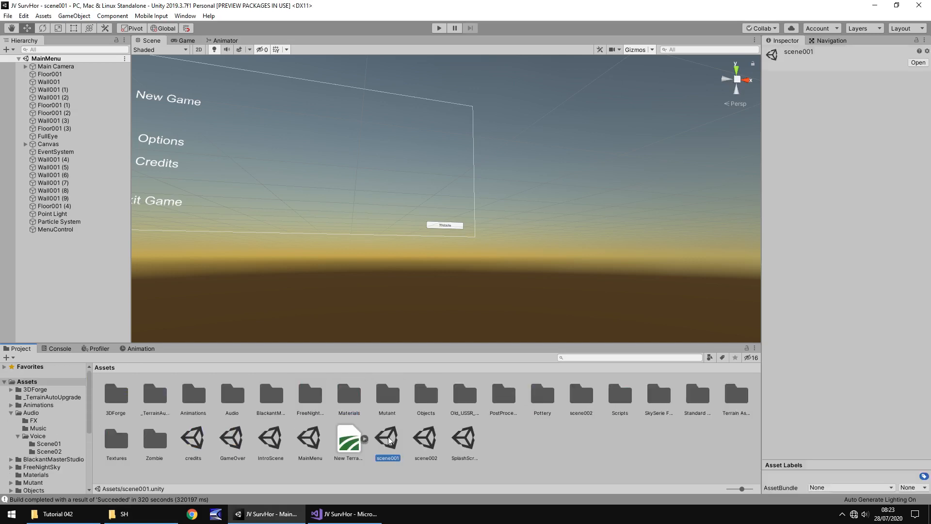